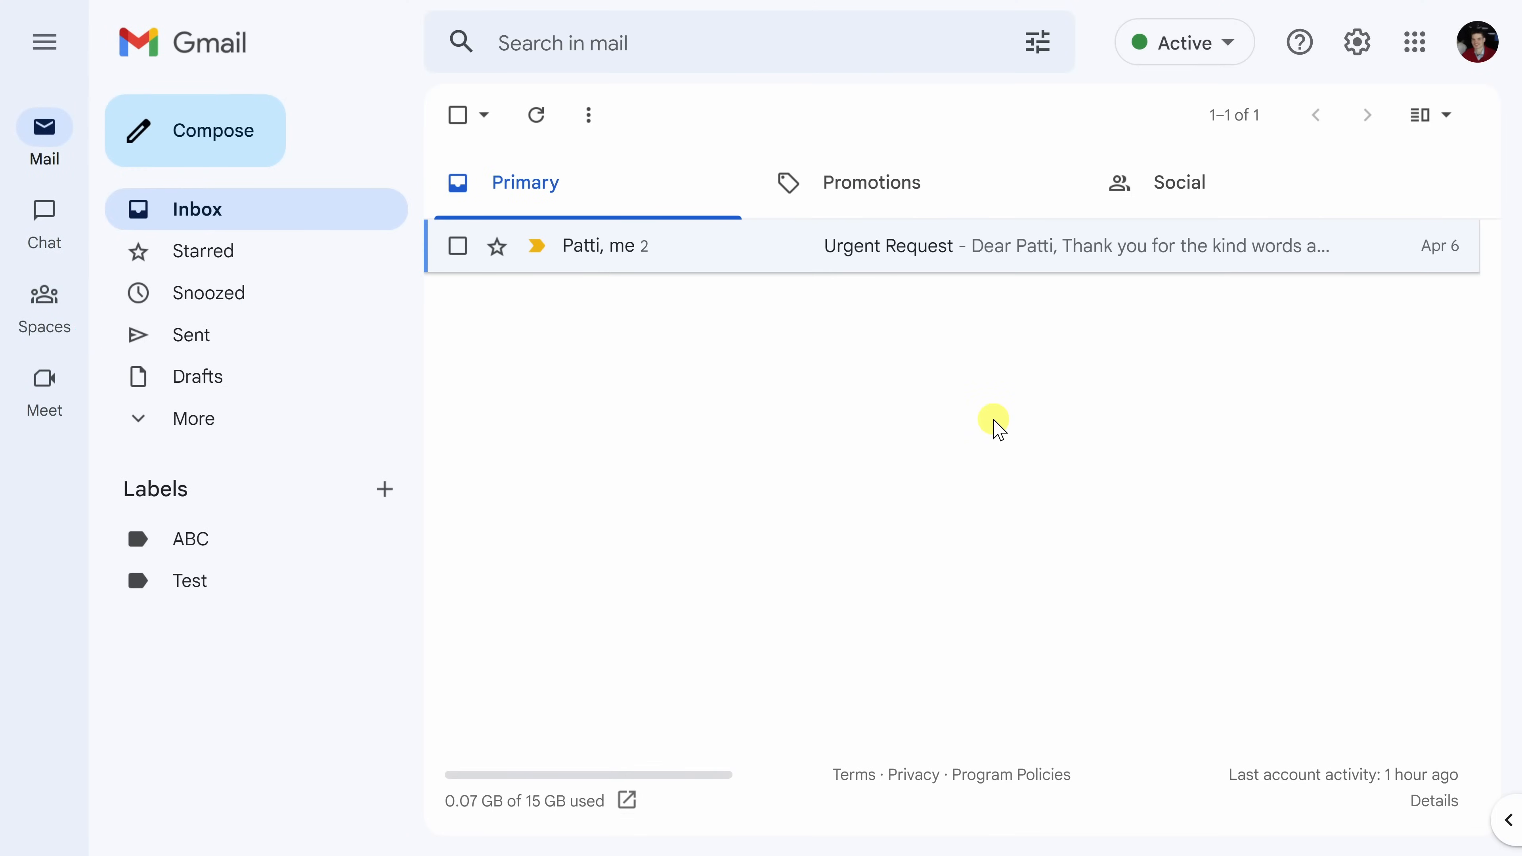
{"action": "mouse_move", "coordinate": [1357, 42]}
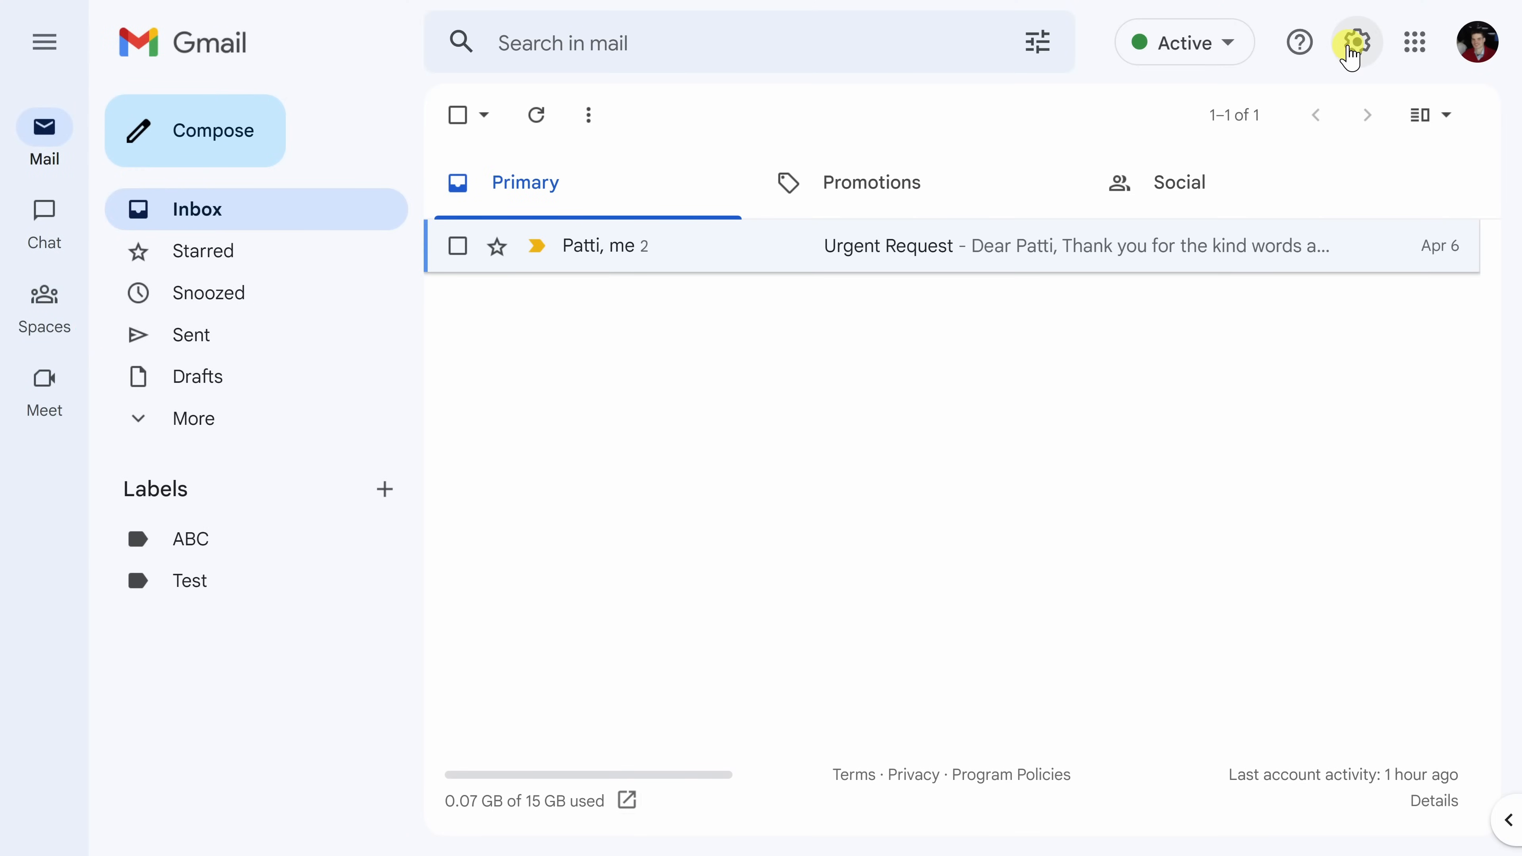
{"action": "mouse_move", "coordinate": [1356, 42]}
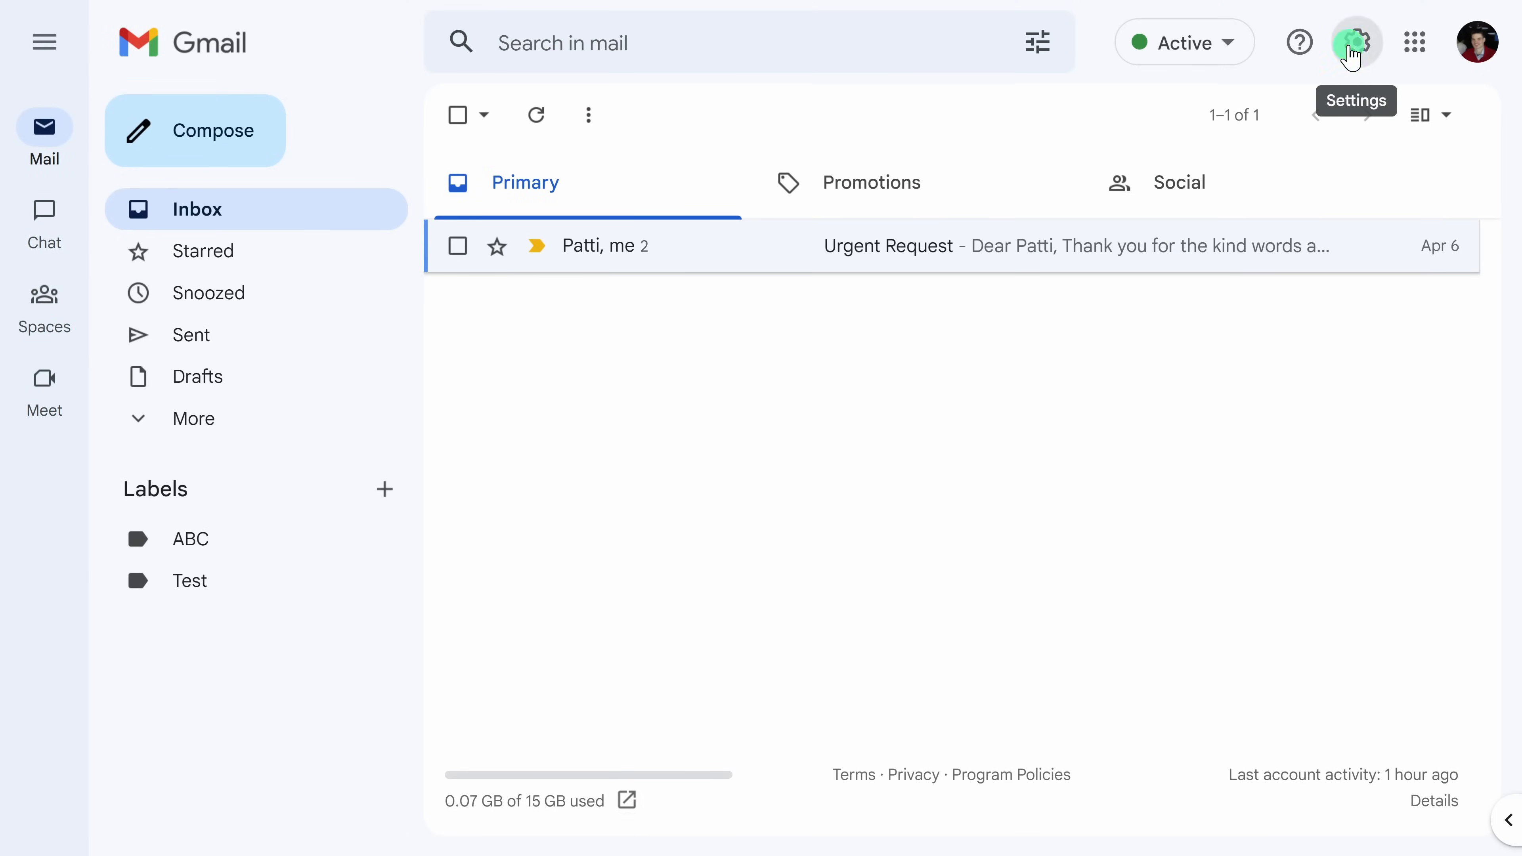
- Reach Gmail's full Settings page on the General section via quick settings
{"action": "left_click", "coordinate": [1357, 42]}
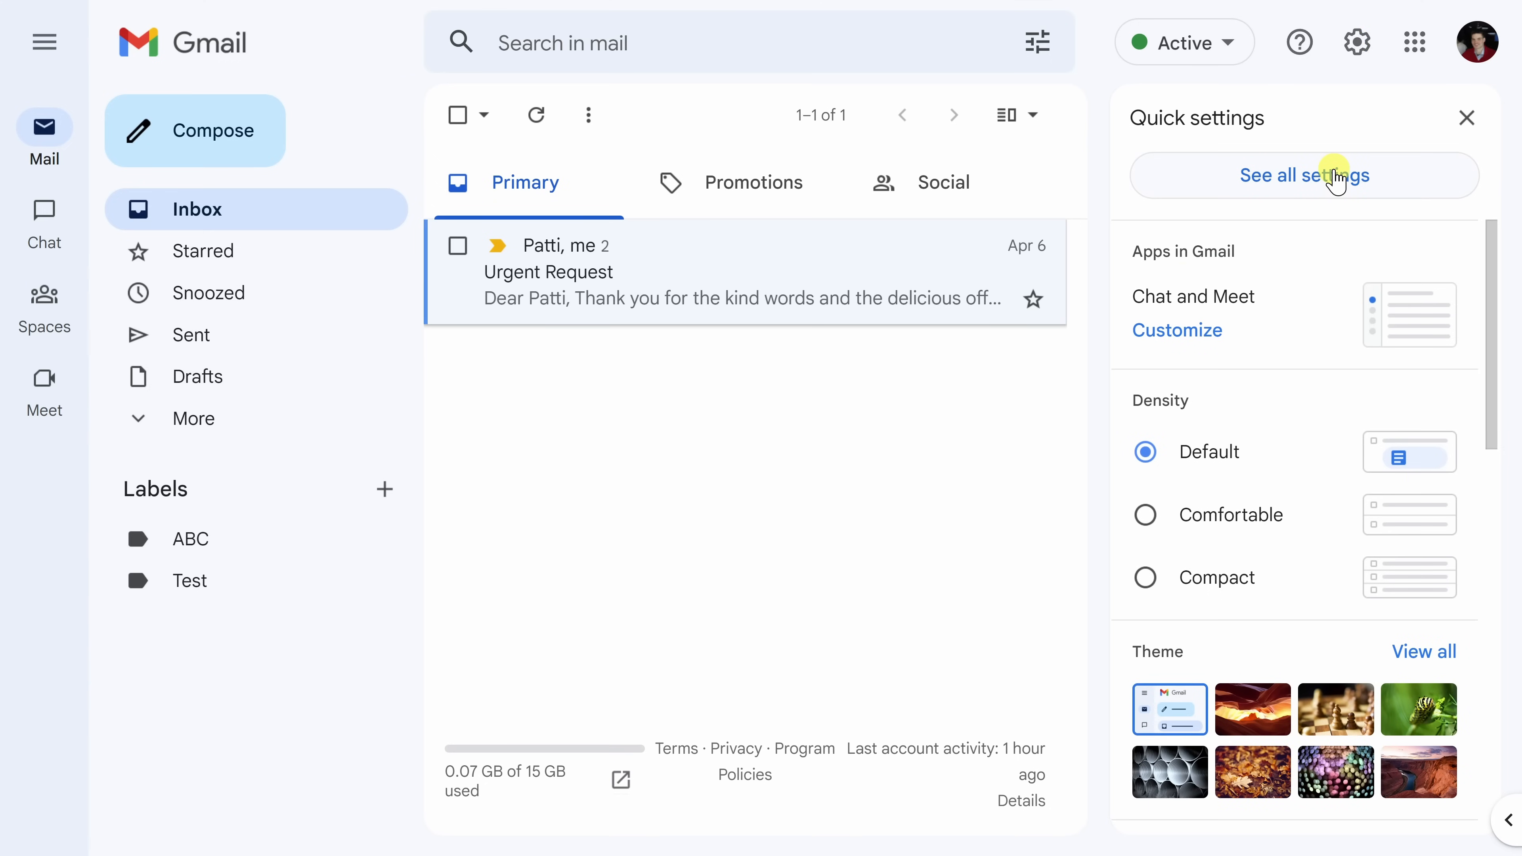
{"action": "left_click", "coordinate": [1305, 174]}
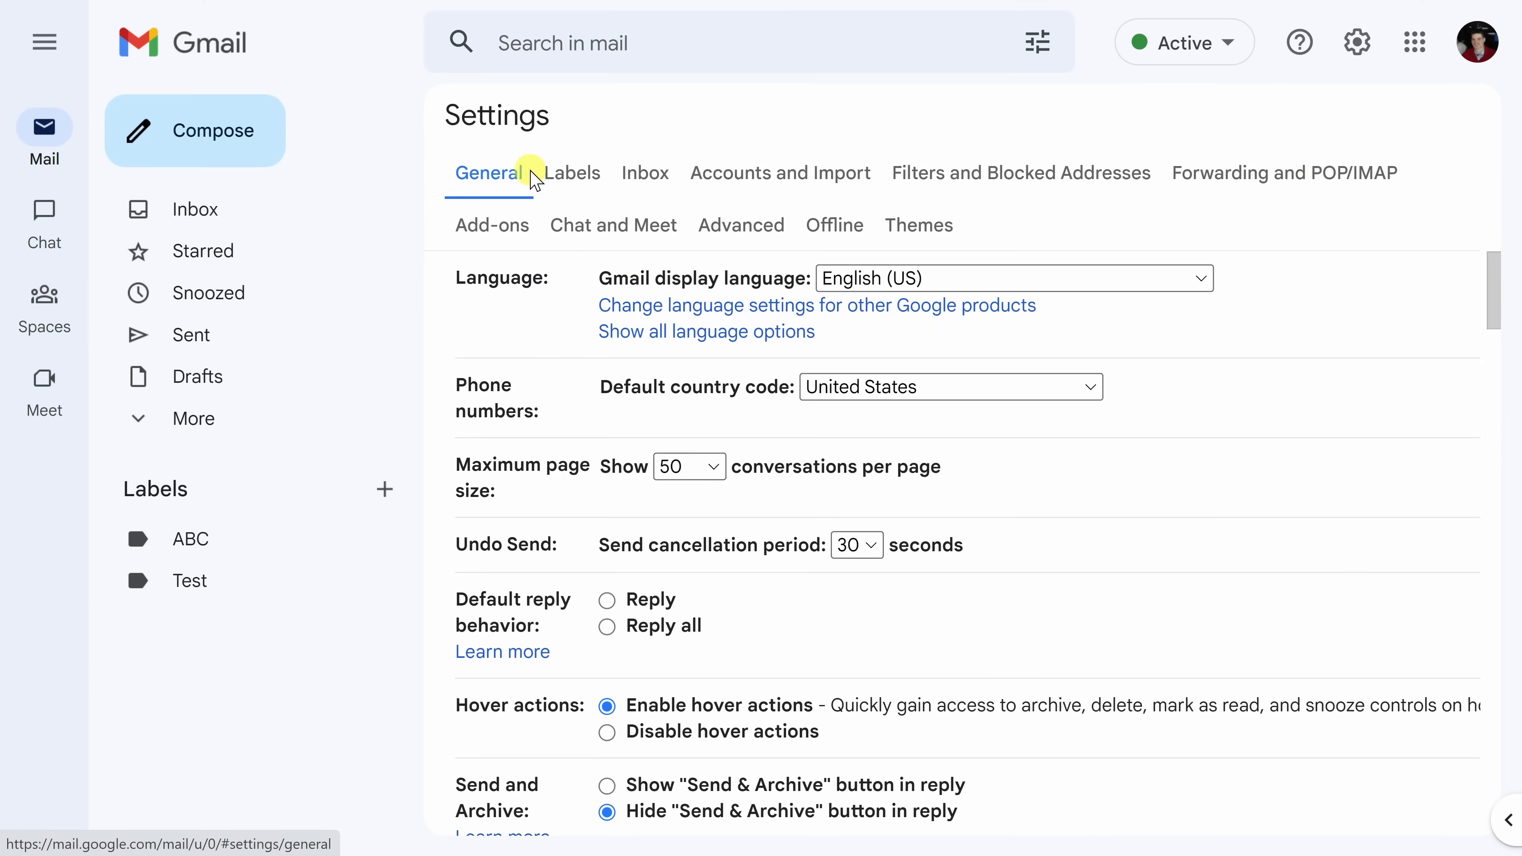
- Scroll the General settings down to the empty Signature section
{"action": "scroll", "scroll_direction": "down", "scroll_amount": 3}
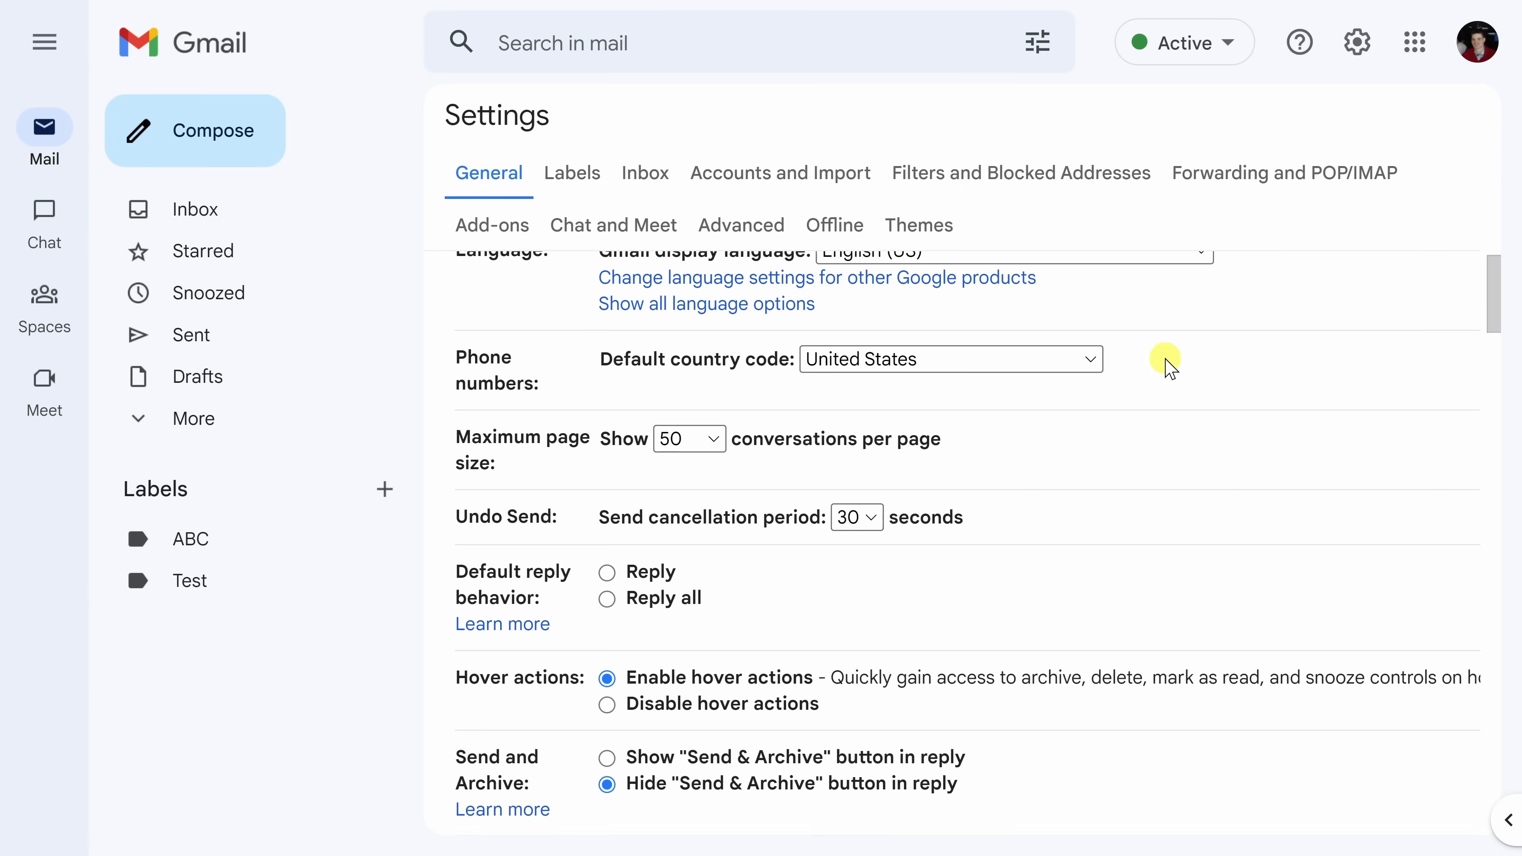
{"action": "scroll", "scroll_direction": "down", "scroll_amount": 3}
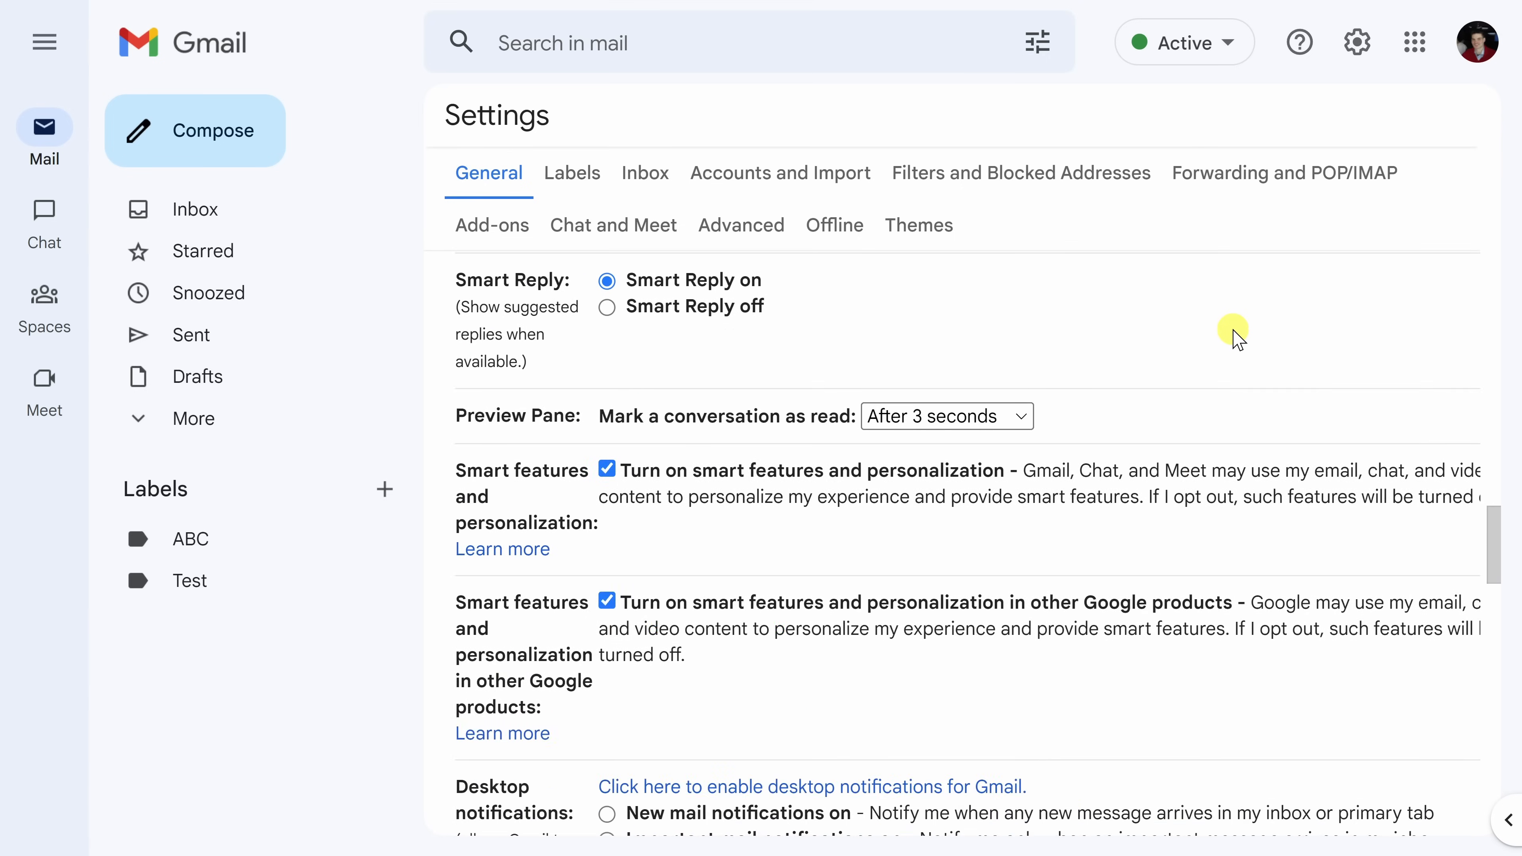
{"action": "scroll", "scroll_direction": "down", "scroll_amount": 3}
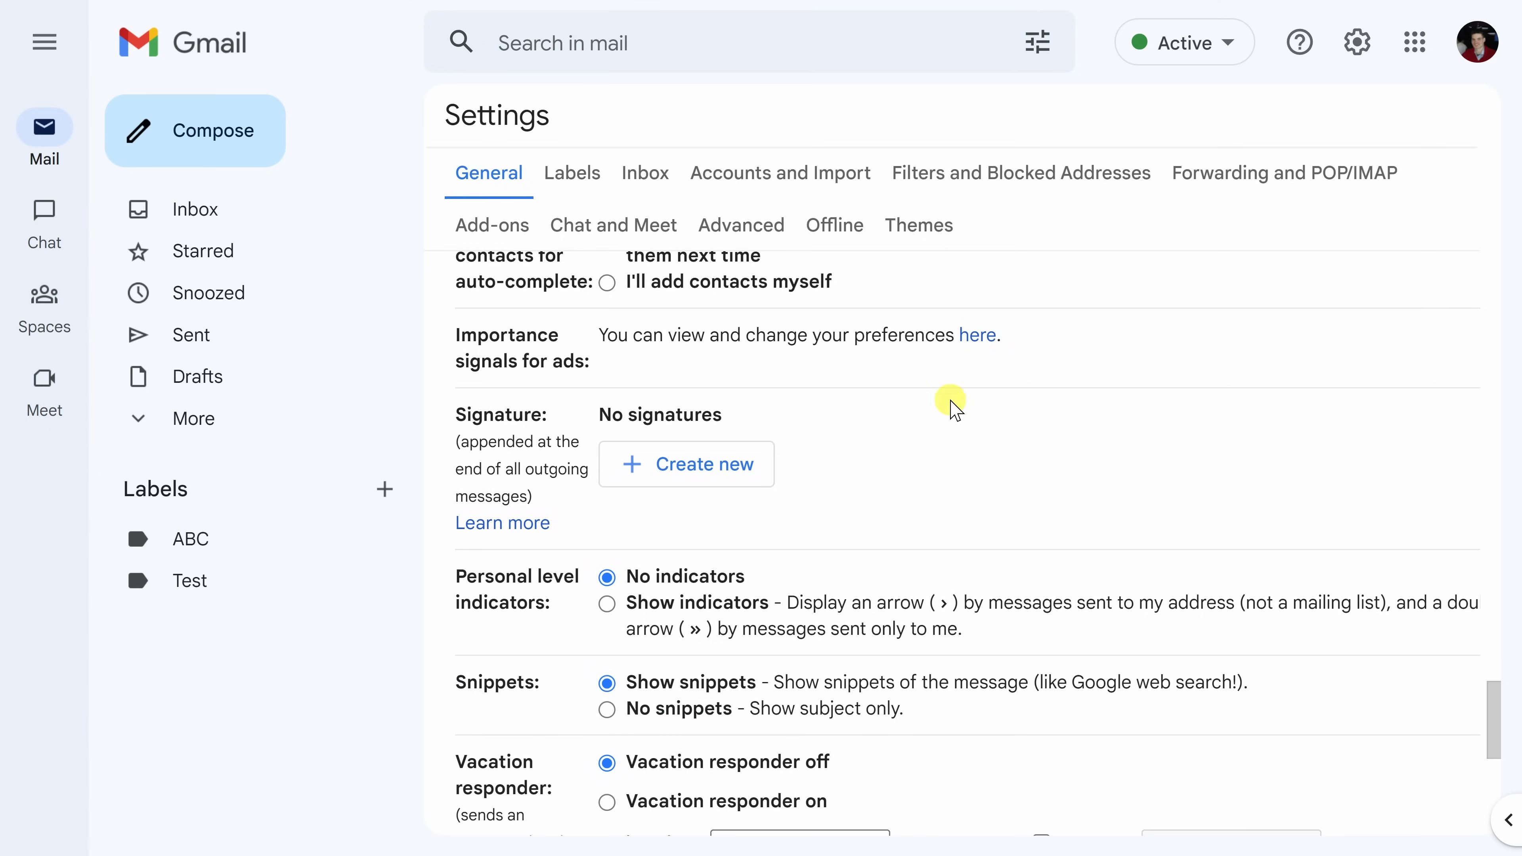
{"action": "mouse_move", "coordinate": [553, 430]}
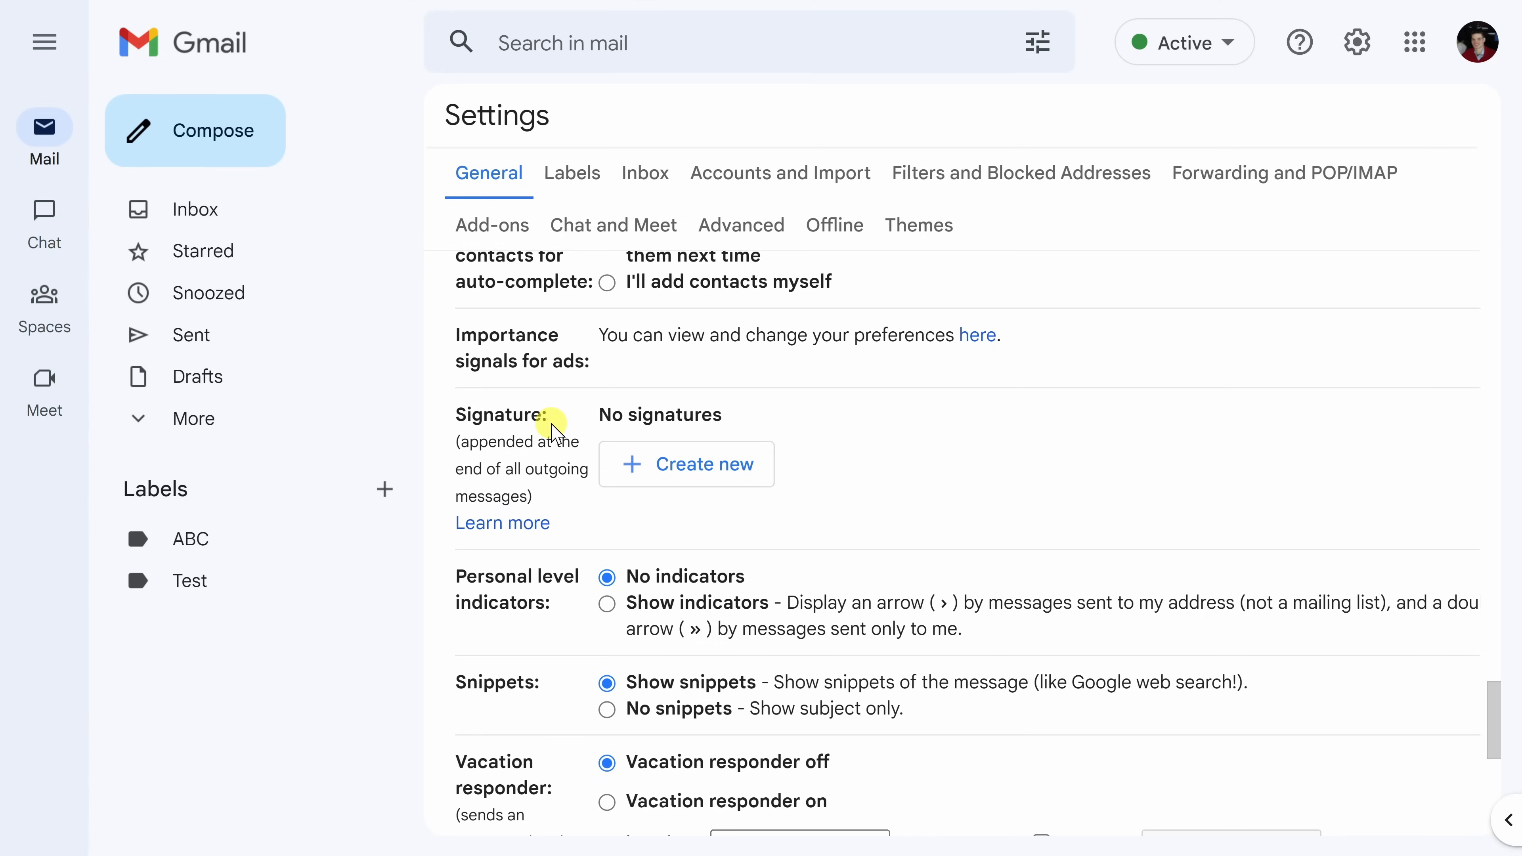
{"action": "mouse_move", "coordinate": [667, 416]}
{"action": "type", "text": "Wo"}
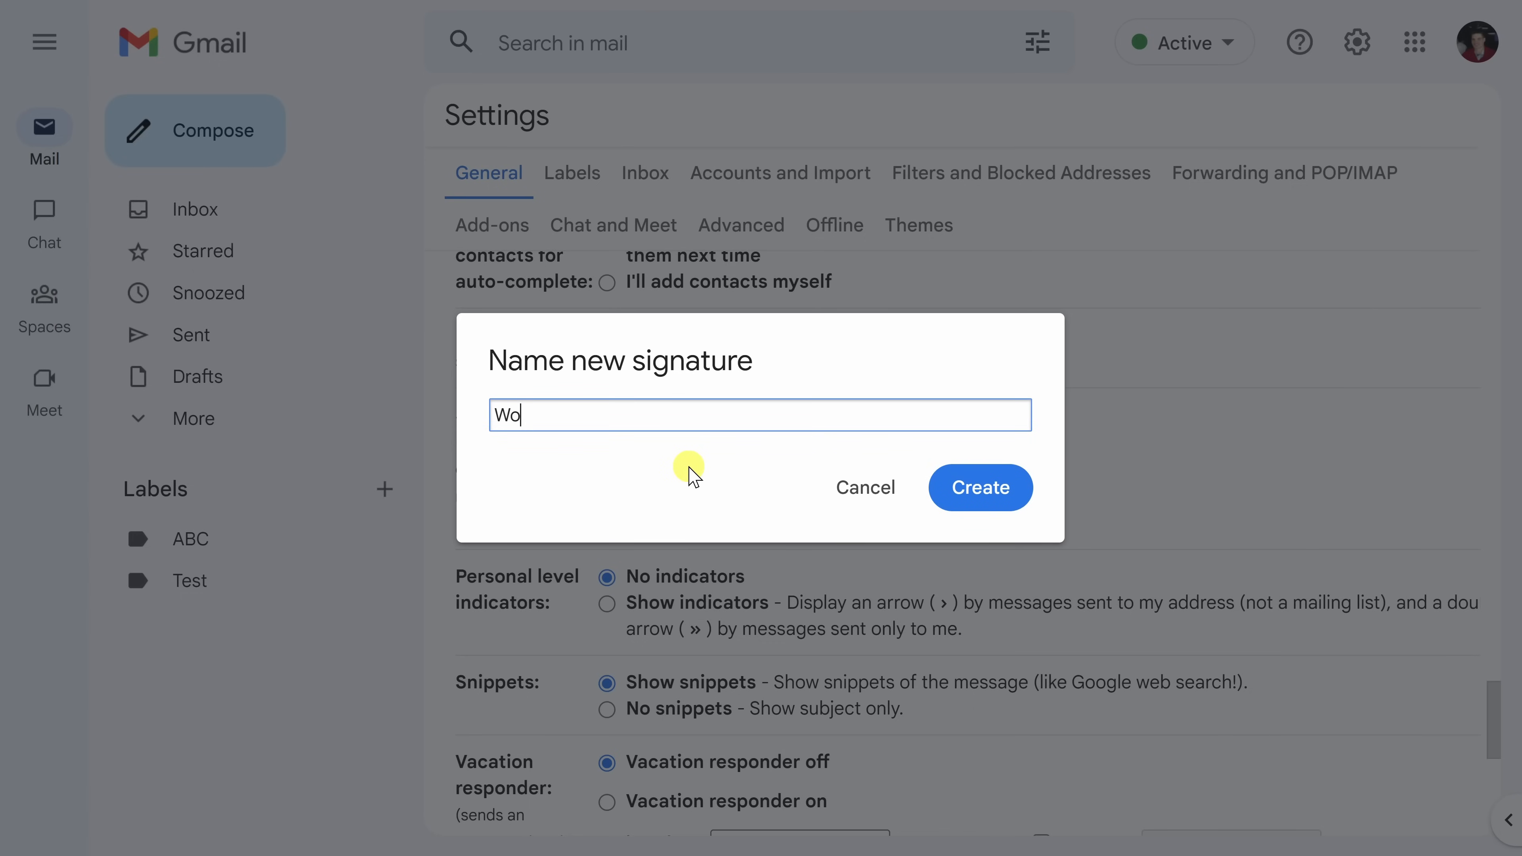
- Create the 'Work' signature with its text and resize the Kevin Cookie Company title line
{"action": "type", "text": "rk"}
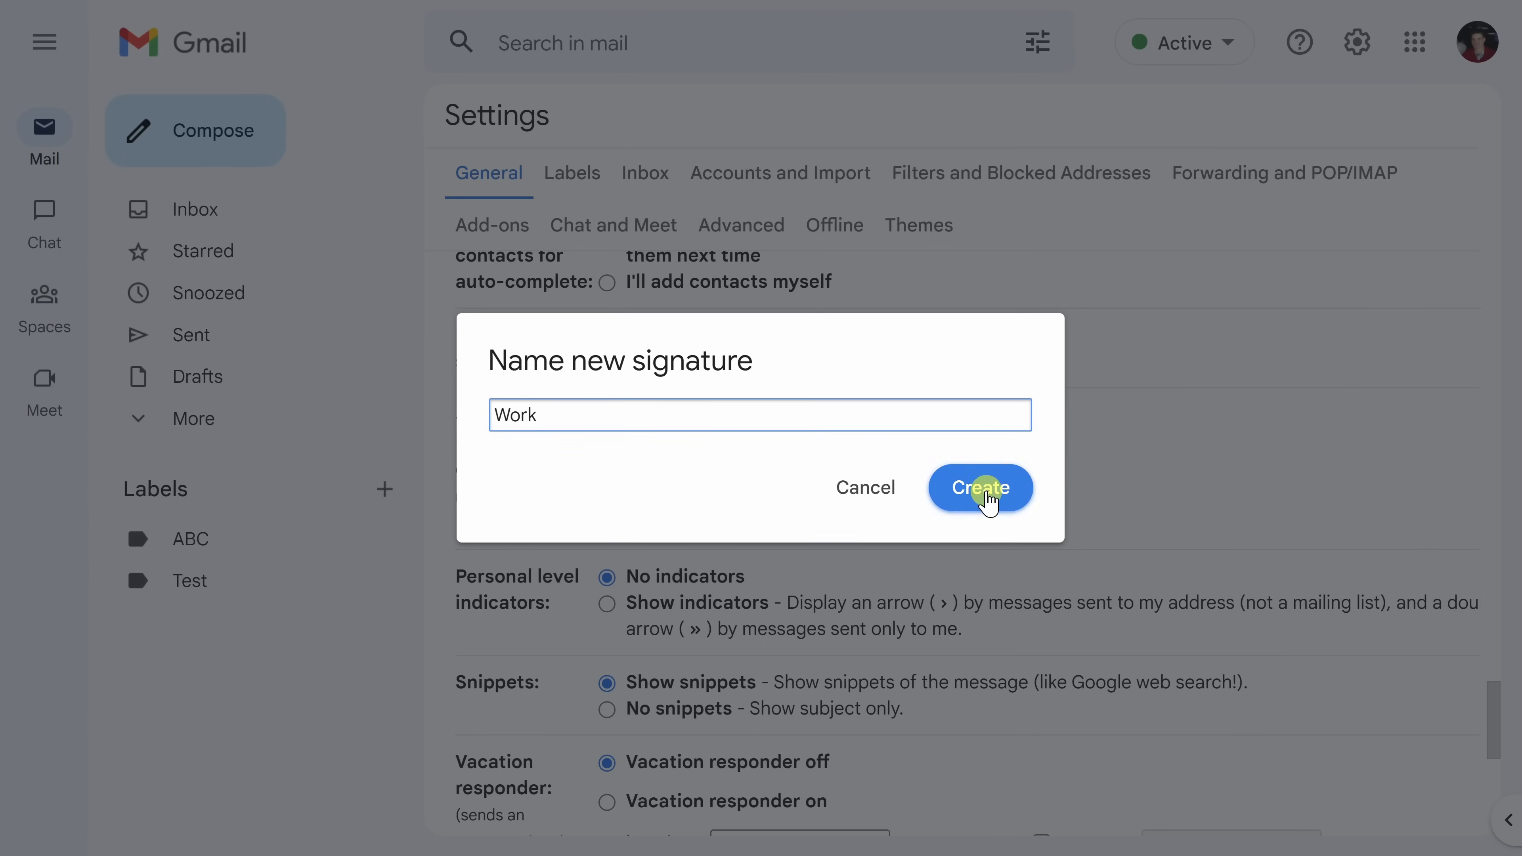
{"action": "left_click", "coordinate": [980, 489]}
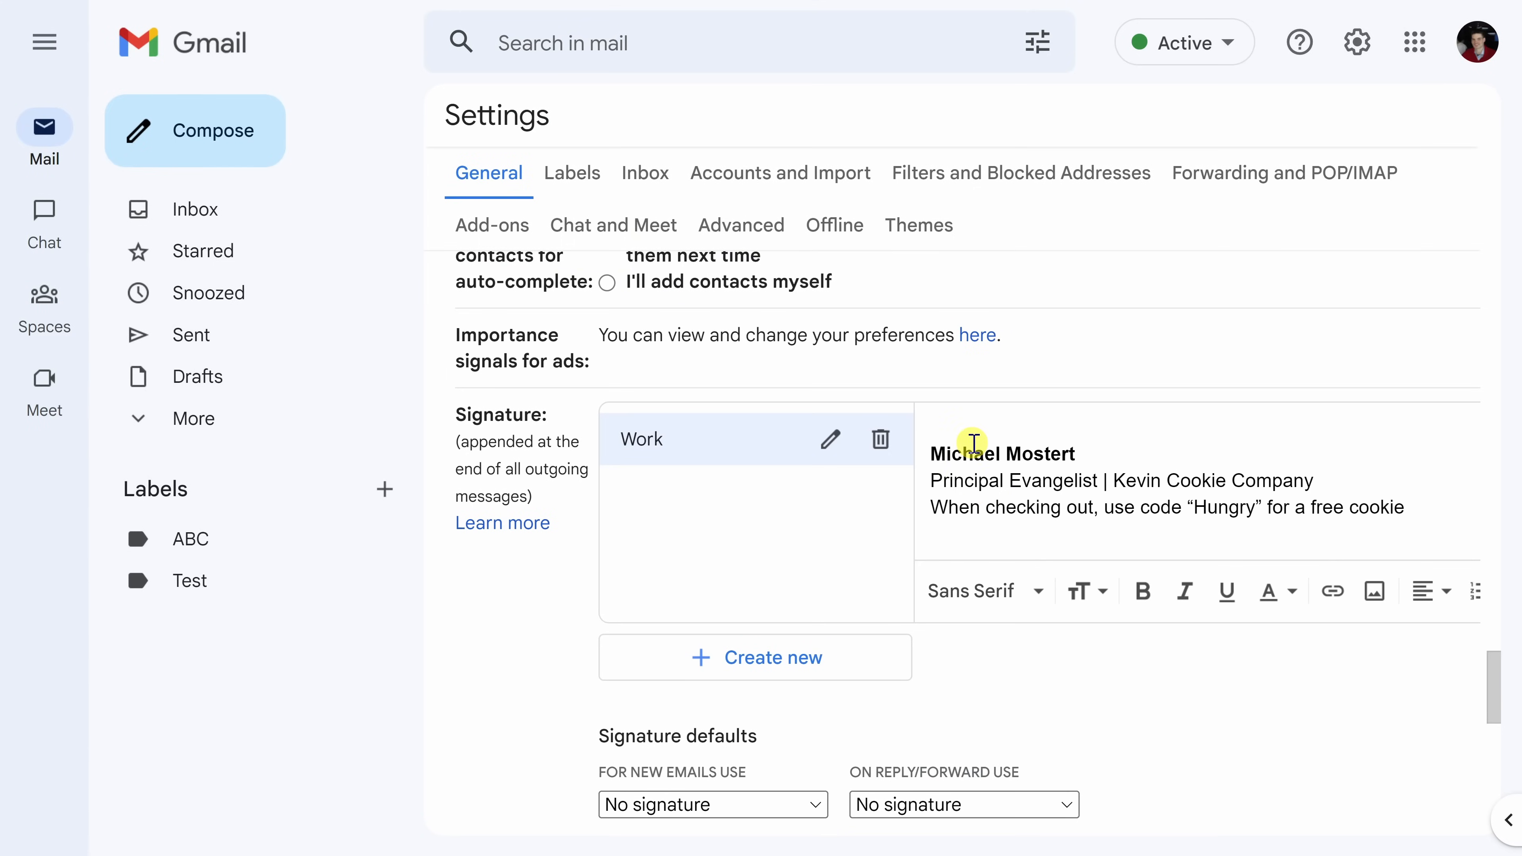
{"action": "mouse_move", "coordinate": [1497, 477]}
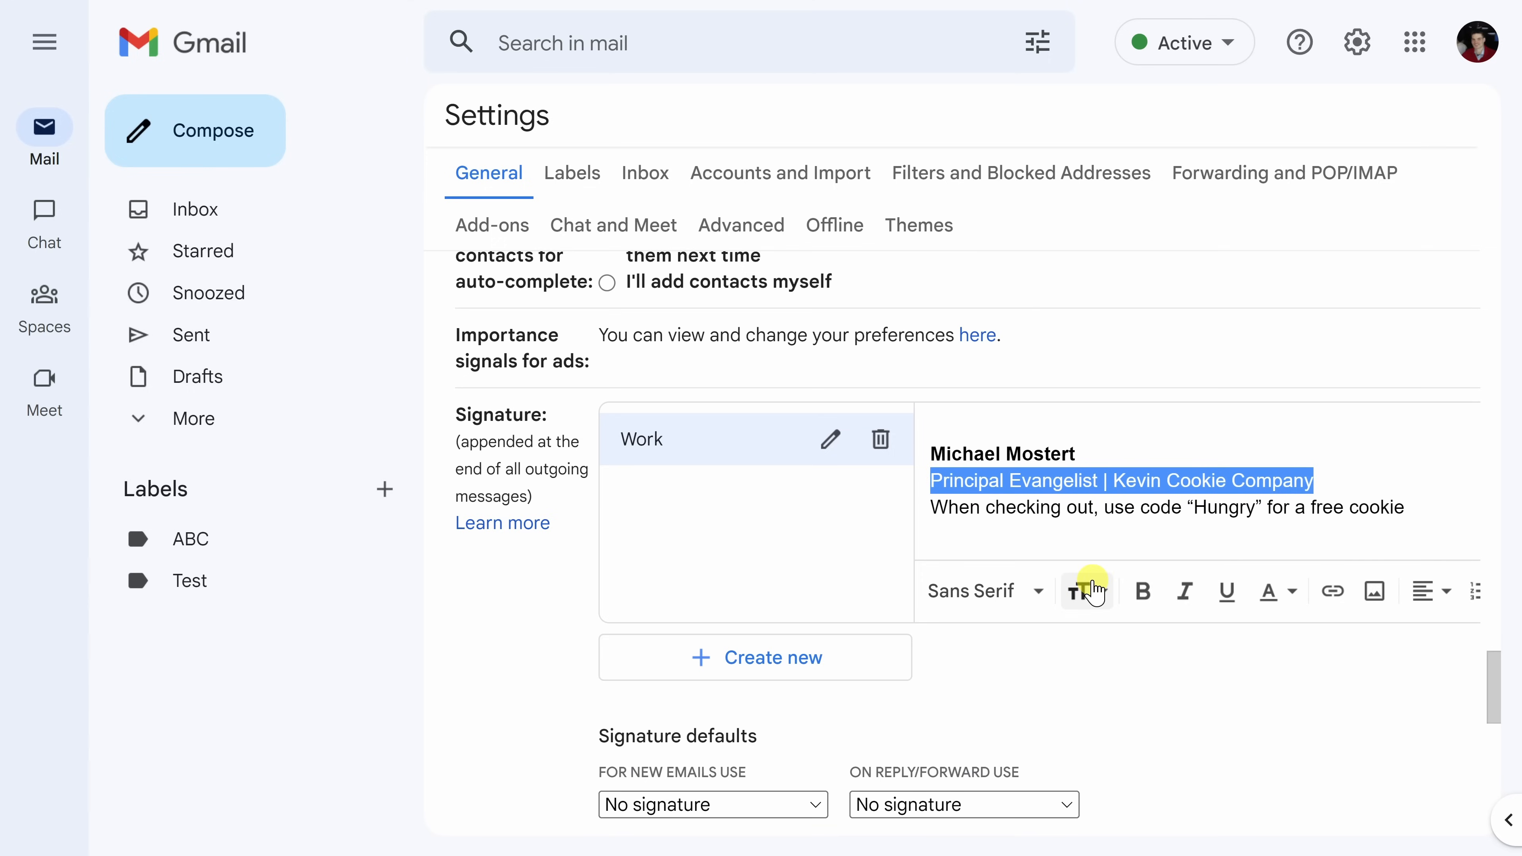
{"action": "left_click", "coordinate": [1081, 590]}
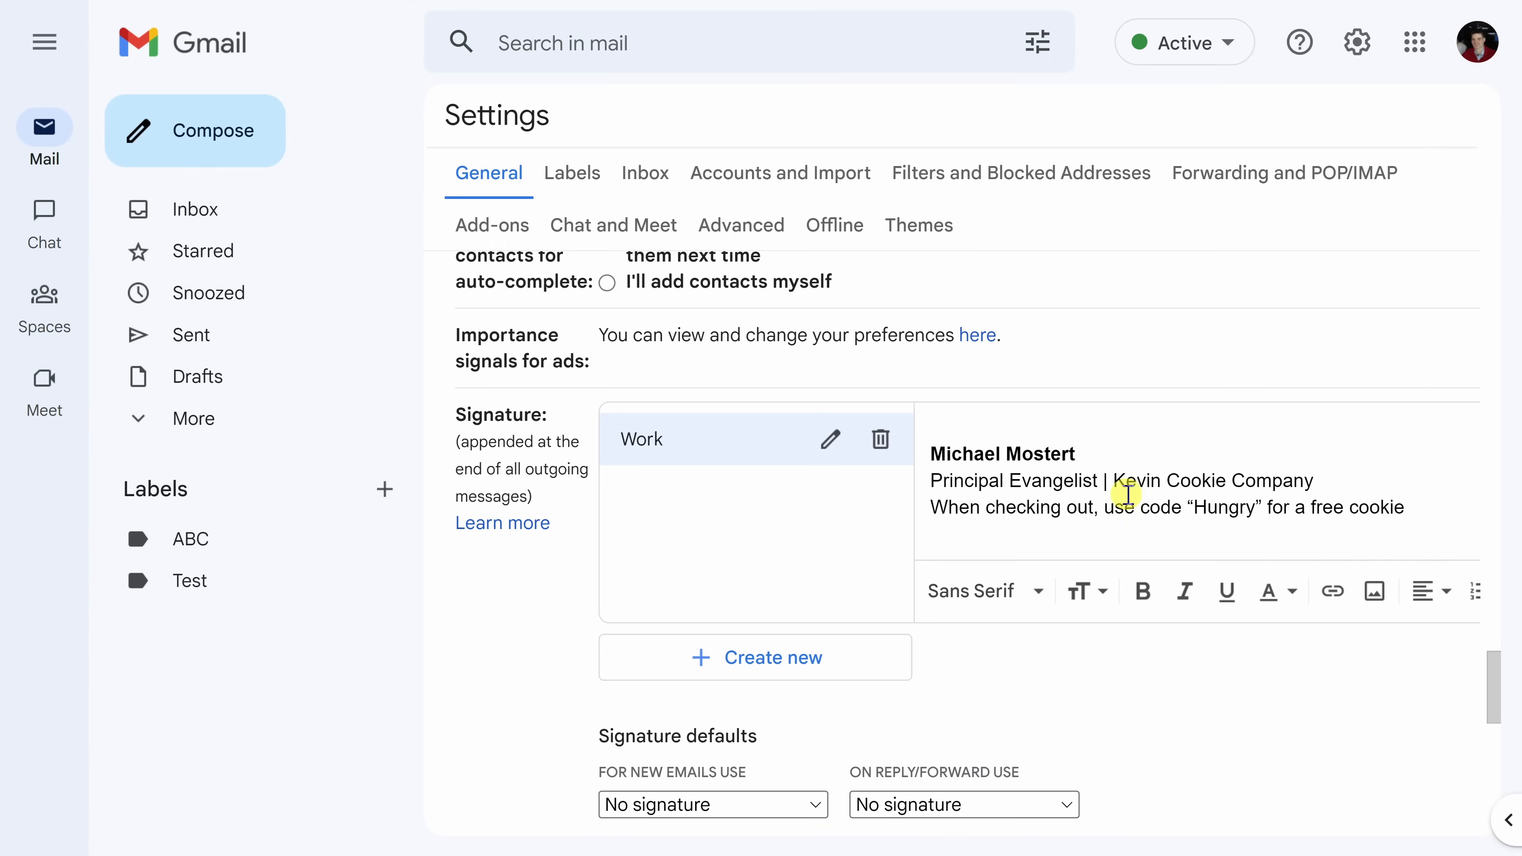
{"action": "mouse_move", "coordinate": [1130, 497]}
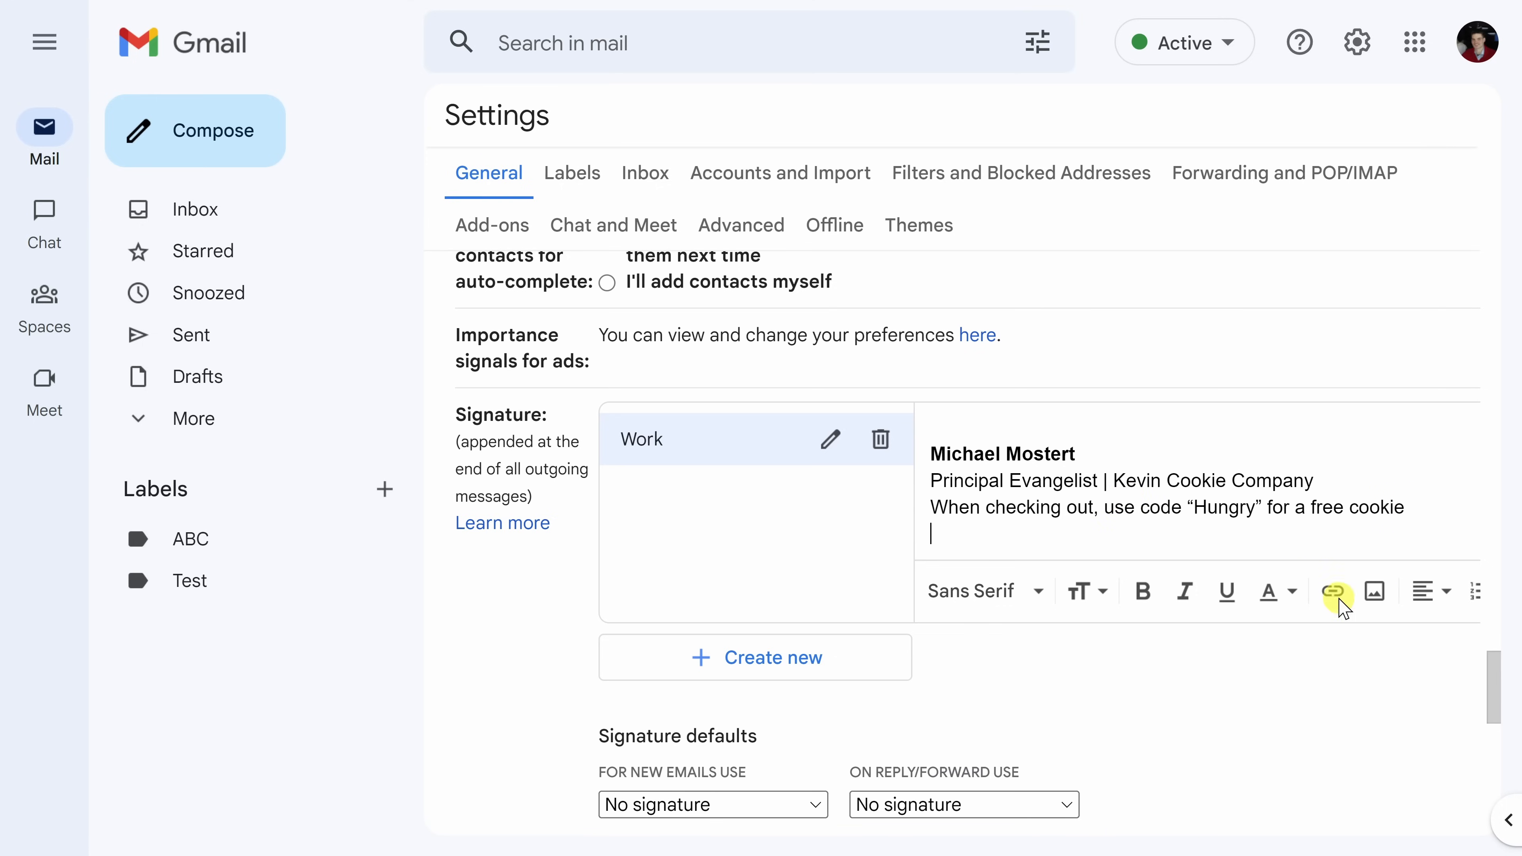
- Add the KCC Logo.png from My Drive to the Work signature at Small size
{"action": "left_click", "coordinate": [1372, 590]}
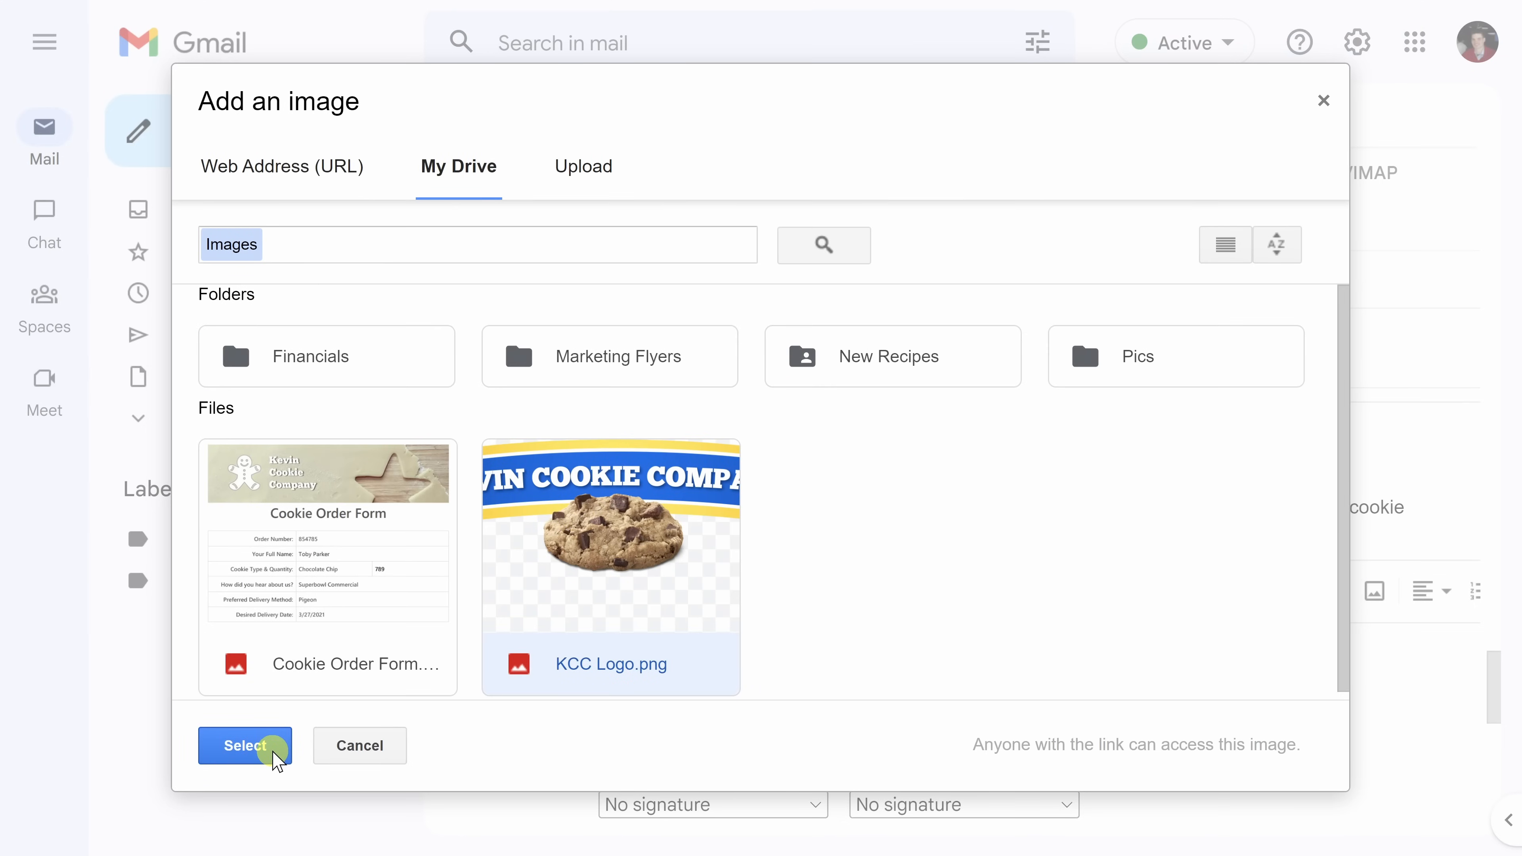
{"action": "left_click", "coordinate": [244, 745]}
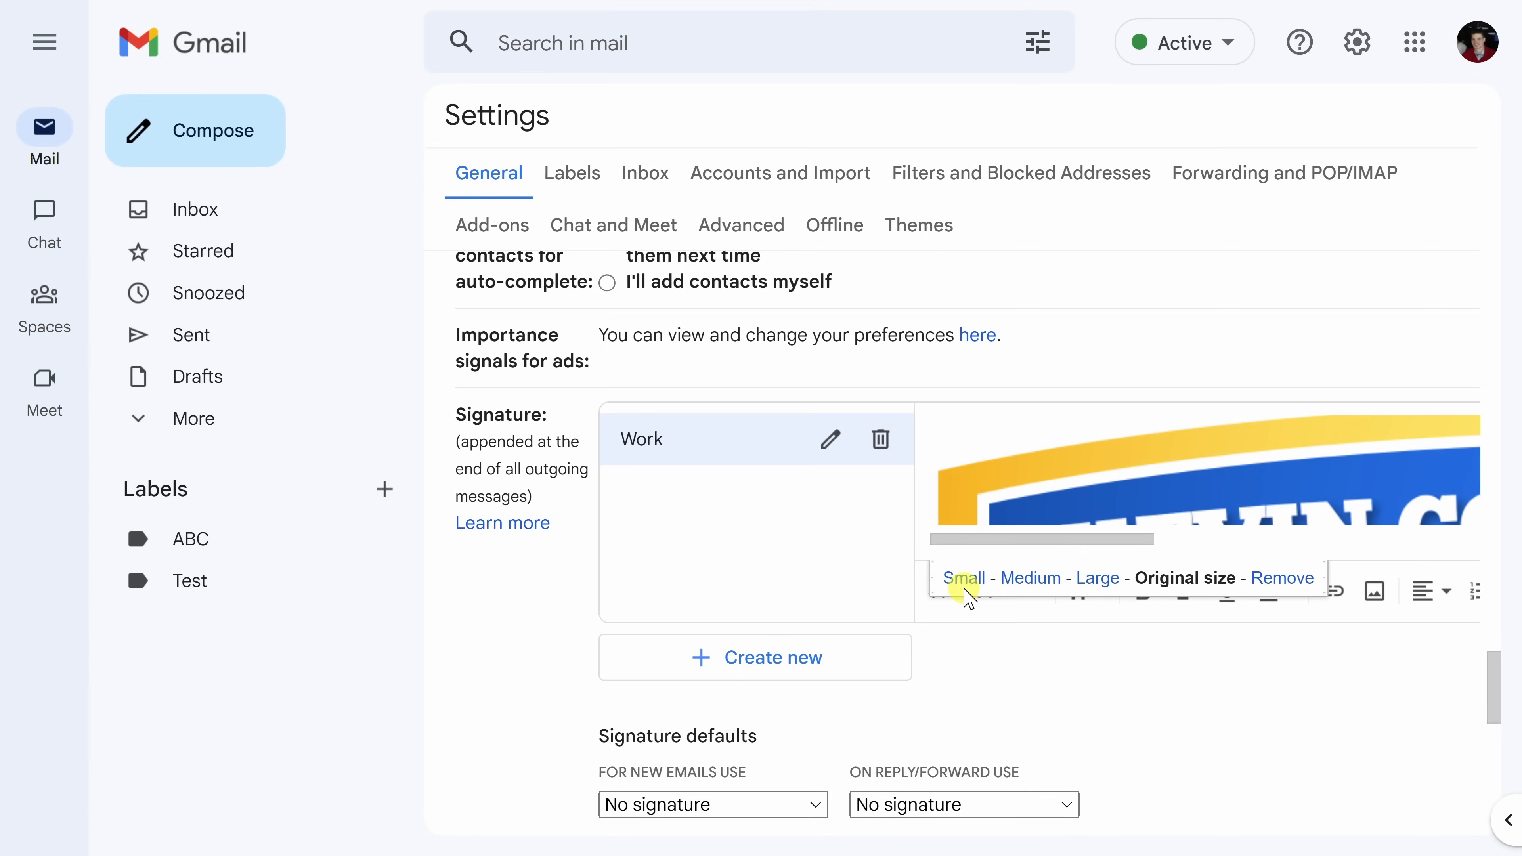
{"action": "left_click", "coordinate": [963, 578]}
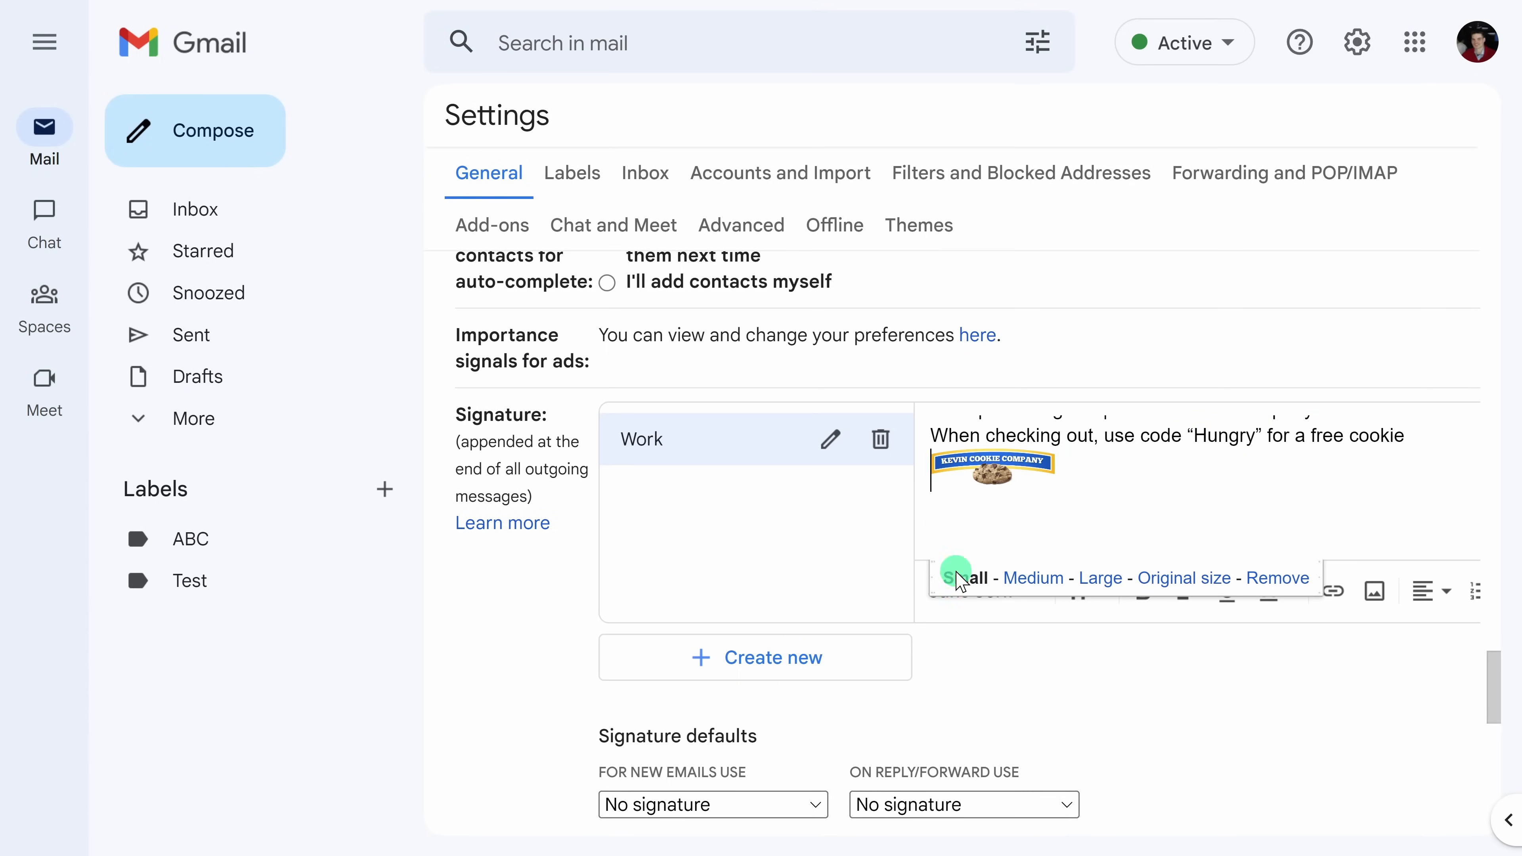
{"action": "scroll", "scroll_direction": "down", "scroll_amount": 3}
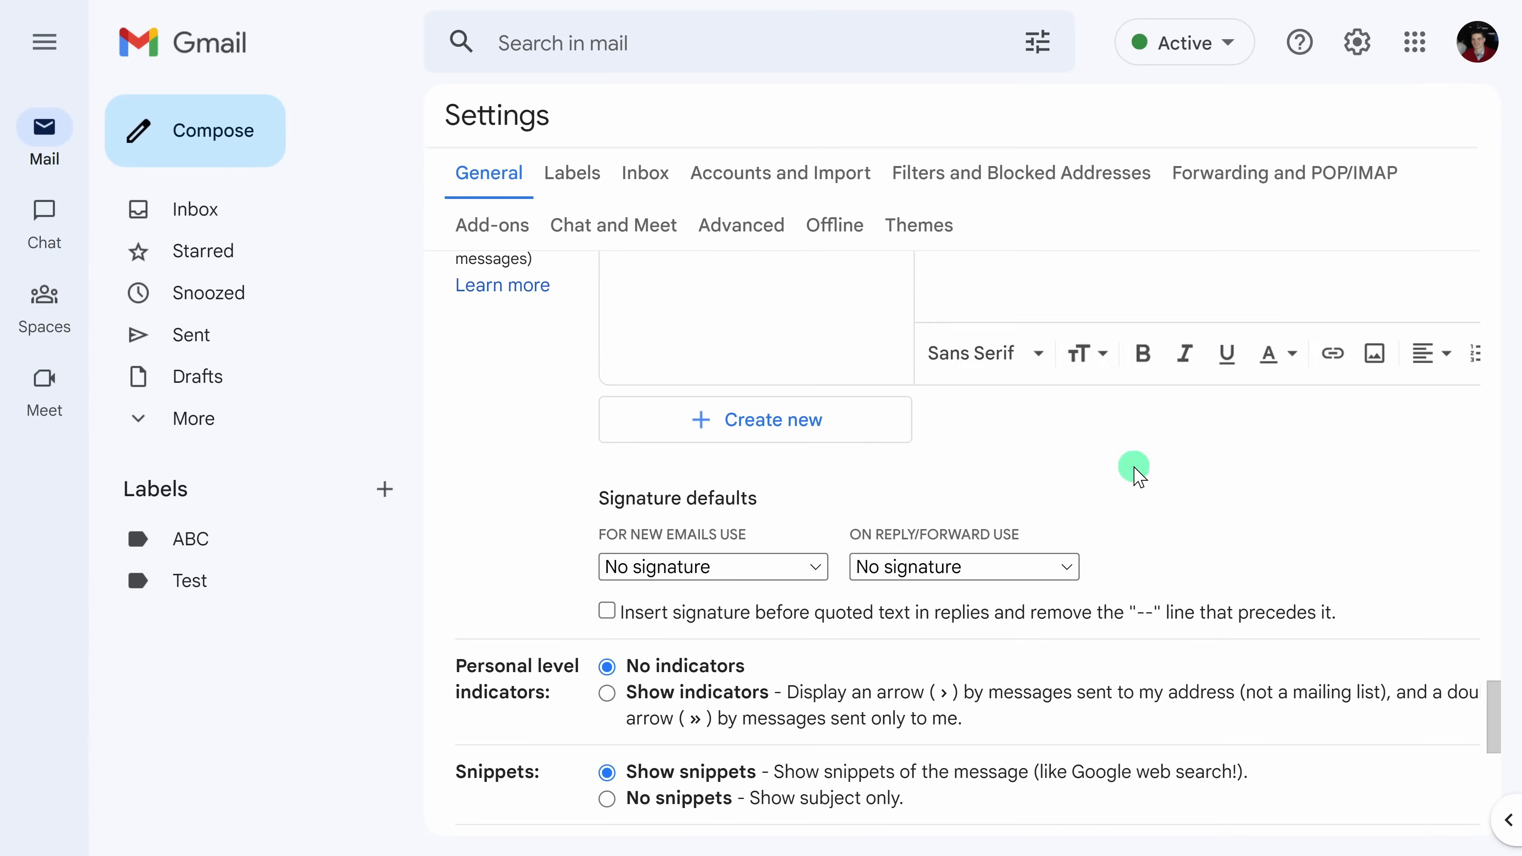
{"action": "scroll", "scroll_direction": "up", "scroll_amount": 3}
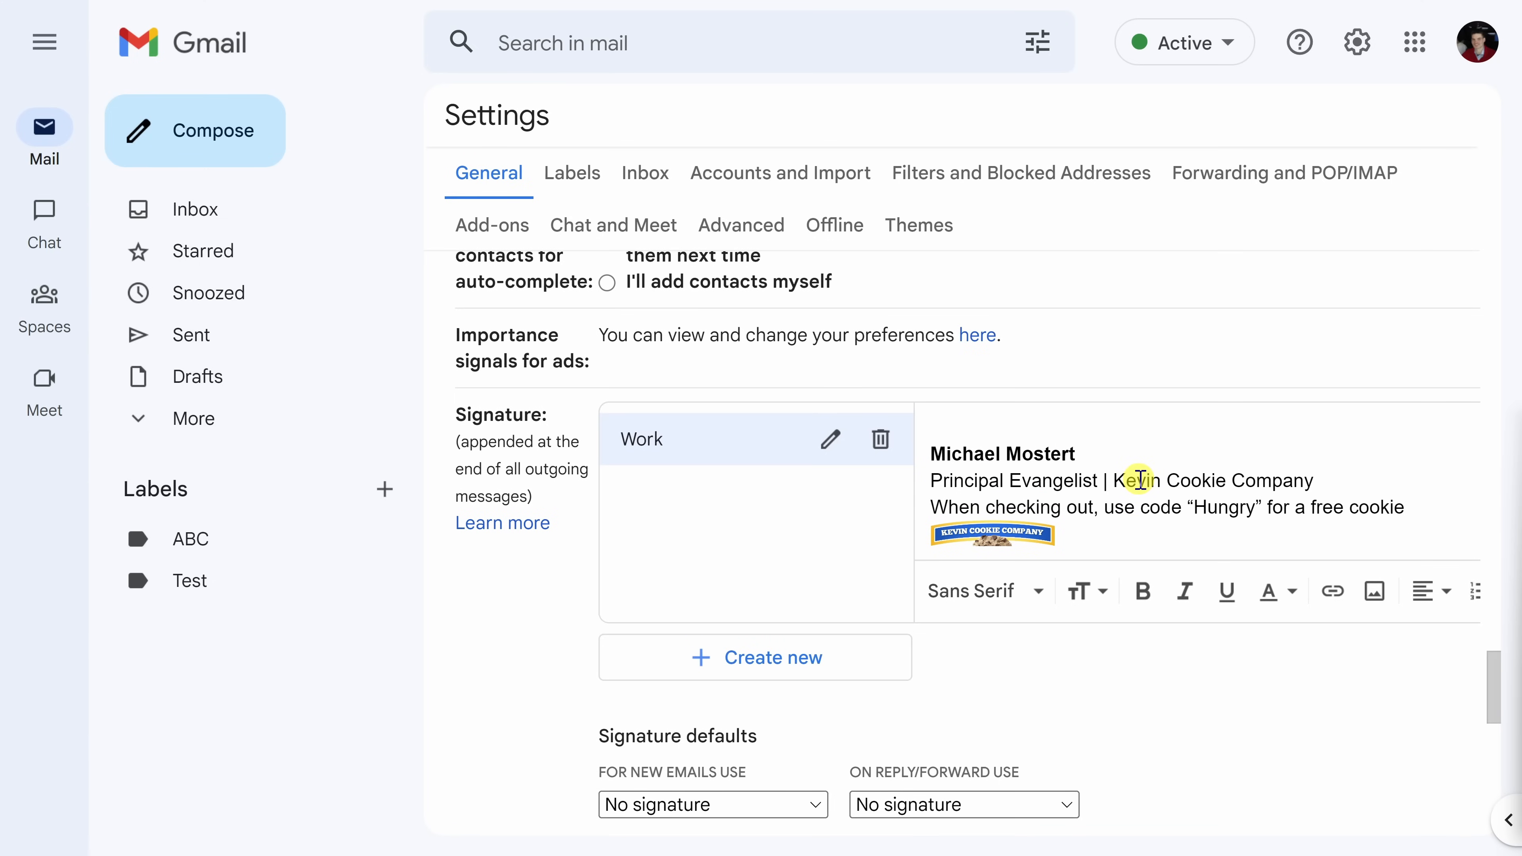
{"action": "mouse_move", "coordinate": [843, 420]}
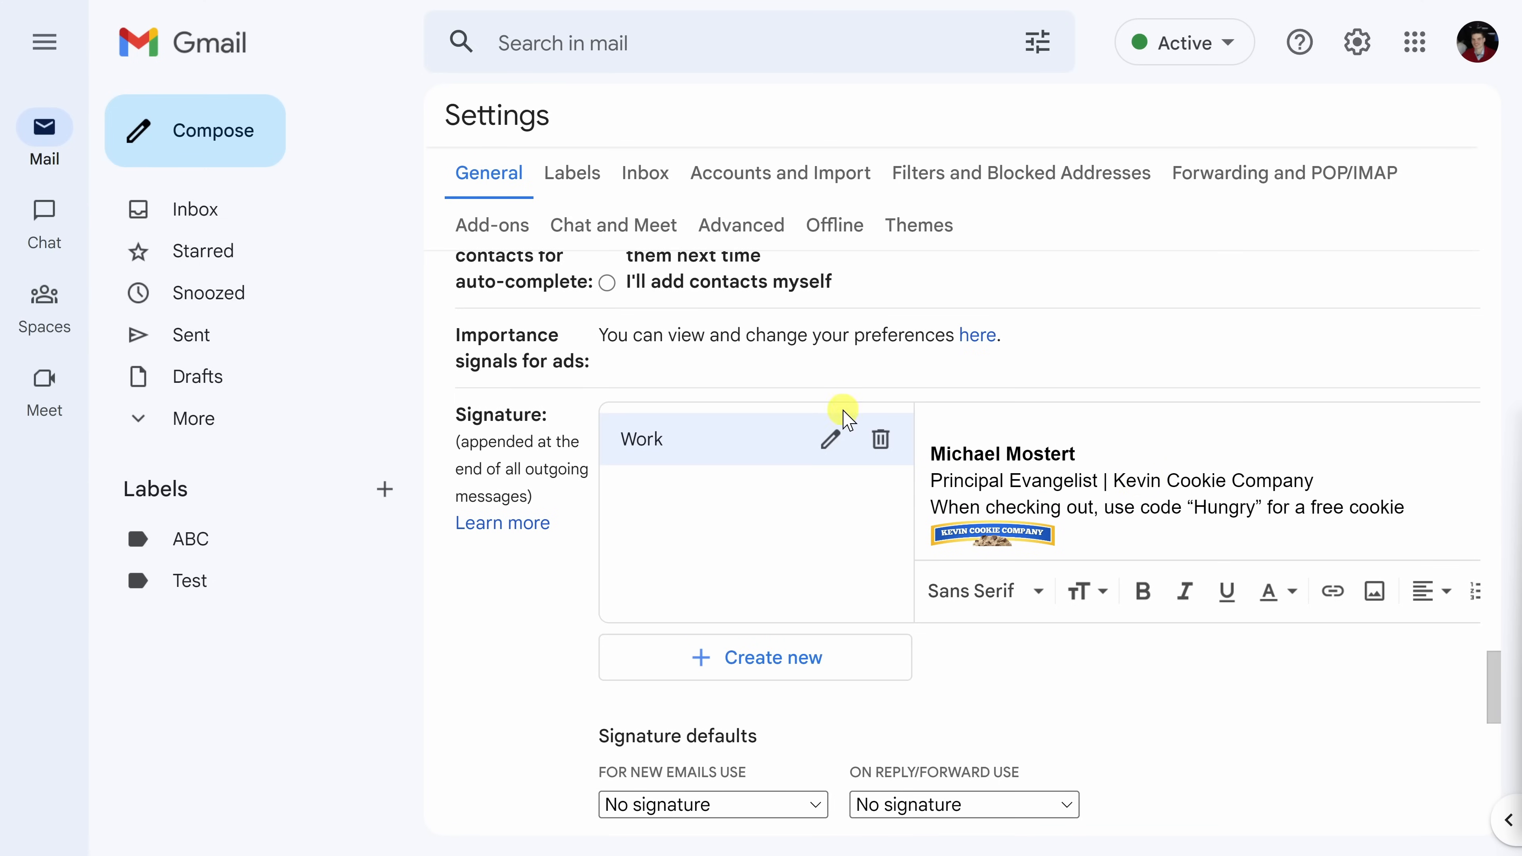
{"action": "mouse_move", "coordinate": [760, 542]}
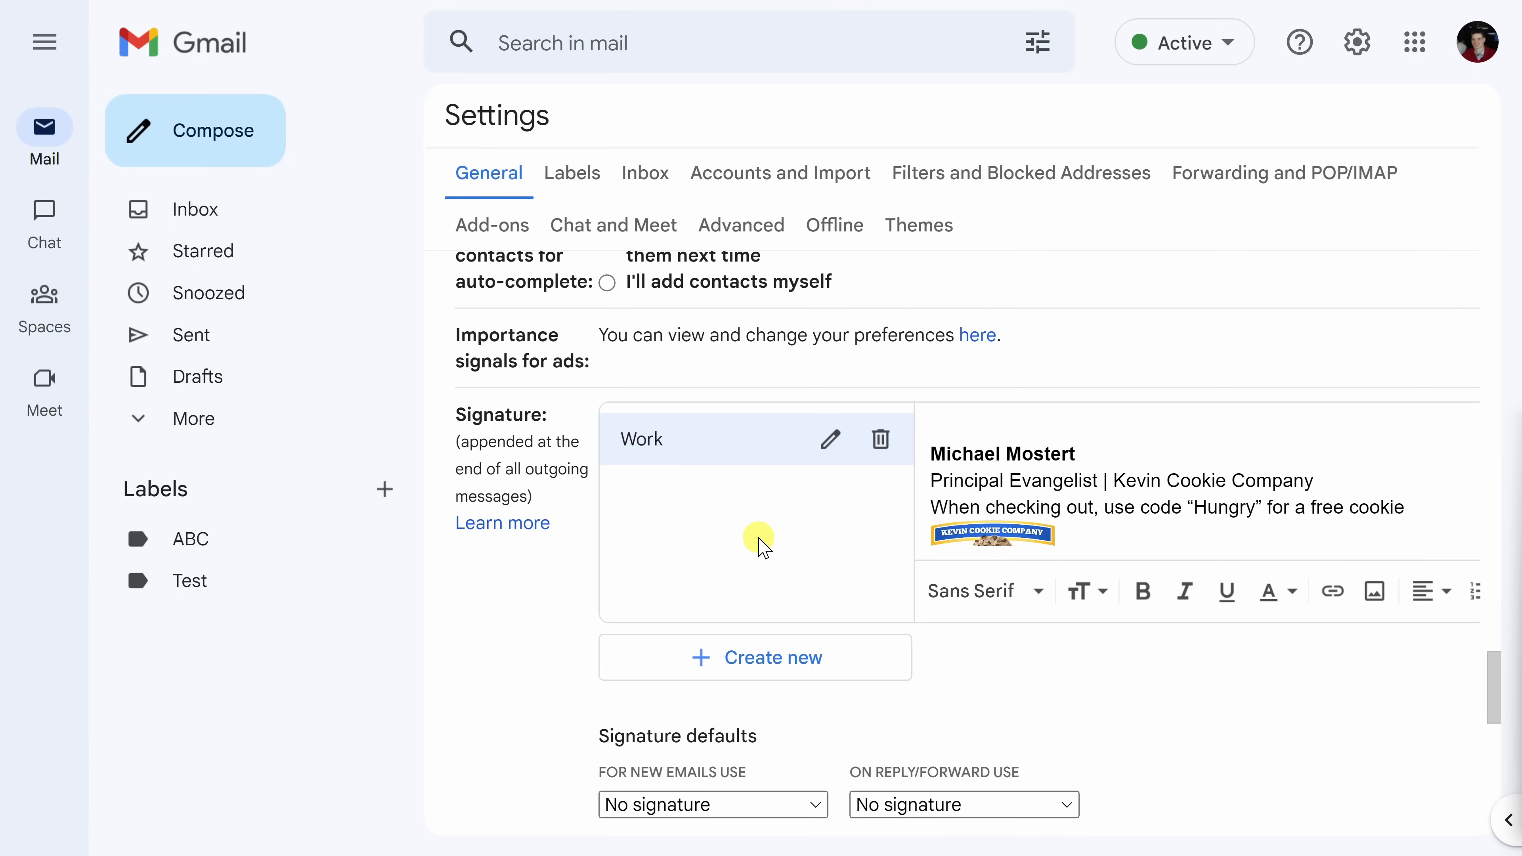
- Create a second, empty signature named 'Personal'
{"action": "left_click", "coordinate": [755, 657]}
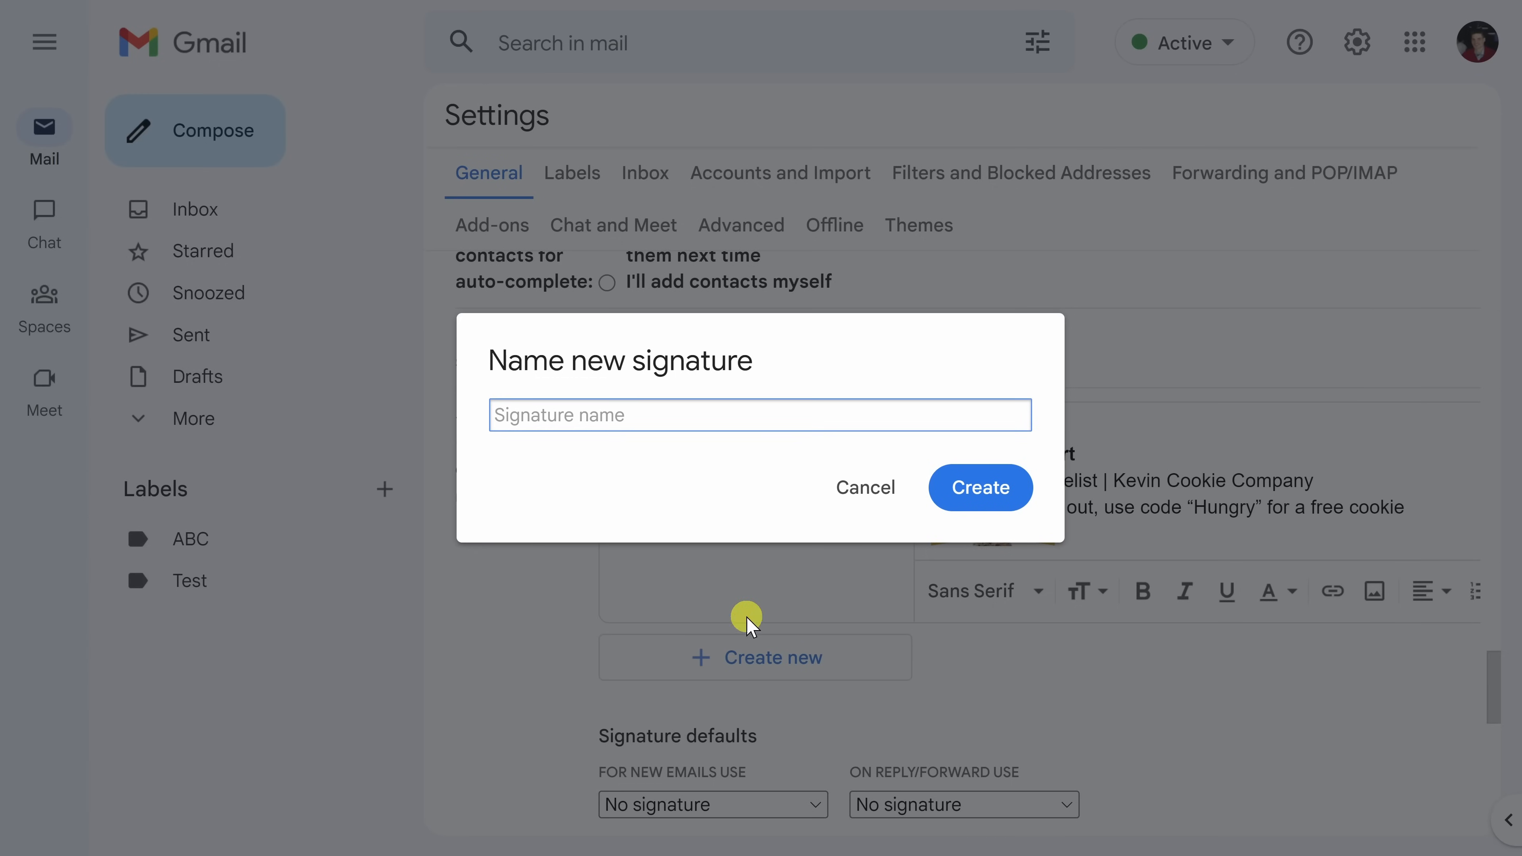
{"action": "left_click", "coordinate": [979, 487]}
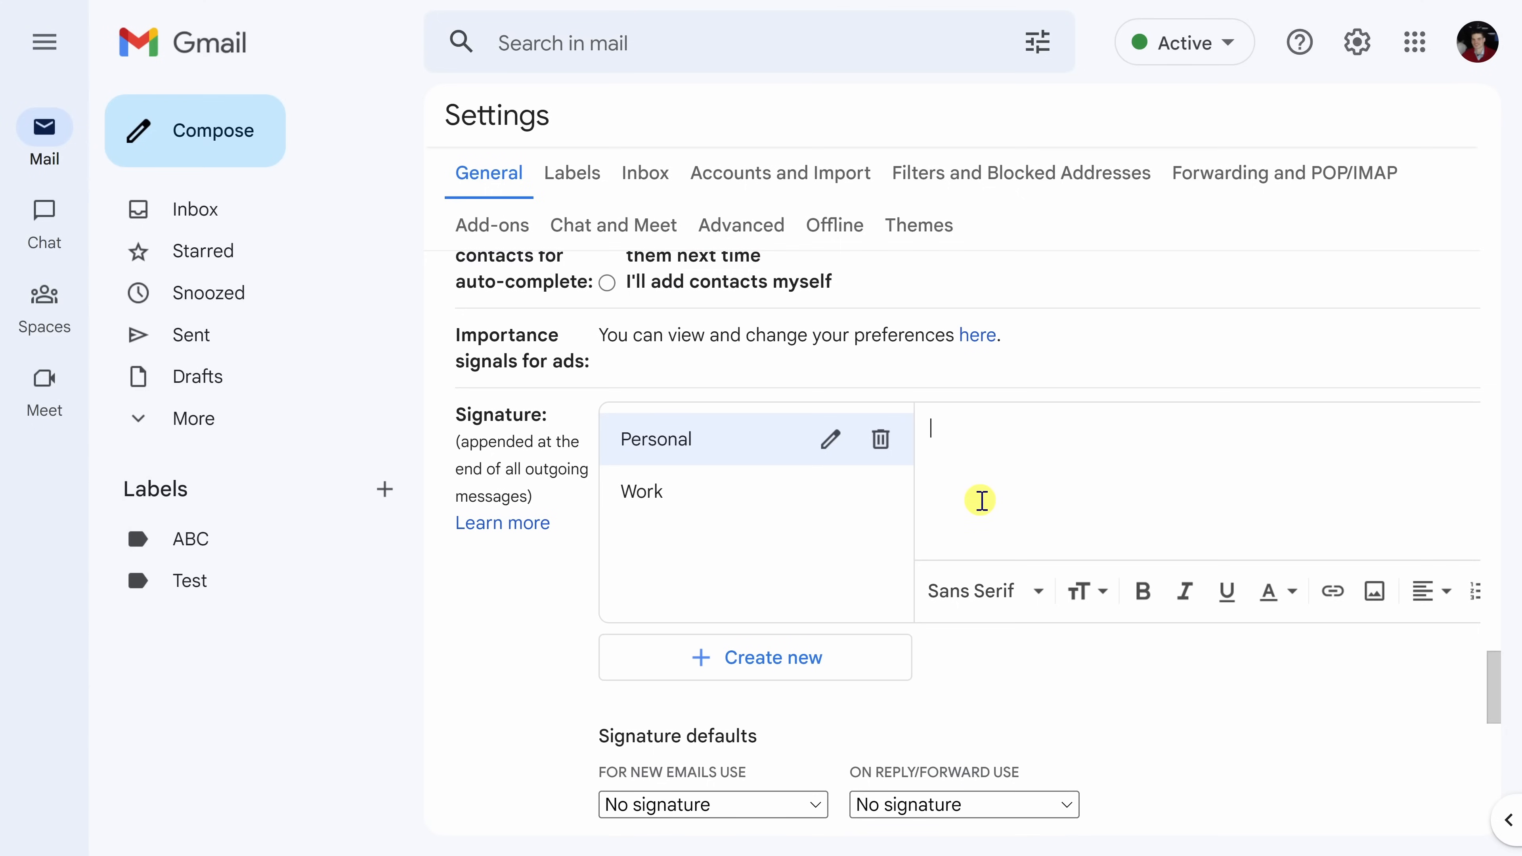
{"action": "mouse_move", "coordinate": [757, 429]}
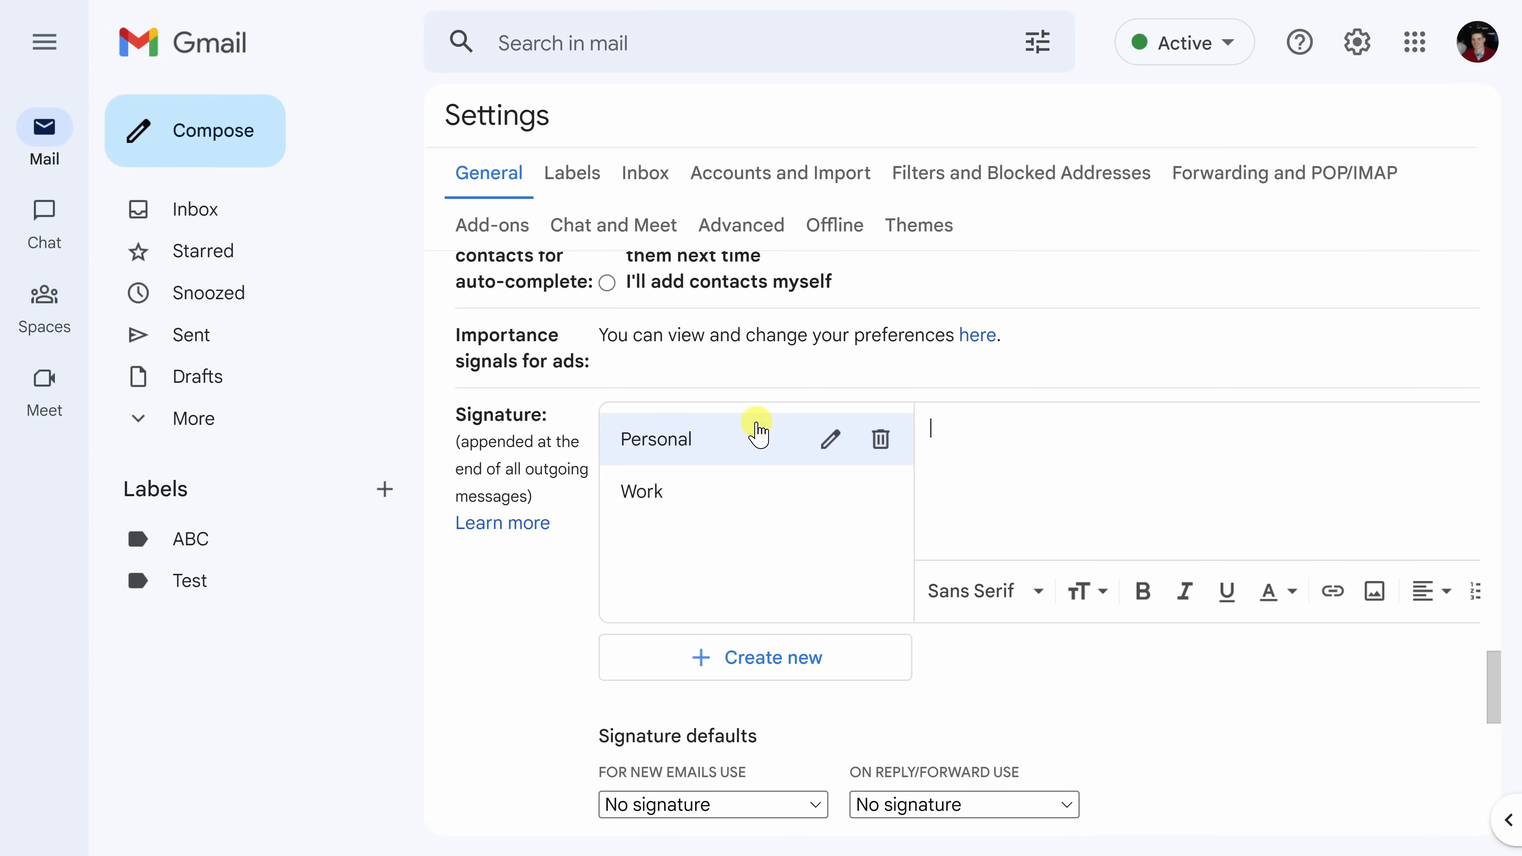
{"action": "mouse_move", "coordinate": [1134, 465]}
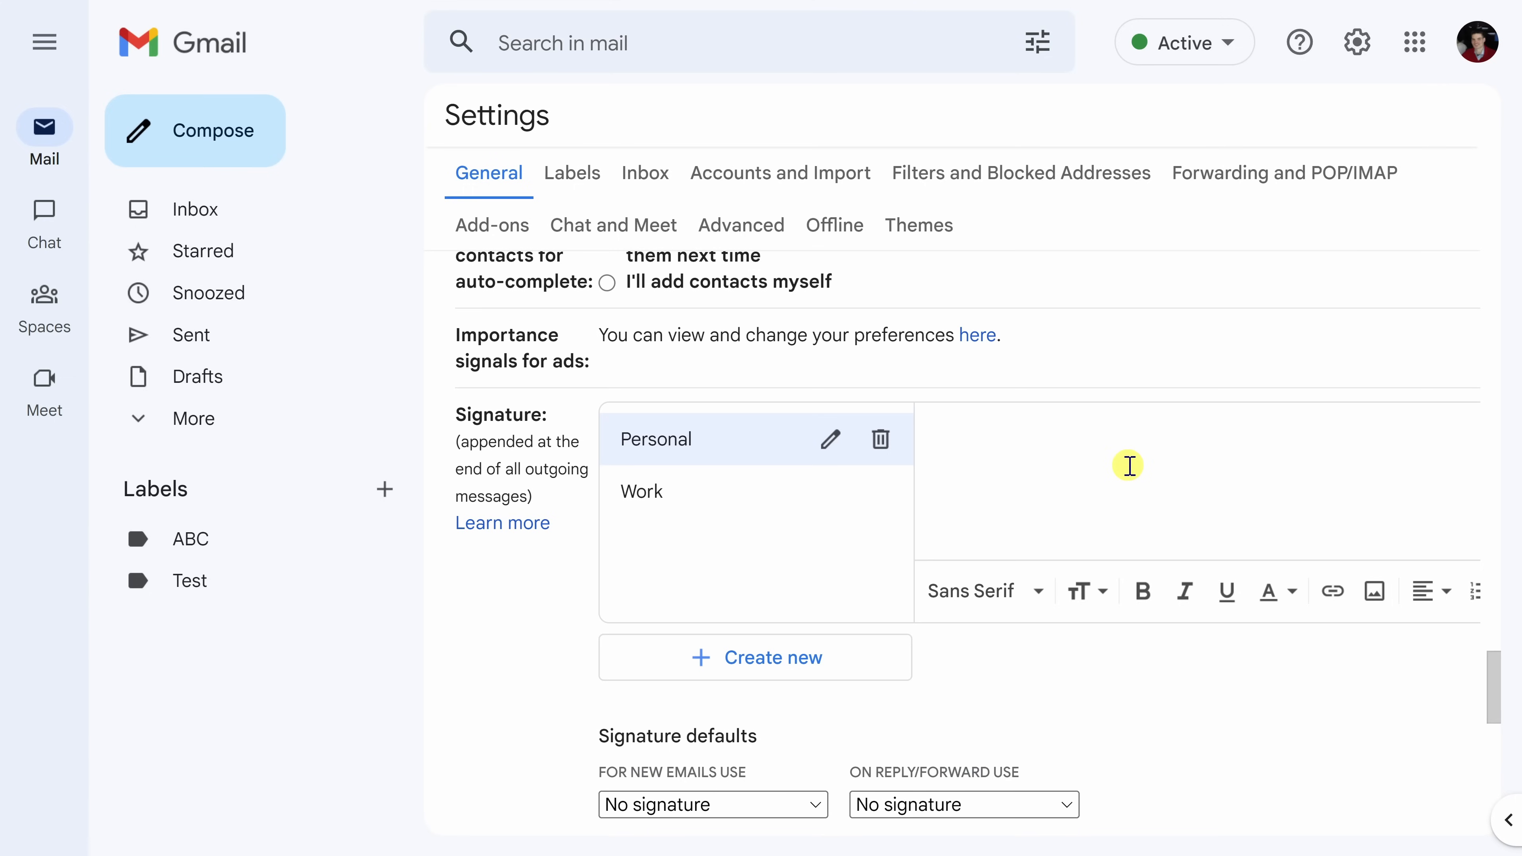
{"action": "mouse_move", "coordinate": [1091, 606]}
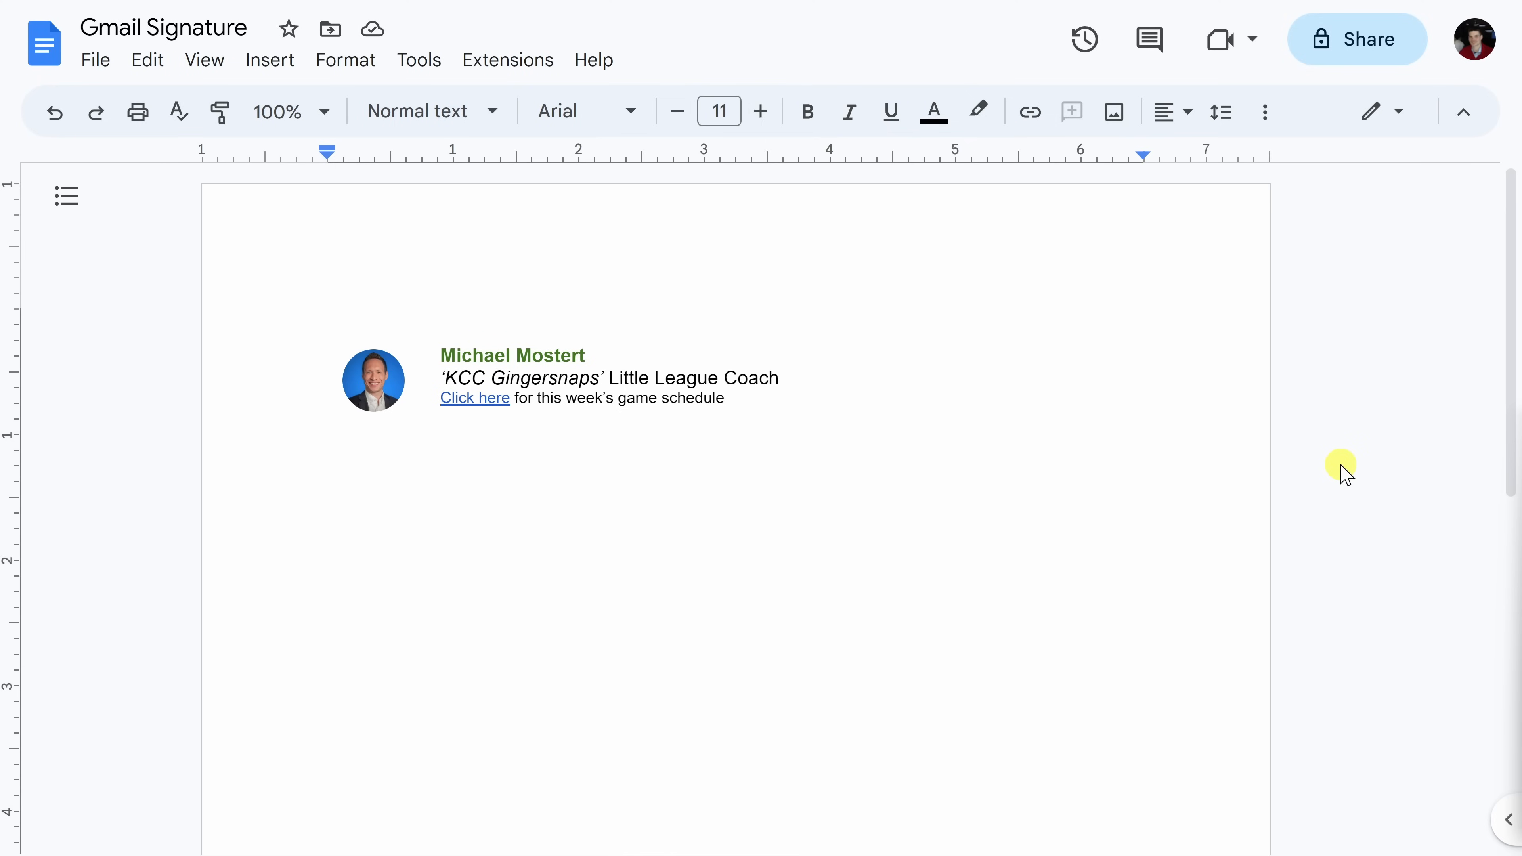
{"action": "mouse_move", "coordinate": [781, 448]}
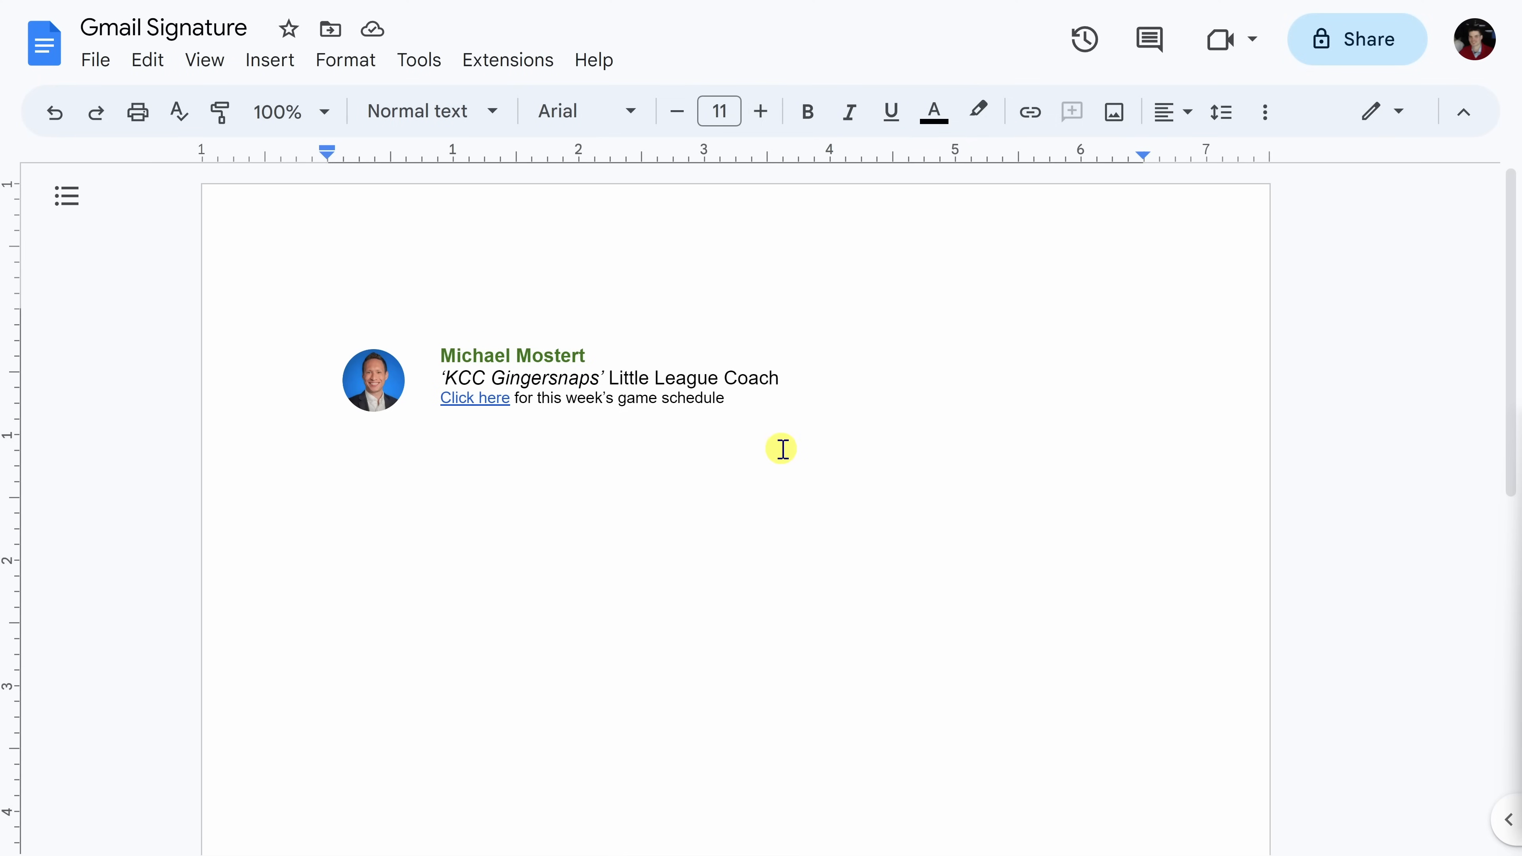
{"action": "mouse_move", "coordinate": [782, 399]}
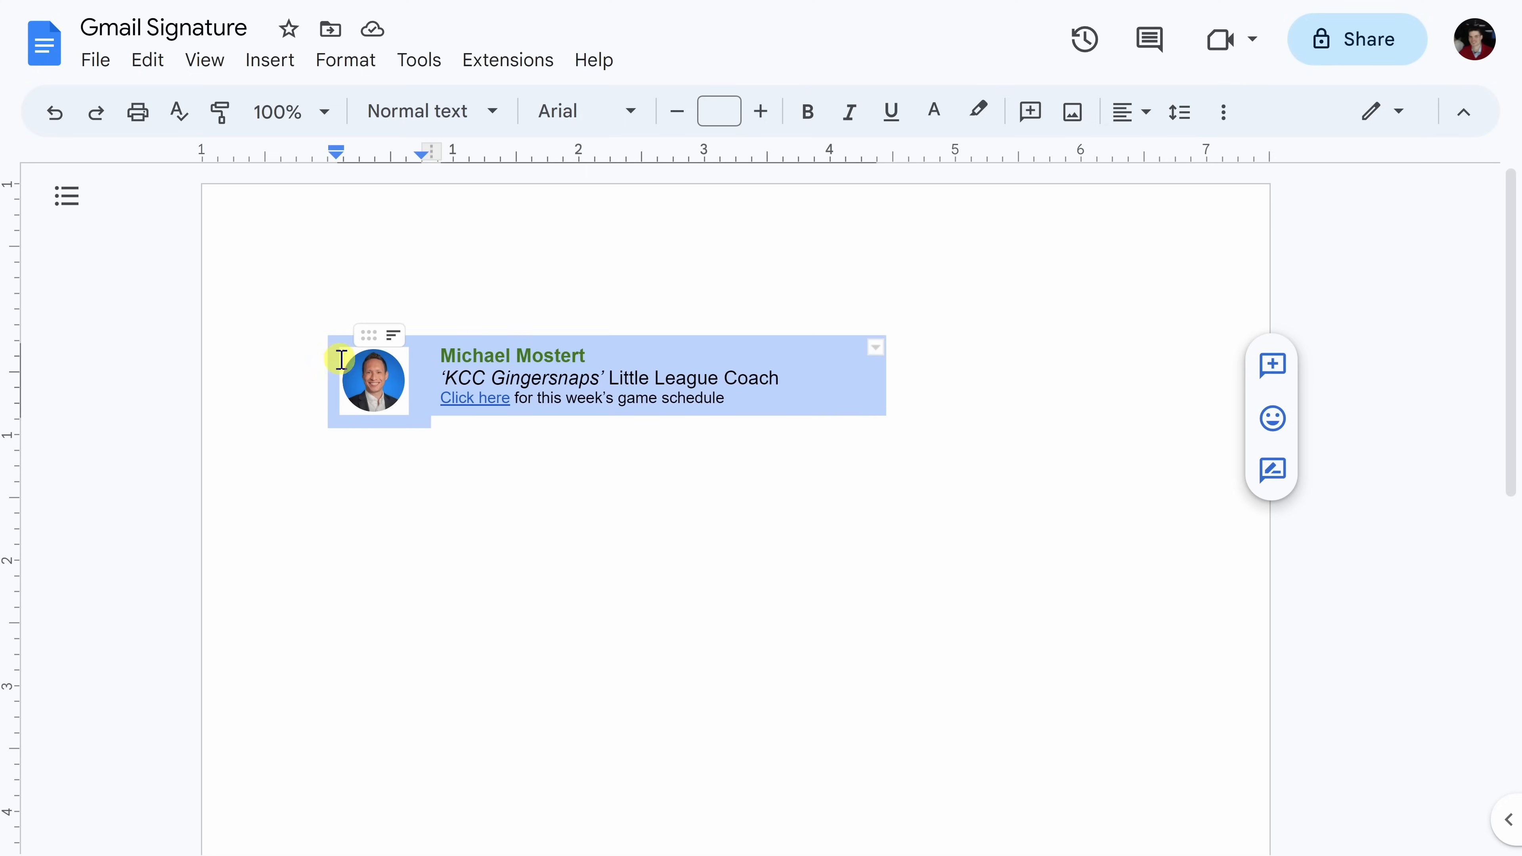
{"action": "mouse_move", "coordinate": [788, 501]}
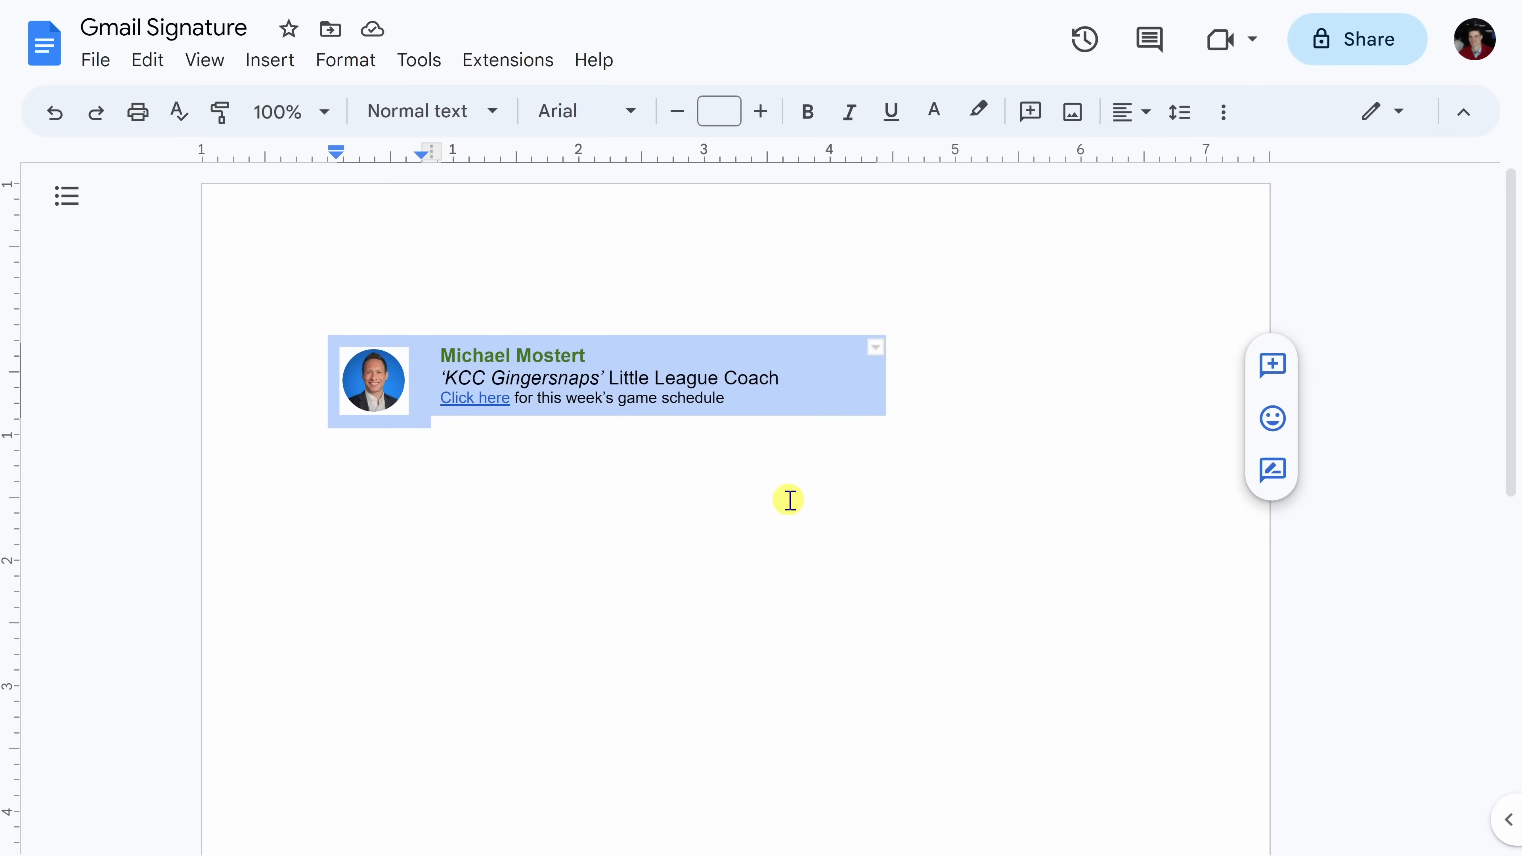
{"action": "mouse_move", "coordinate": [378, 322]}
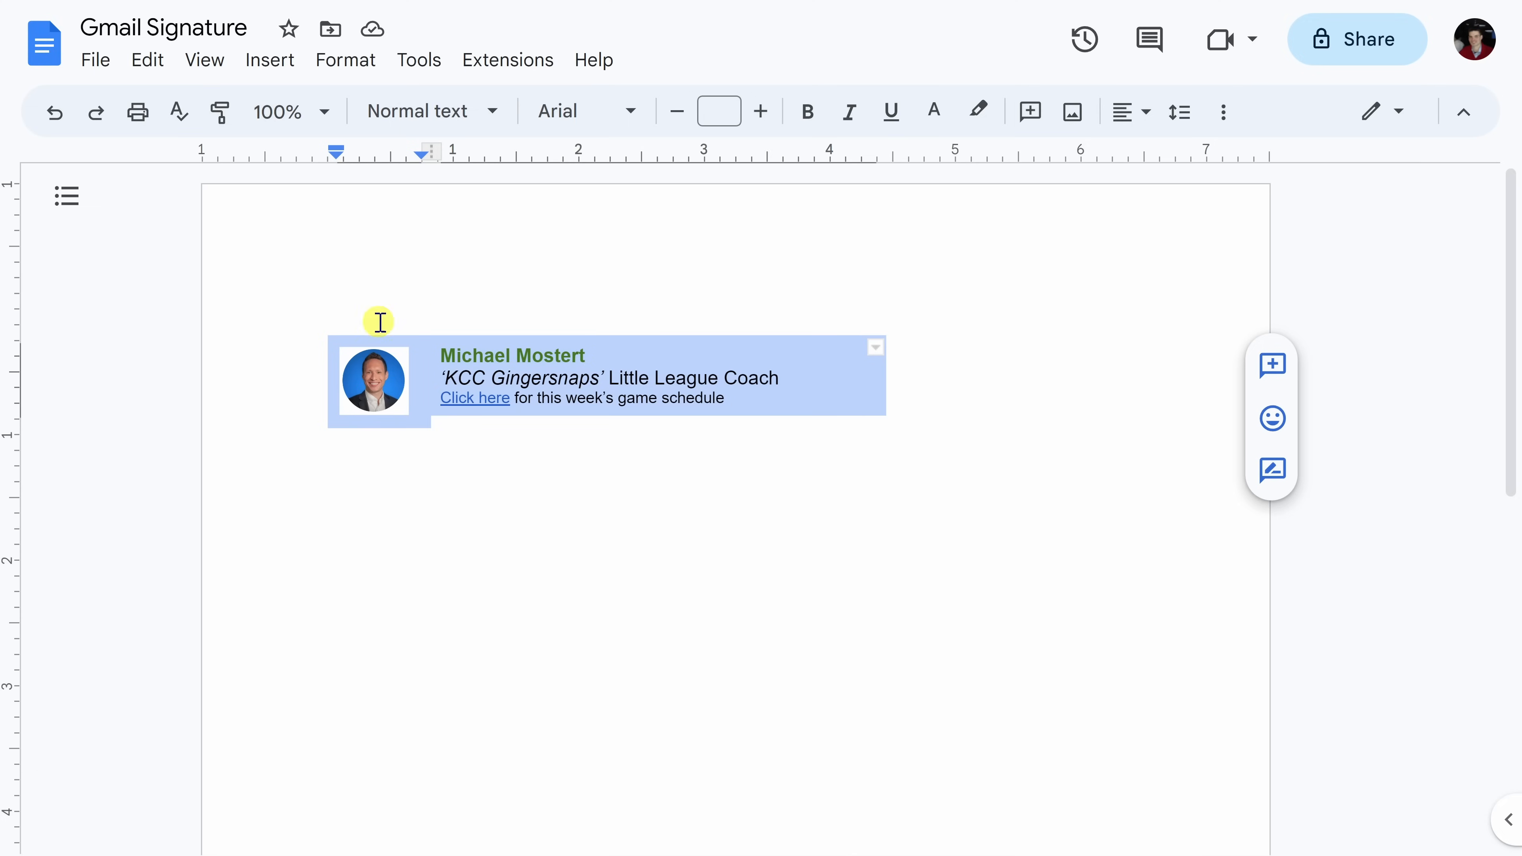
{"action": "mouse_move", "coordinate": [372, 380]}
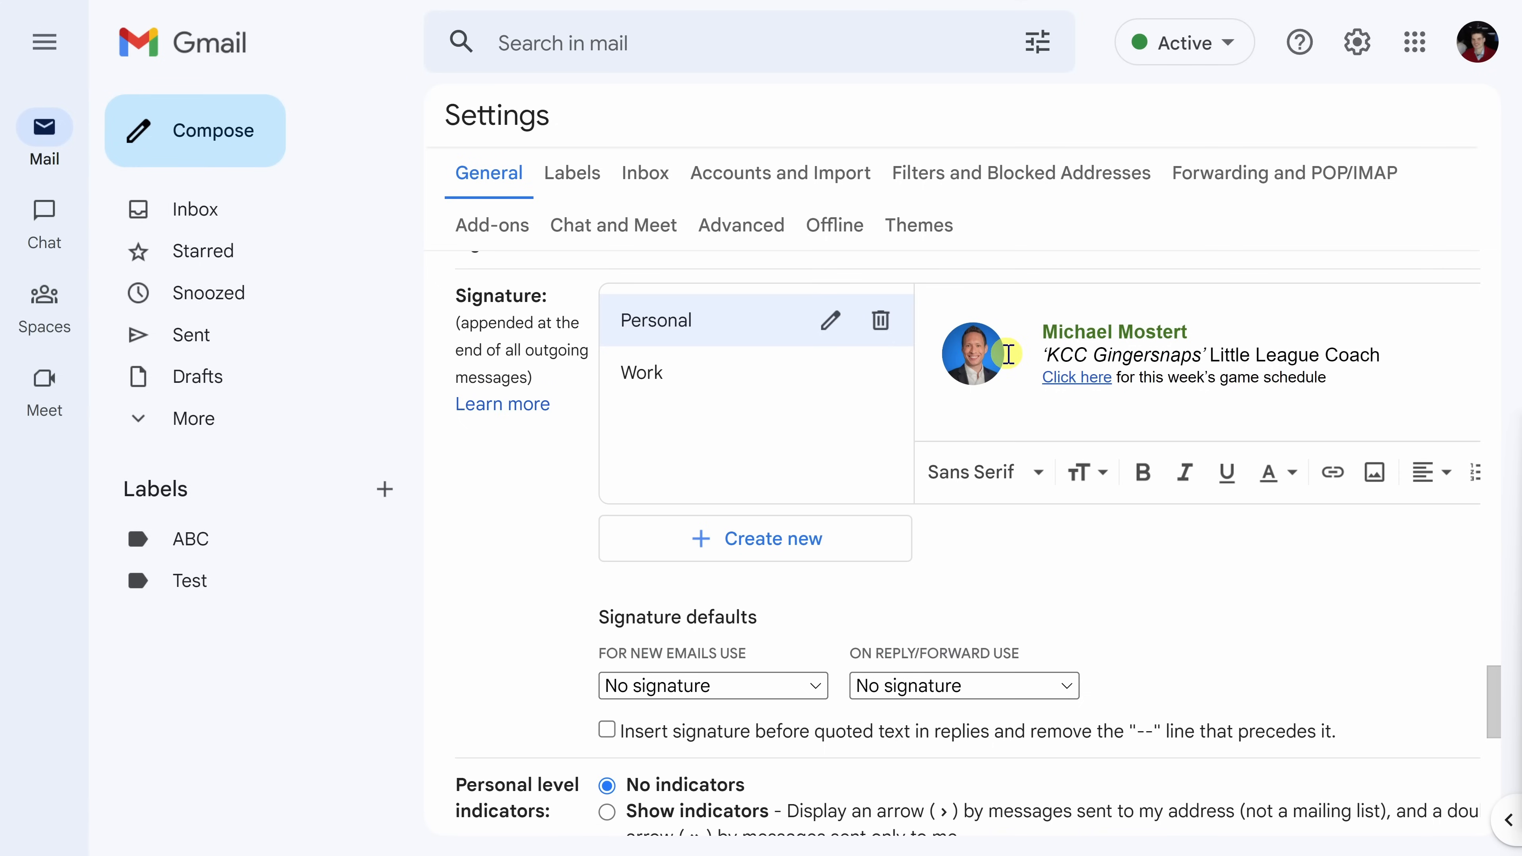
{"action": "mouse_move", "coordinate": [944, 369]}
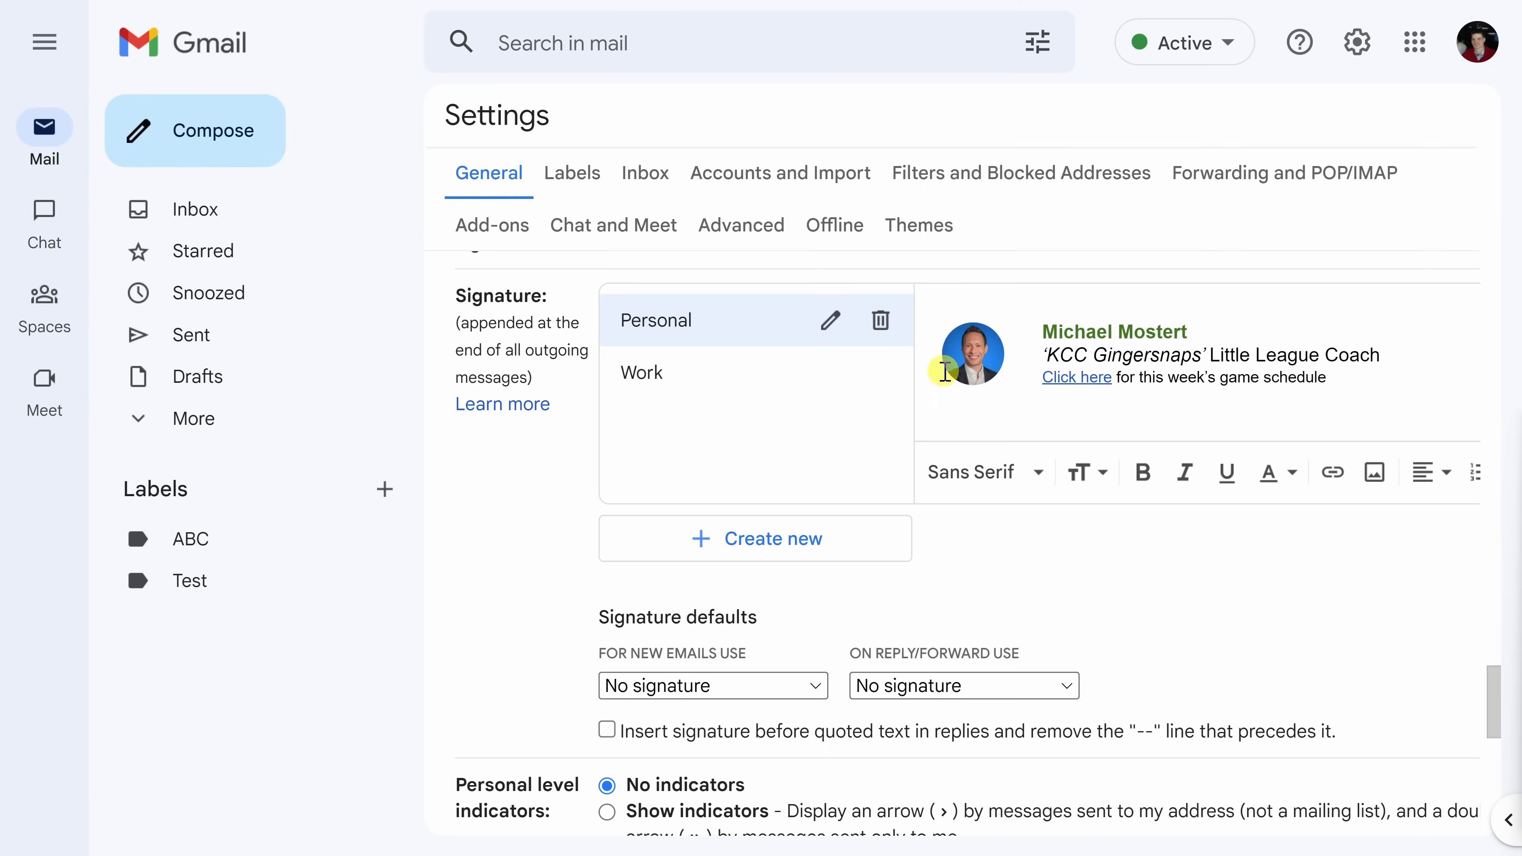
{"action": "mouse_move", "coordinate": [1134, 367]}
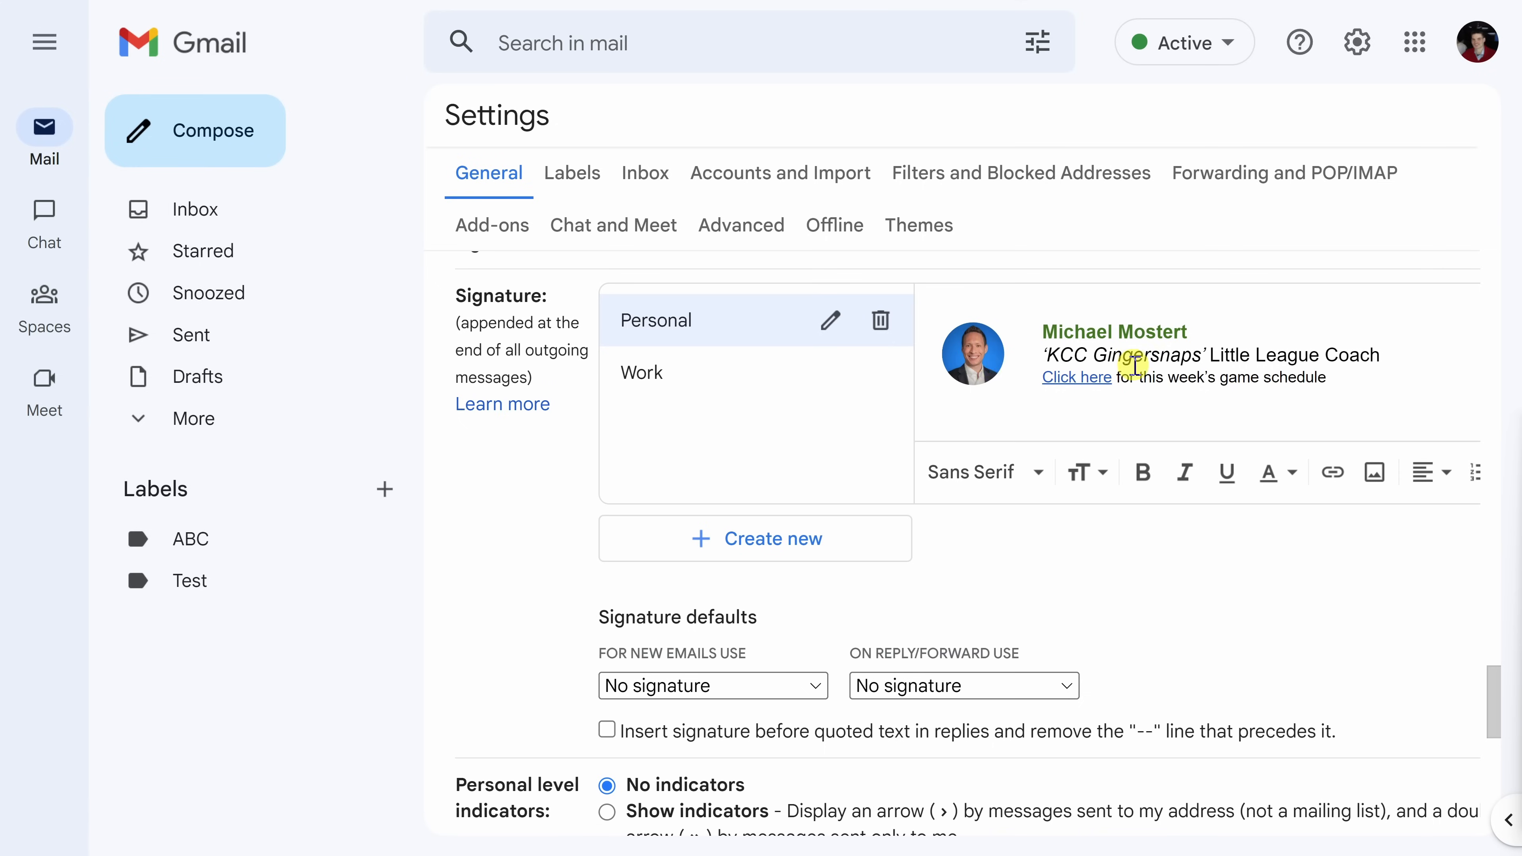
{"action": "mouse_move", "coordinate": [1076, 376]}
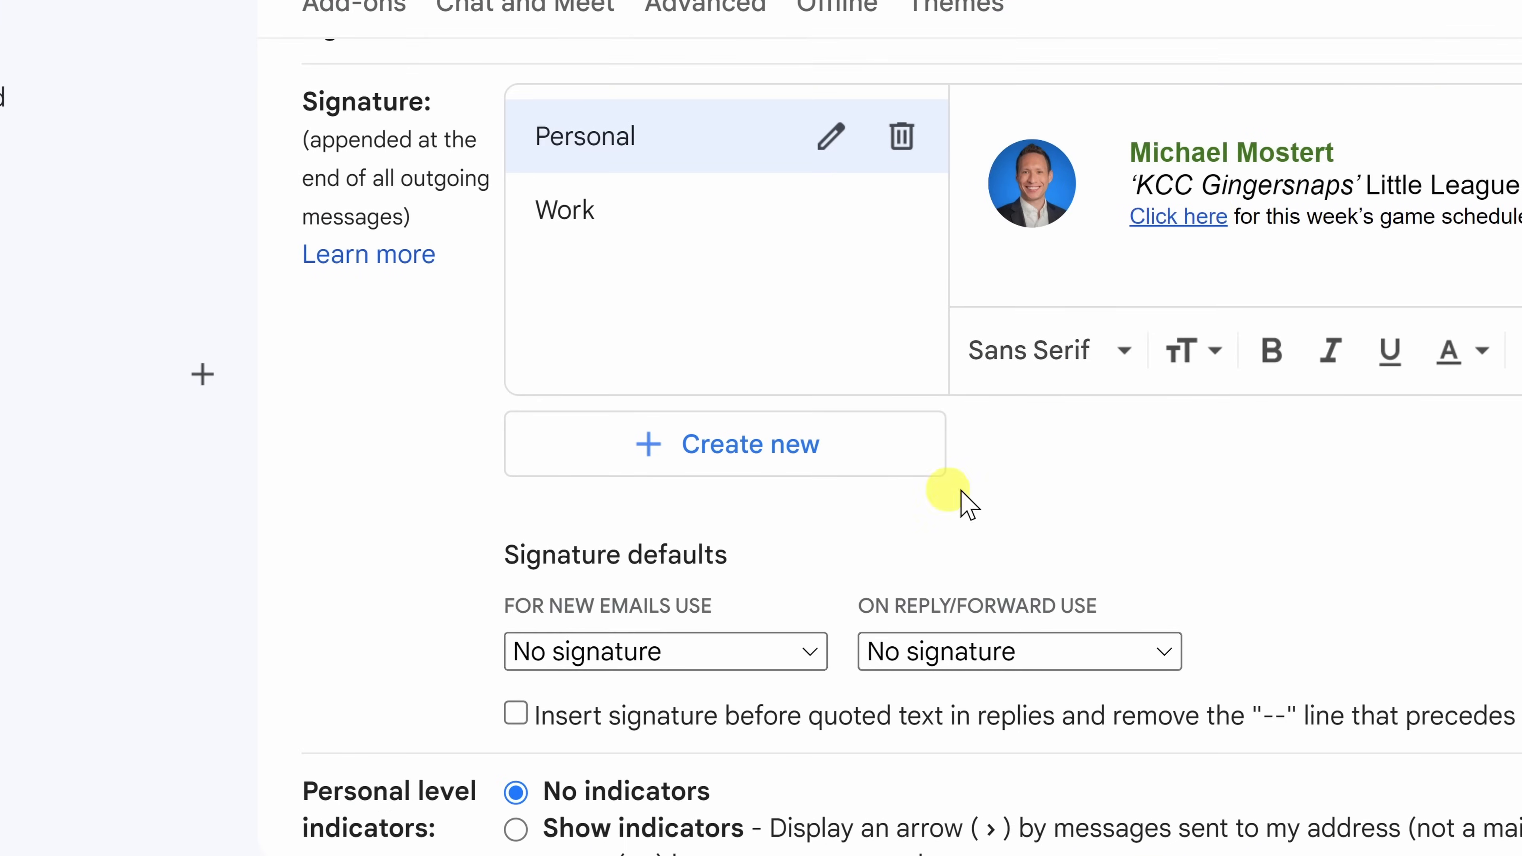
{"action": "mouse_move", "coordinate": [716, 651]}
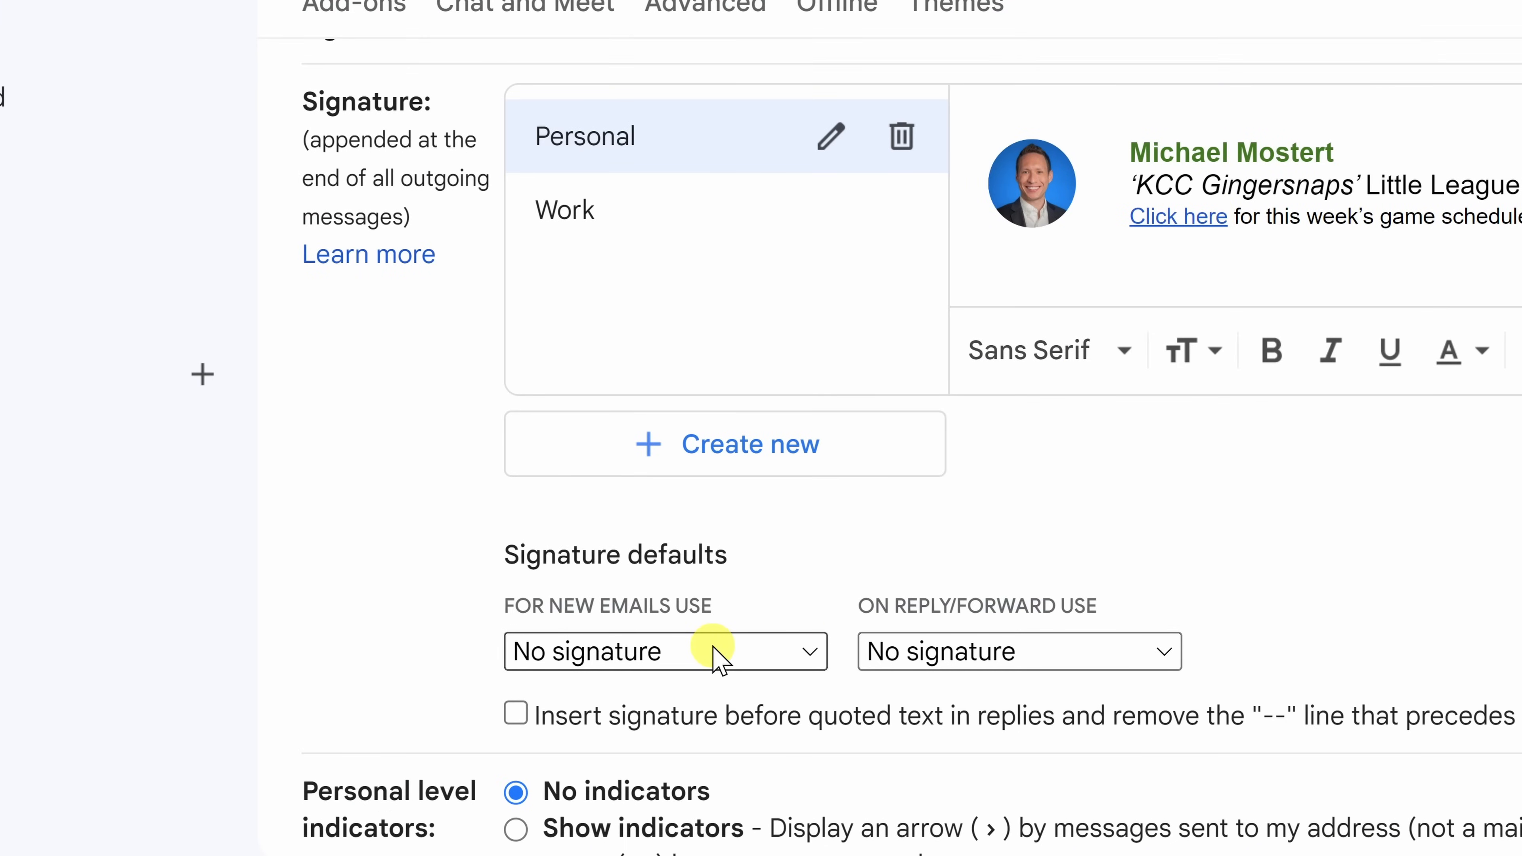
- Default new emails to the Personal signature and review the reply/forward choices
{"action": "left_click", "coordinate": [665, 651]}
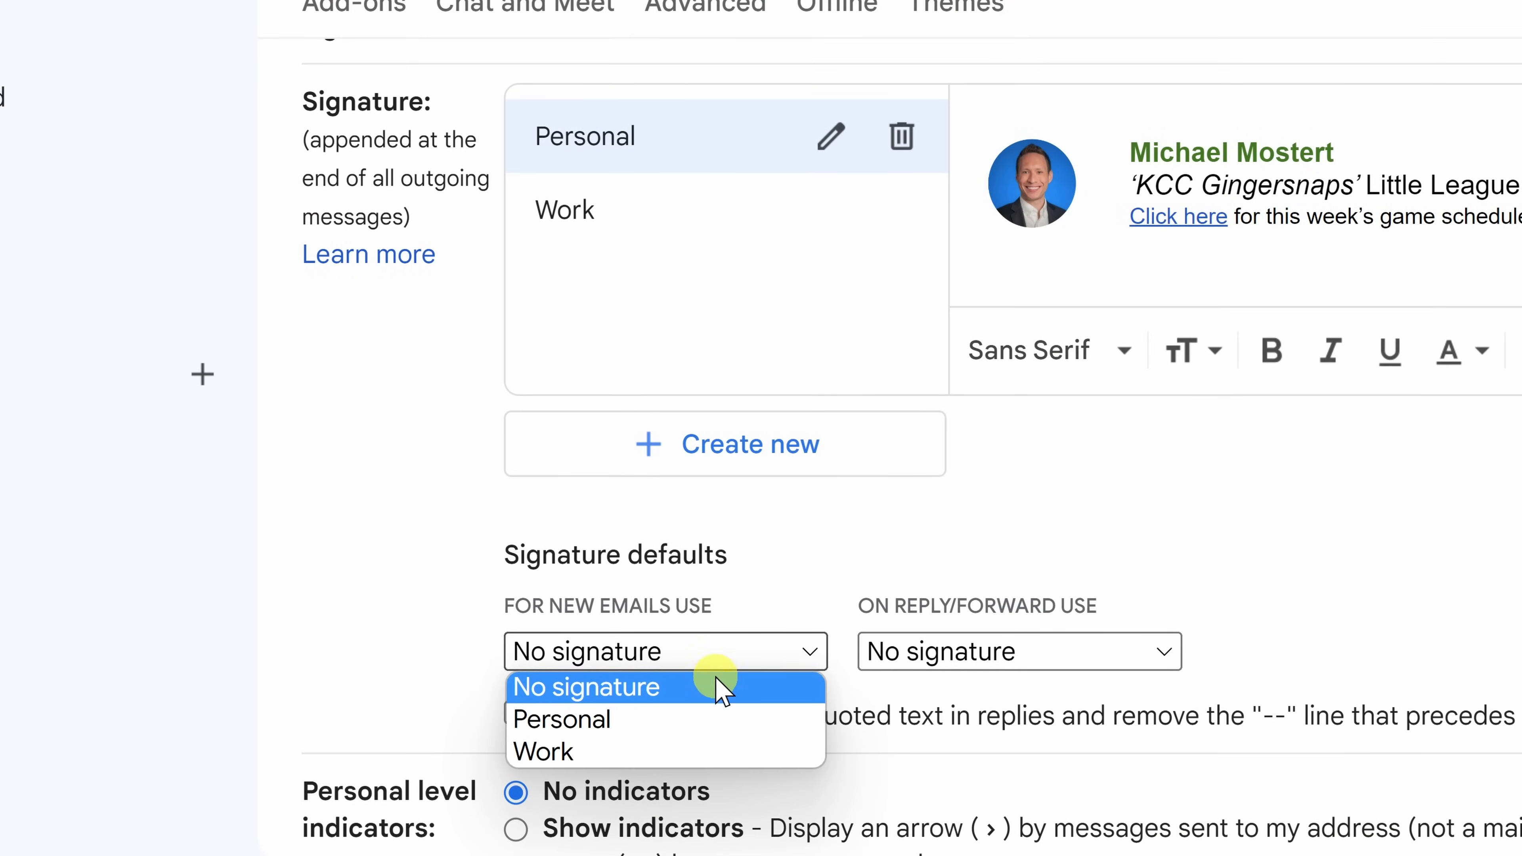
{"action": "mouse_move", "coordinate": [723, 699]}
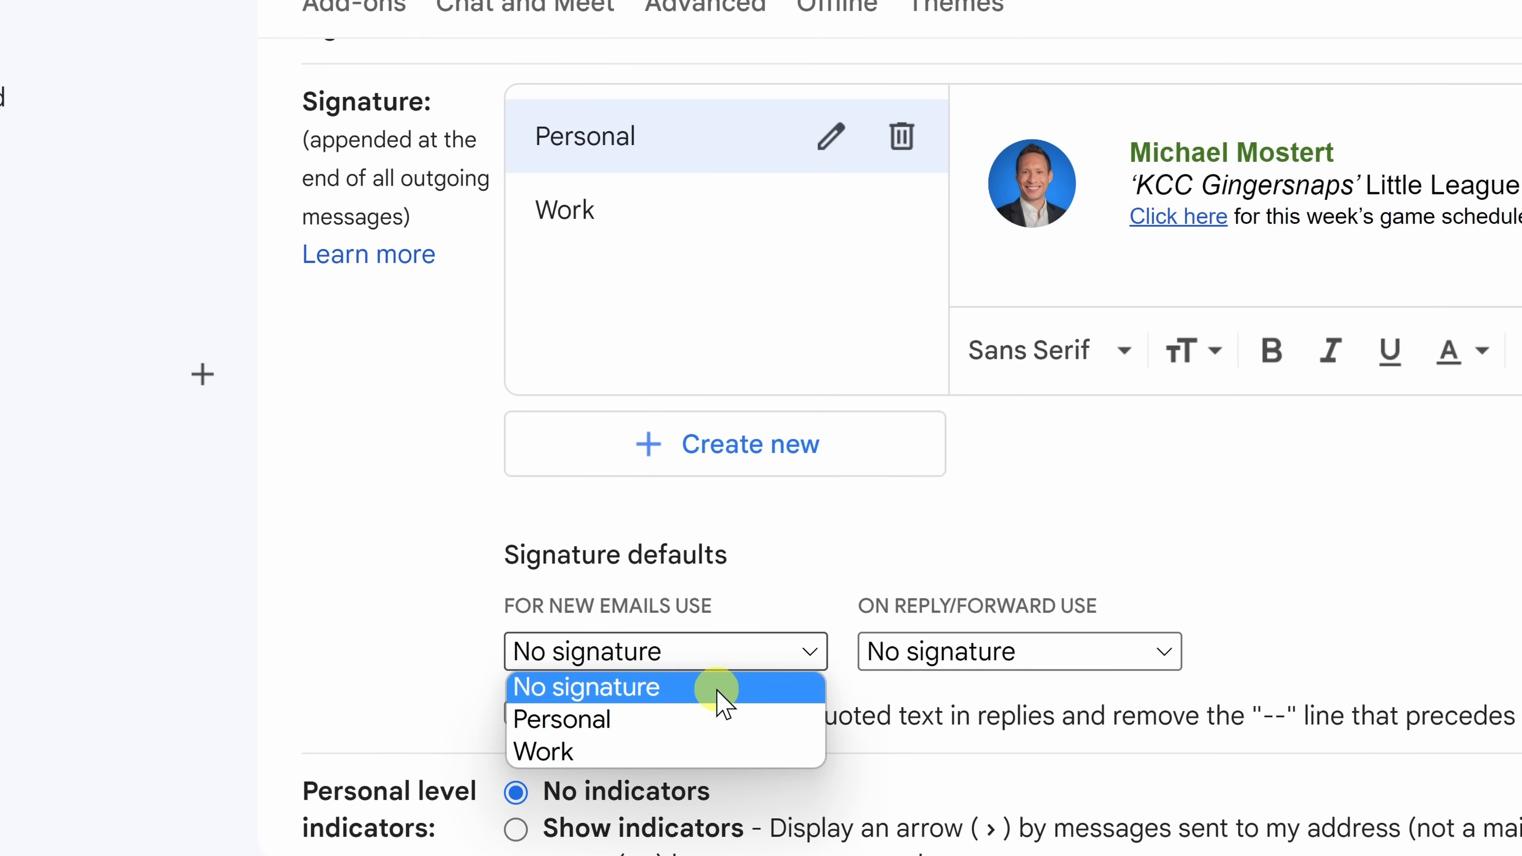
{"action": "mouse_move", "coordinate": [723, 719]}
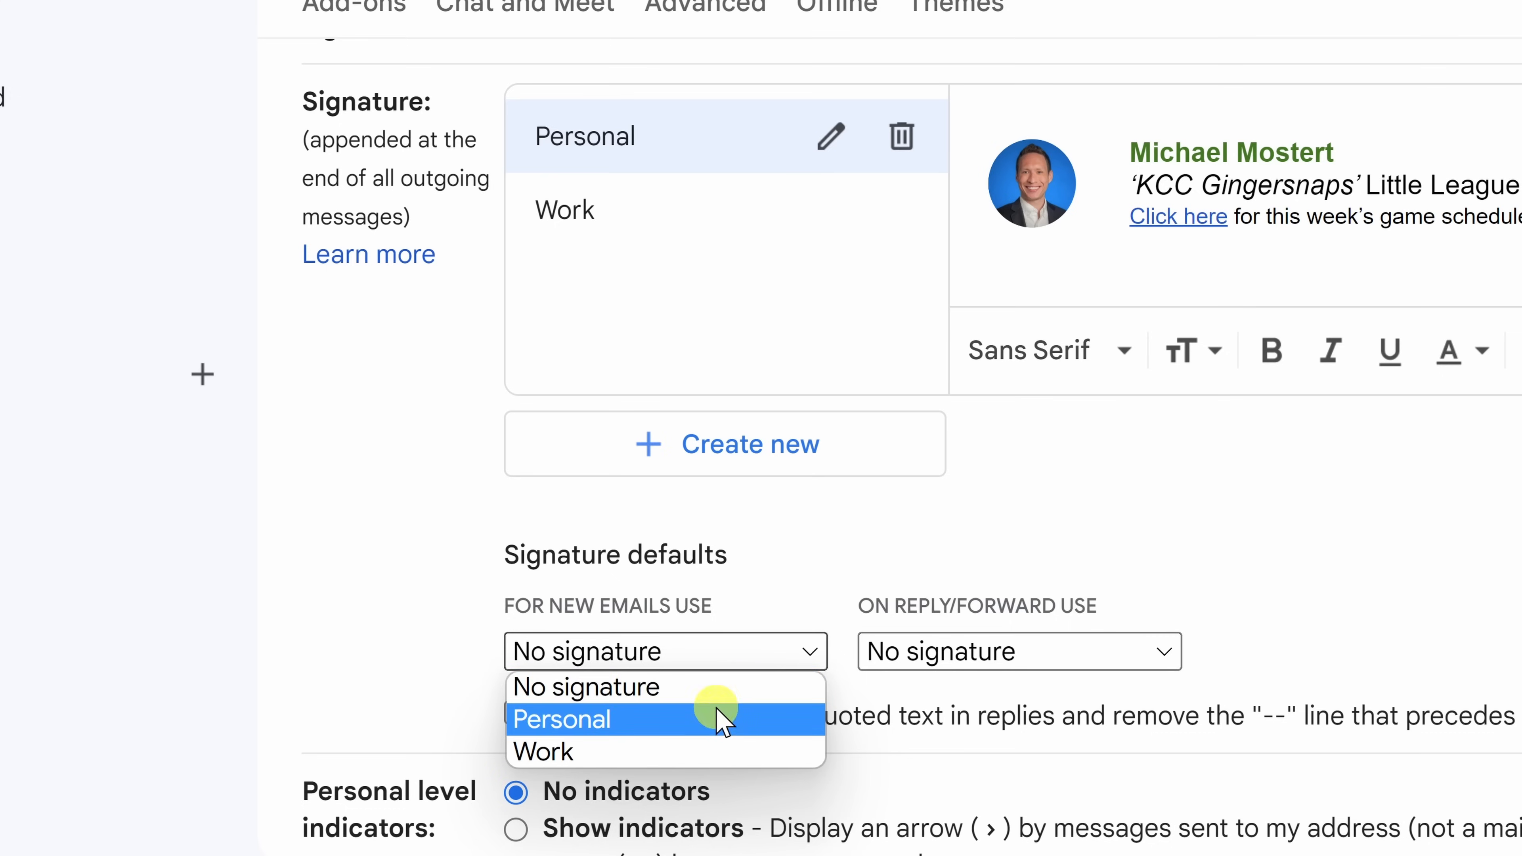
{"action": "mouse_move", "coordinate": [723, 732]}
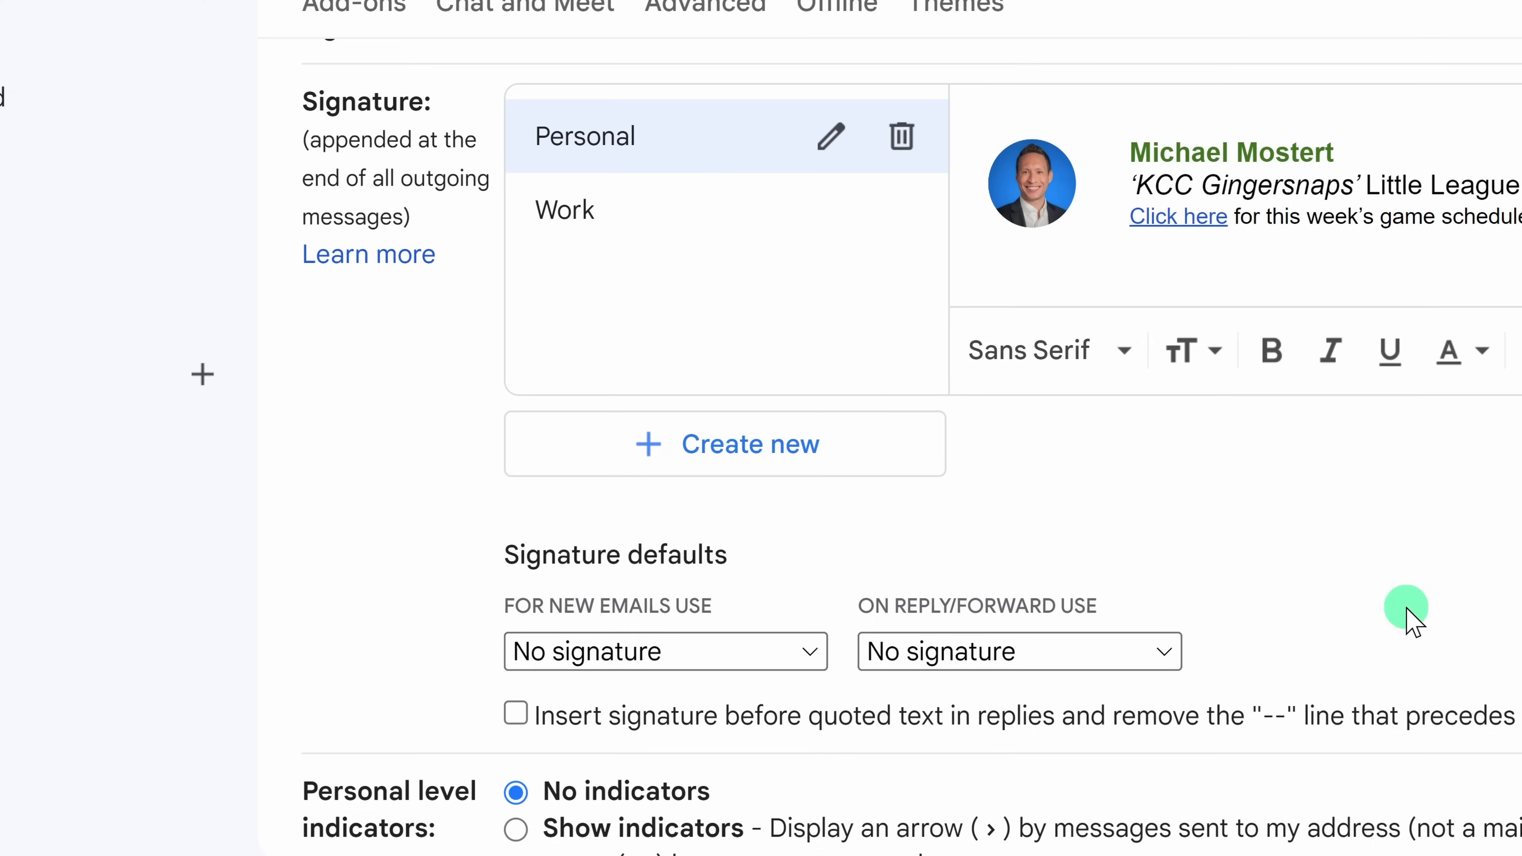
{"action": "mouse_move", "coordinate": [1116, 665]}
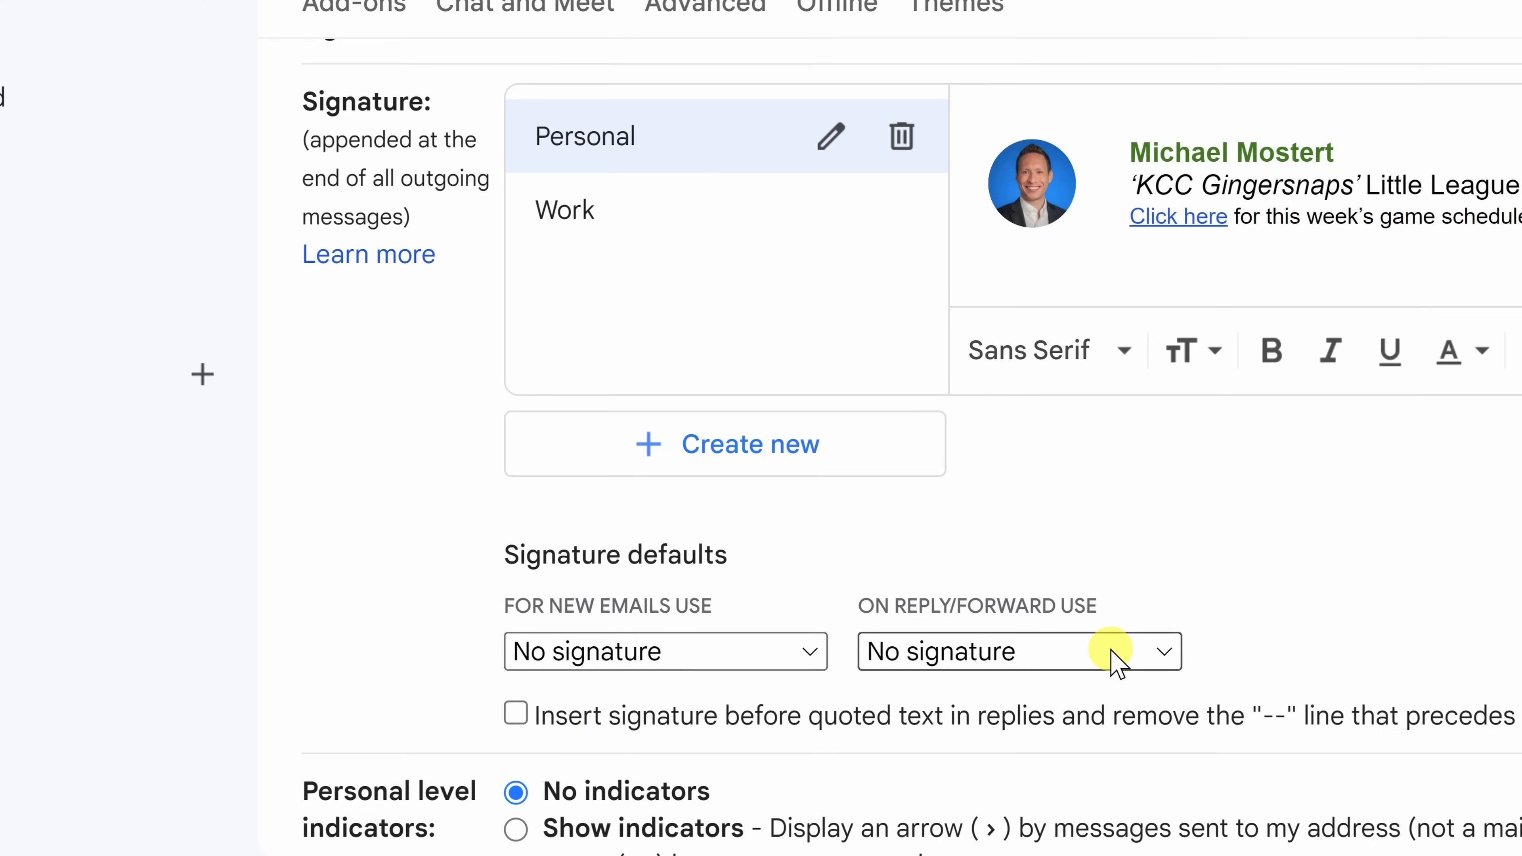
{"action": "left_click", "coordinate": [1017, 652]}
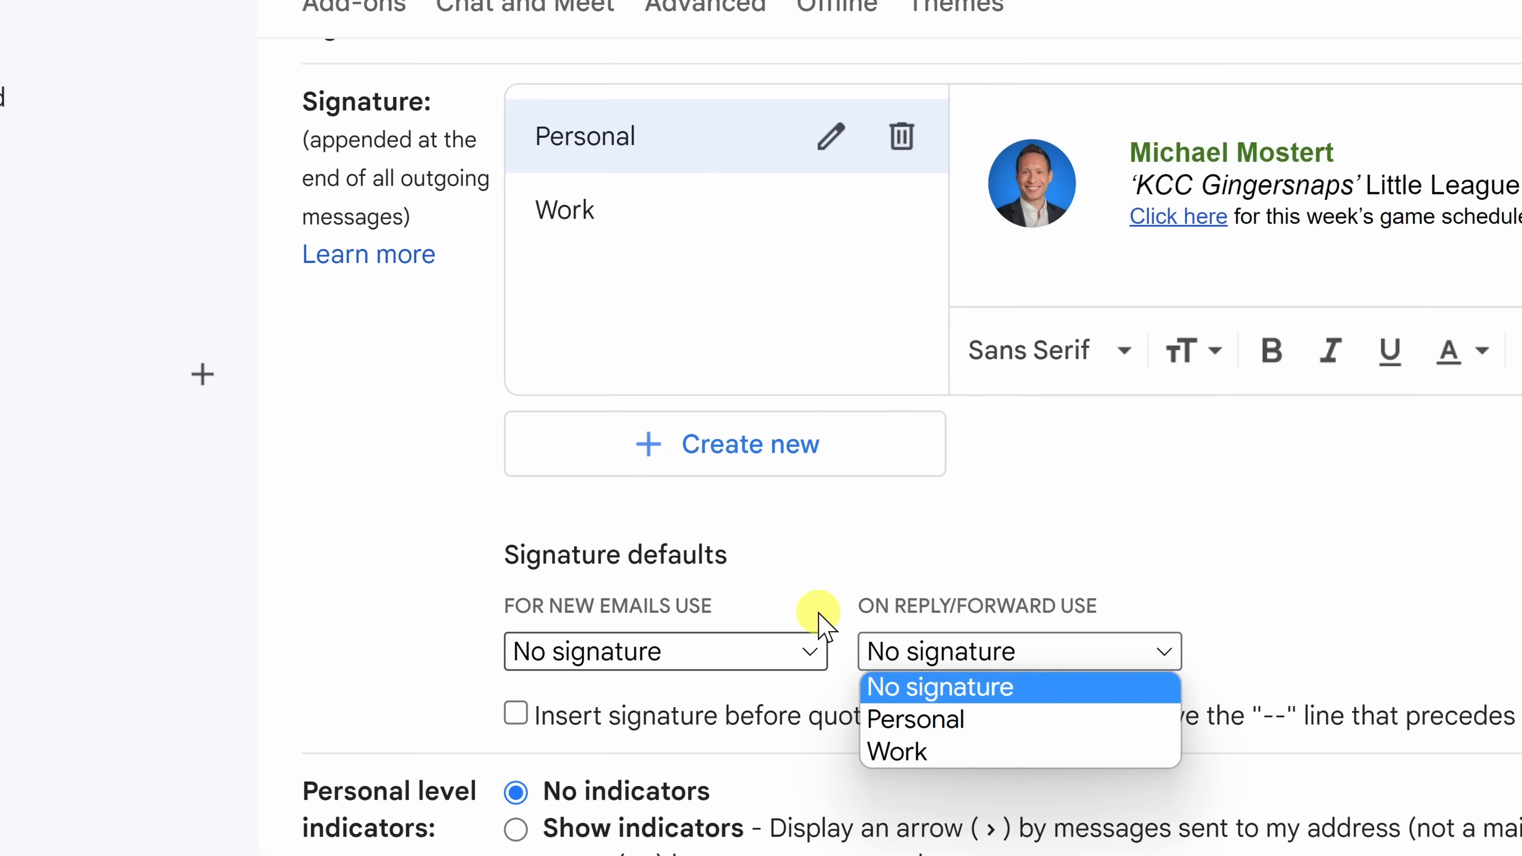
{"action": "mouse_move", "coordinate": [1092, 626]}
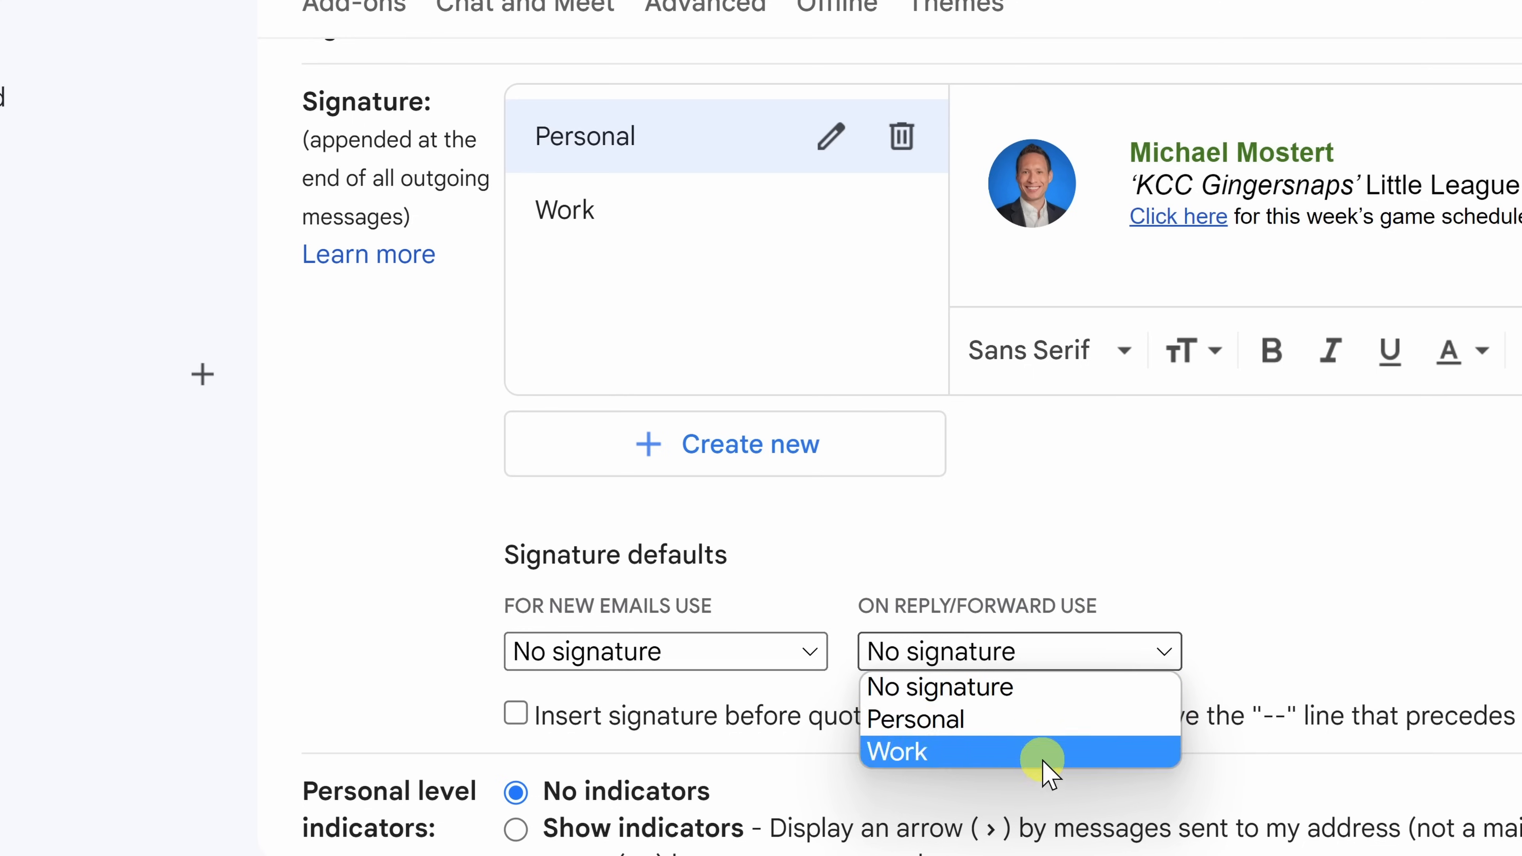
{"action": "mouse_move", "coordinate": [1048, 719]}
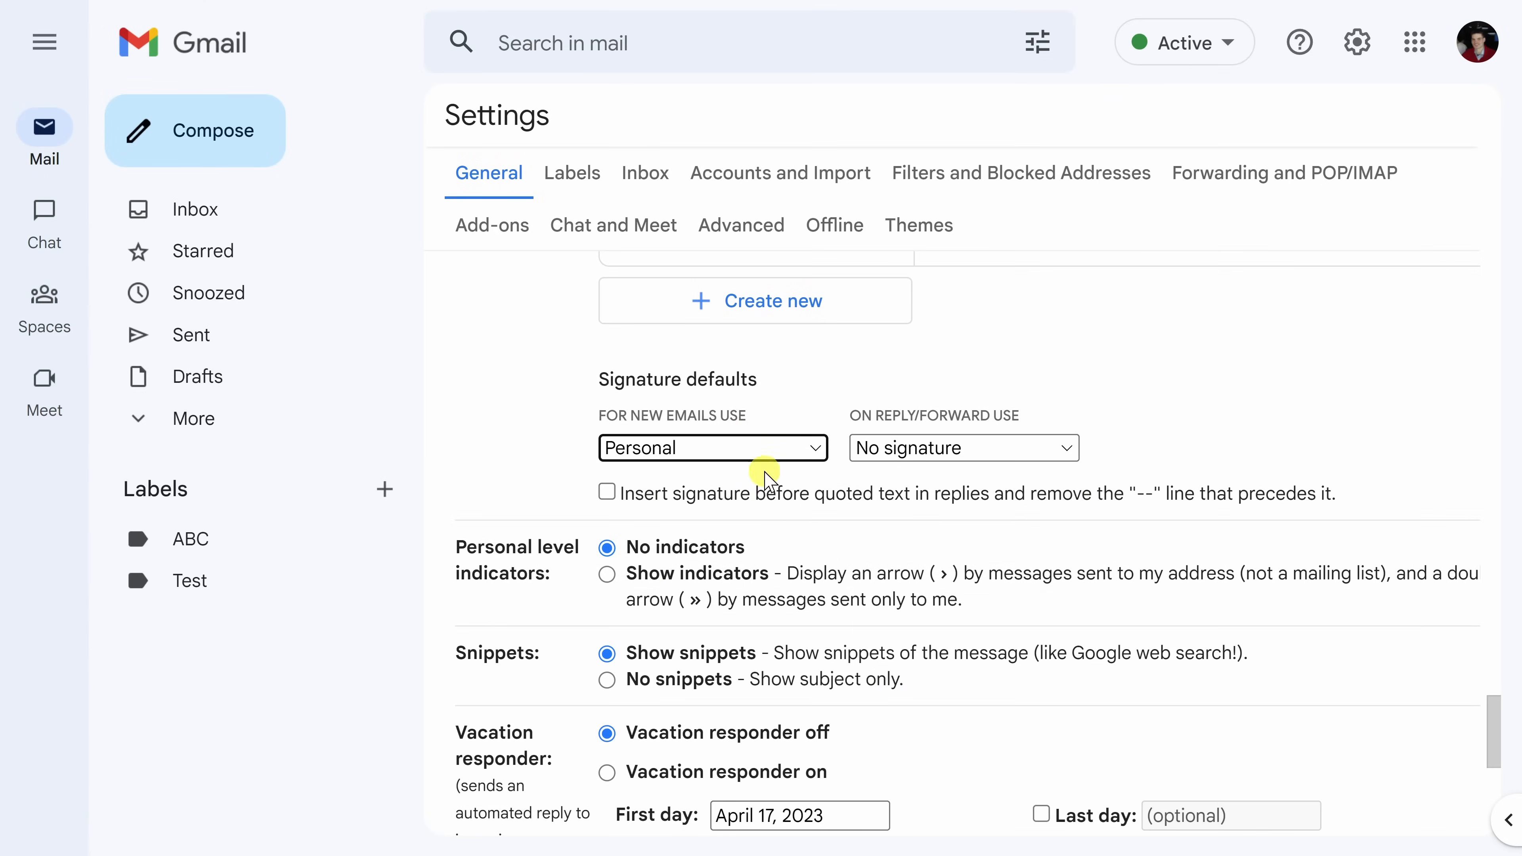
{"action": "mouse_move", "coordinate": [876, 475]}
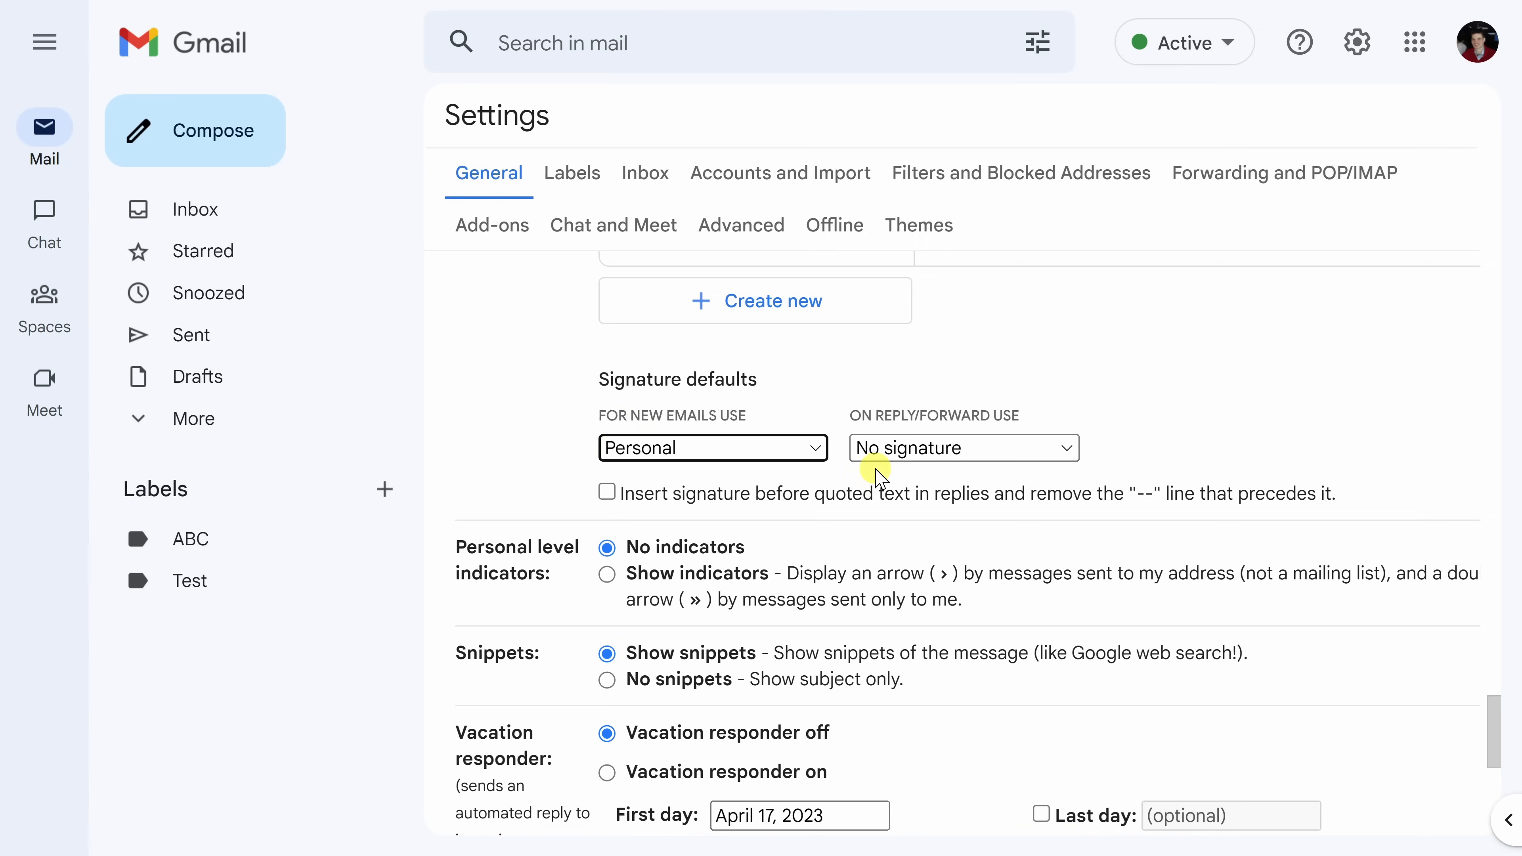
{"action": "mouse_move", "coordinate": [946, 462]}
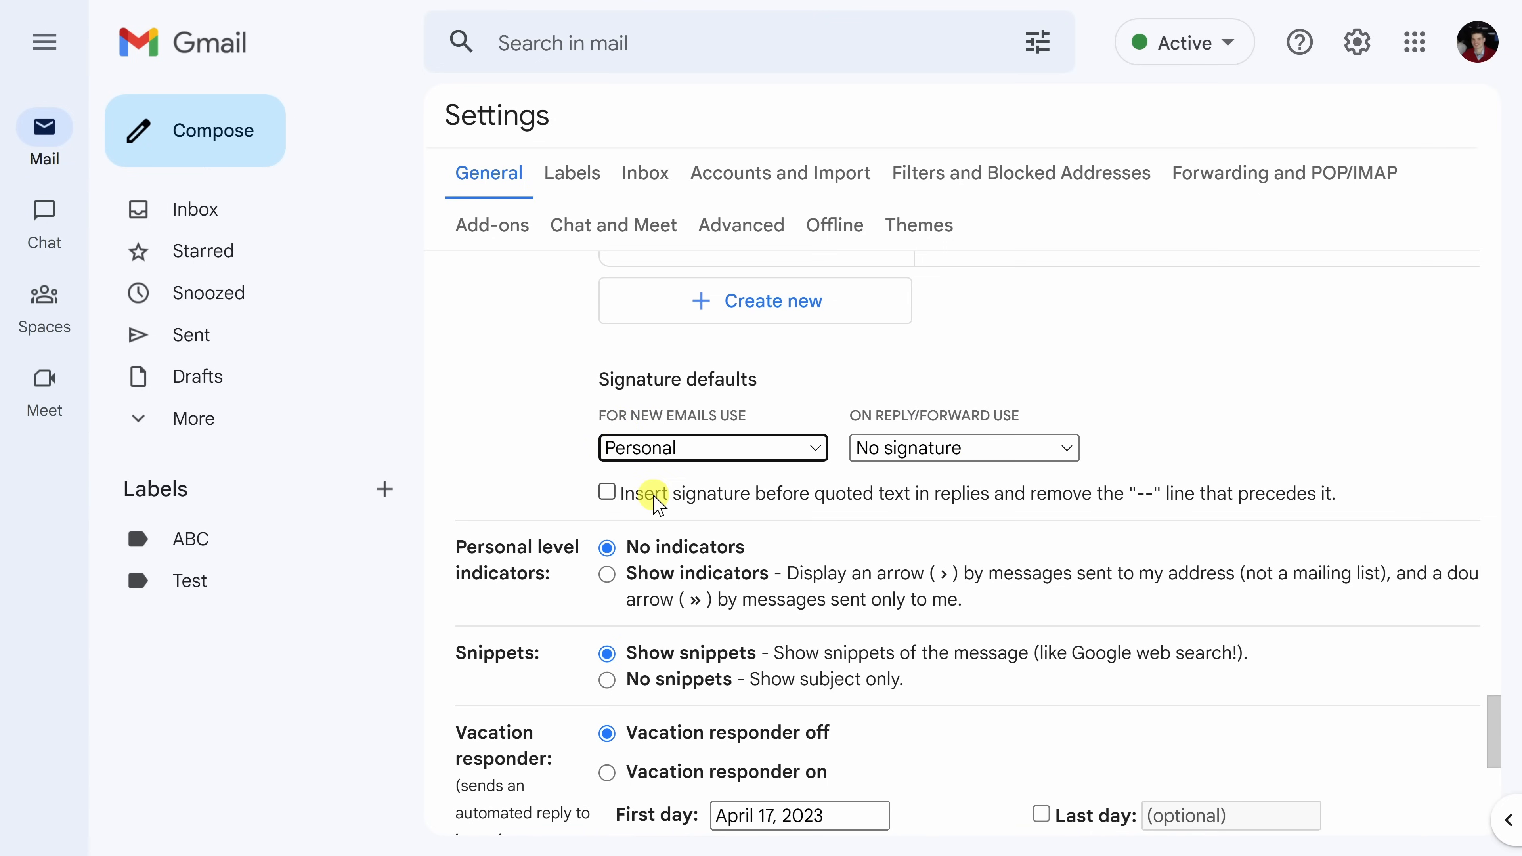
{"action": "mouse_move", "coordinate": [812, 504]}
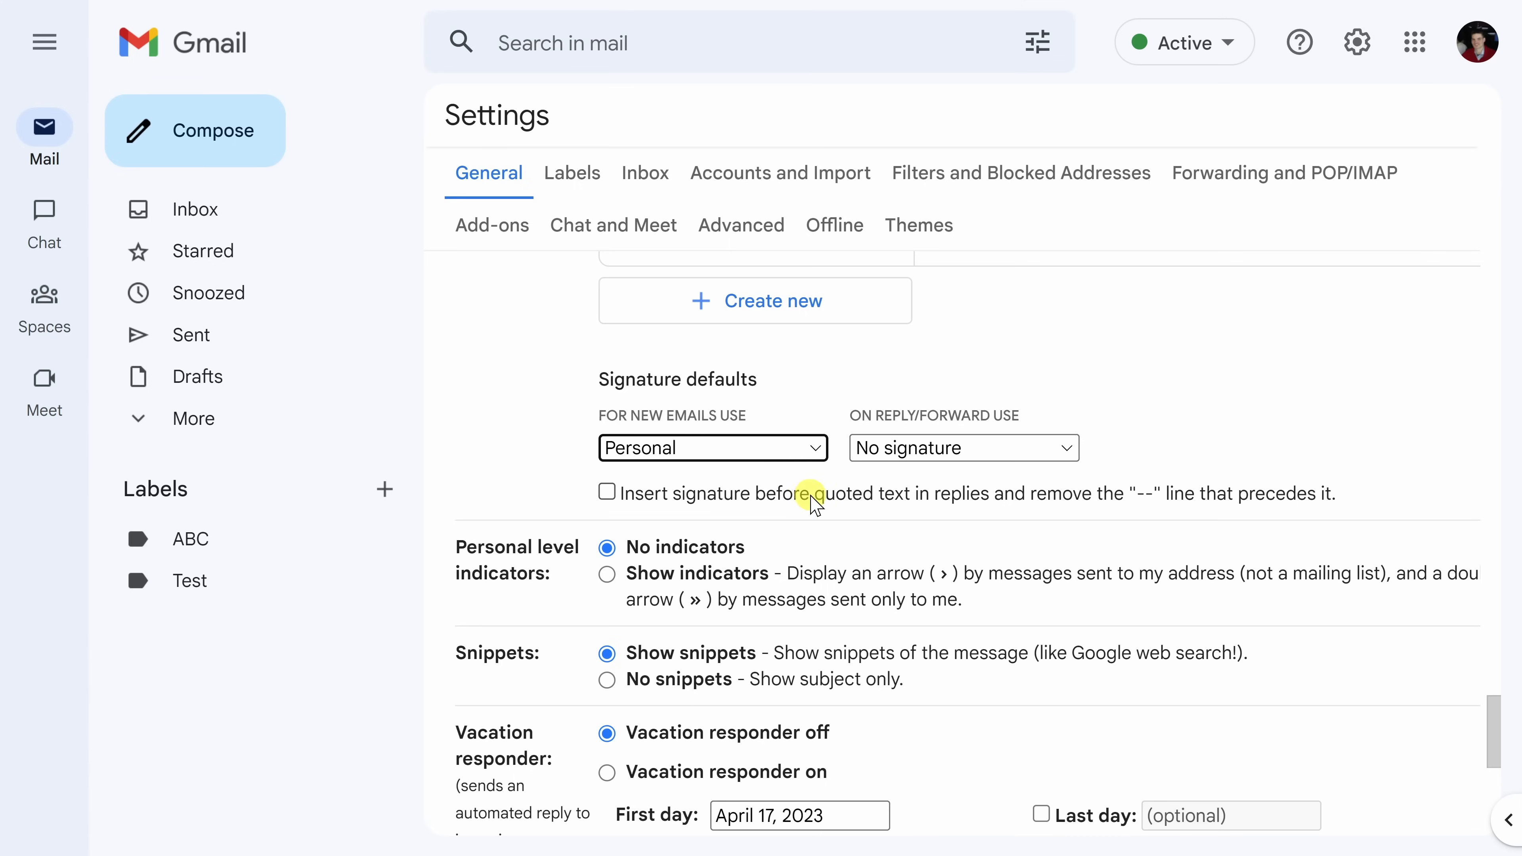
{"action": "mouse_move", "coordinate": [943, 511]}
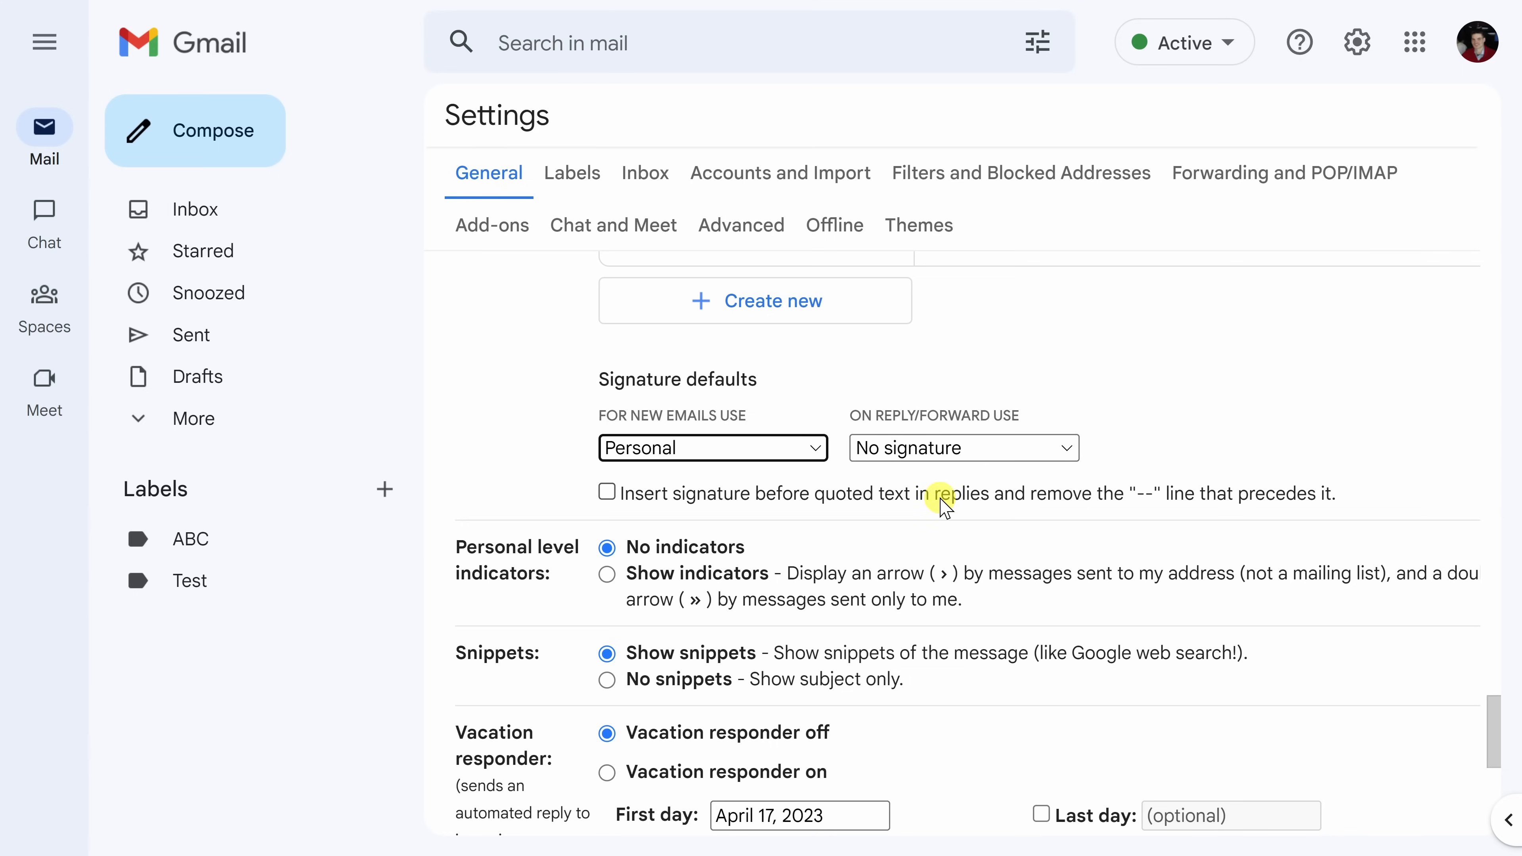
{"action": "mouse_move", "coordinate": [807, 514]}
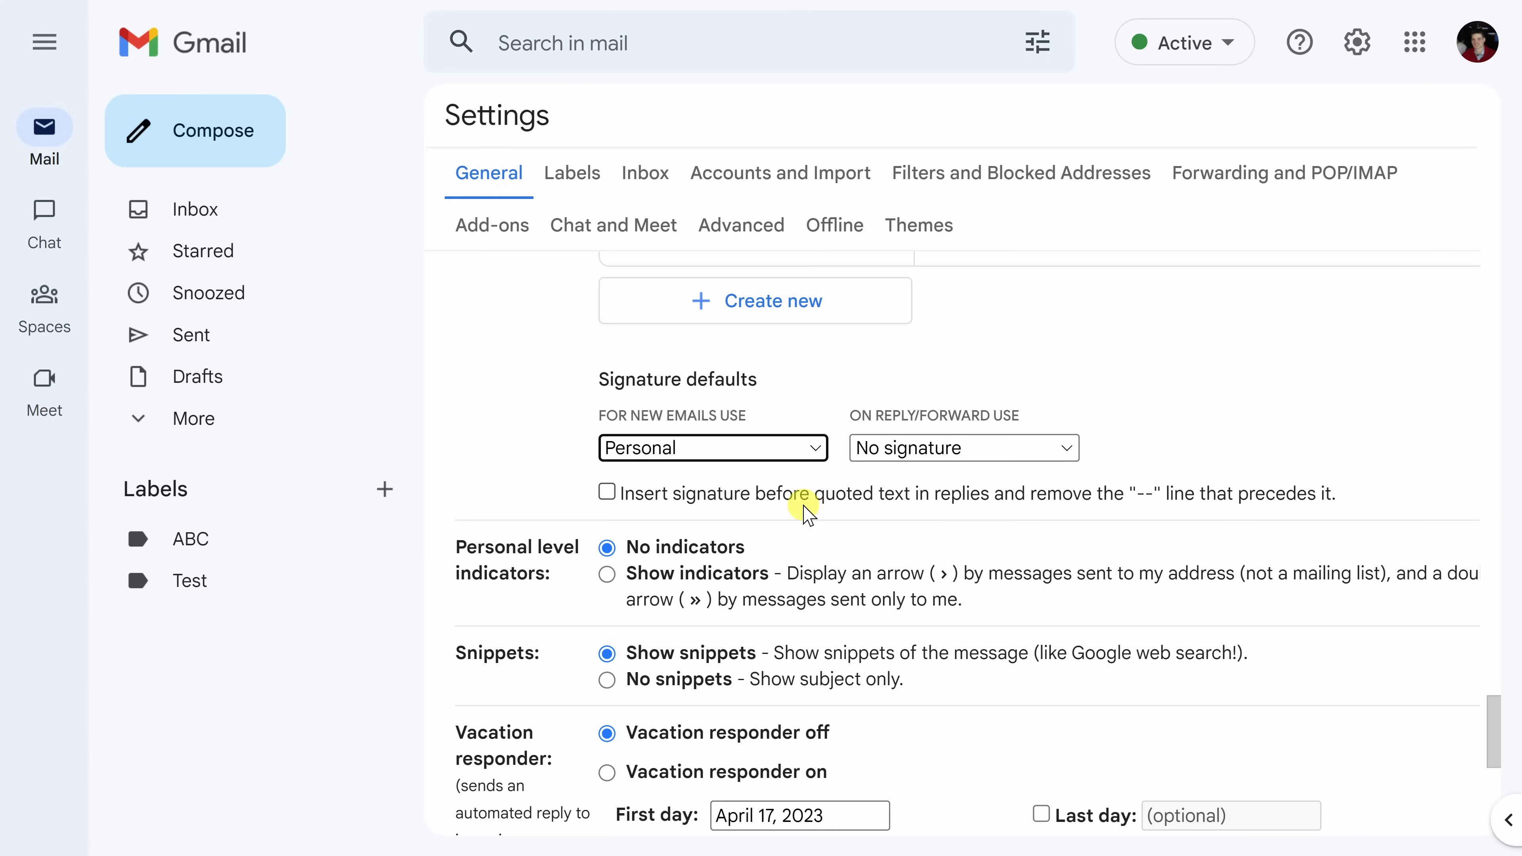
- Choose the reply/forward signature default and save the General settings changes
{"action": "left_click", "coordinate": [963, 447]}
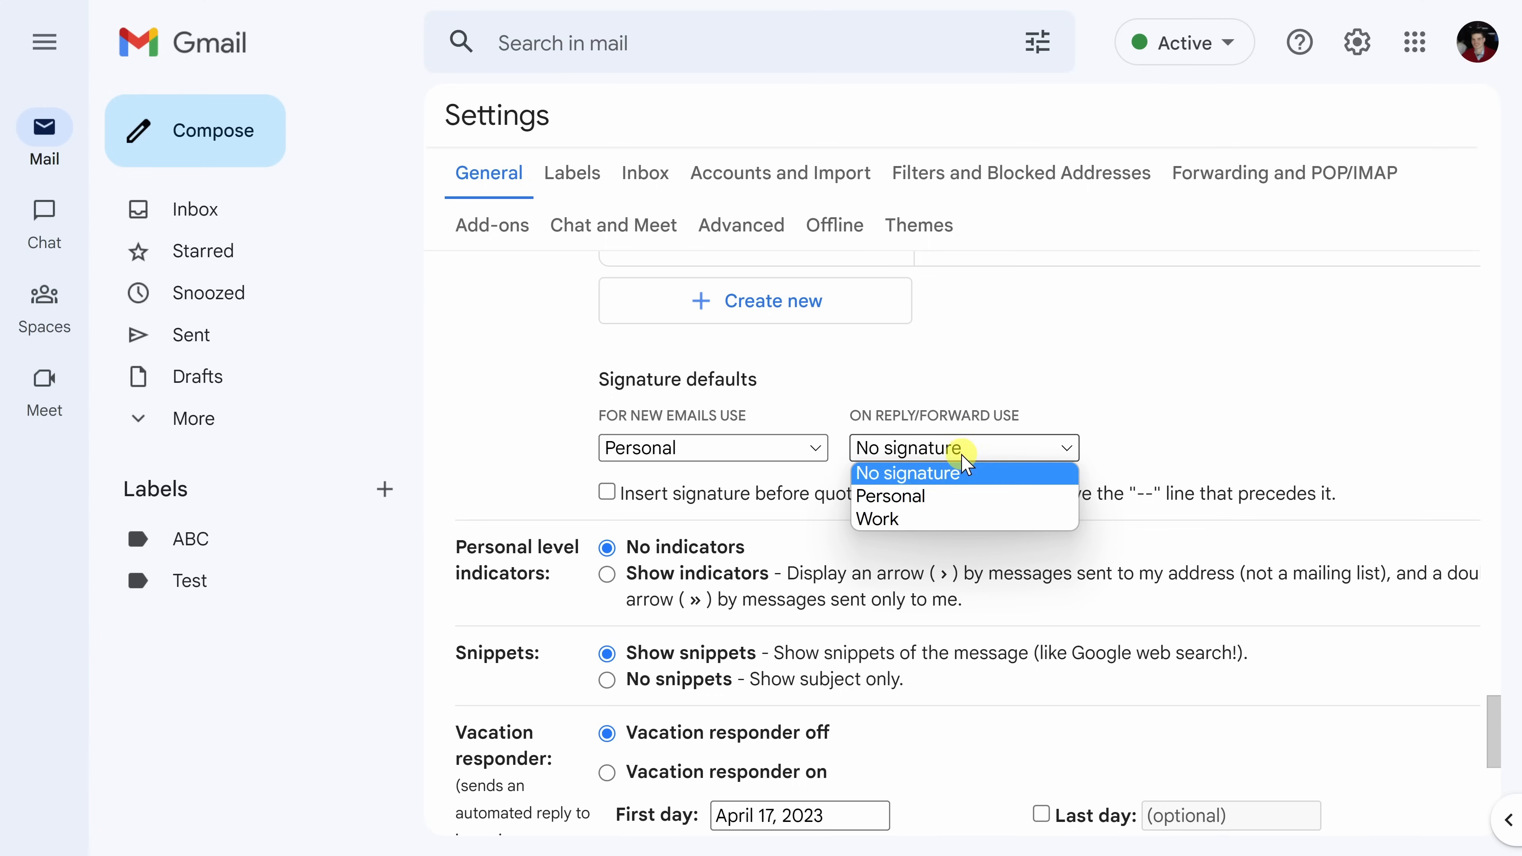
{"action": "mouse_move", "coordinate": [951, 496]}
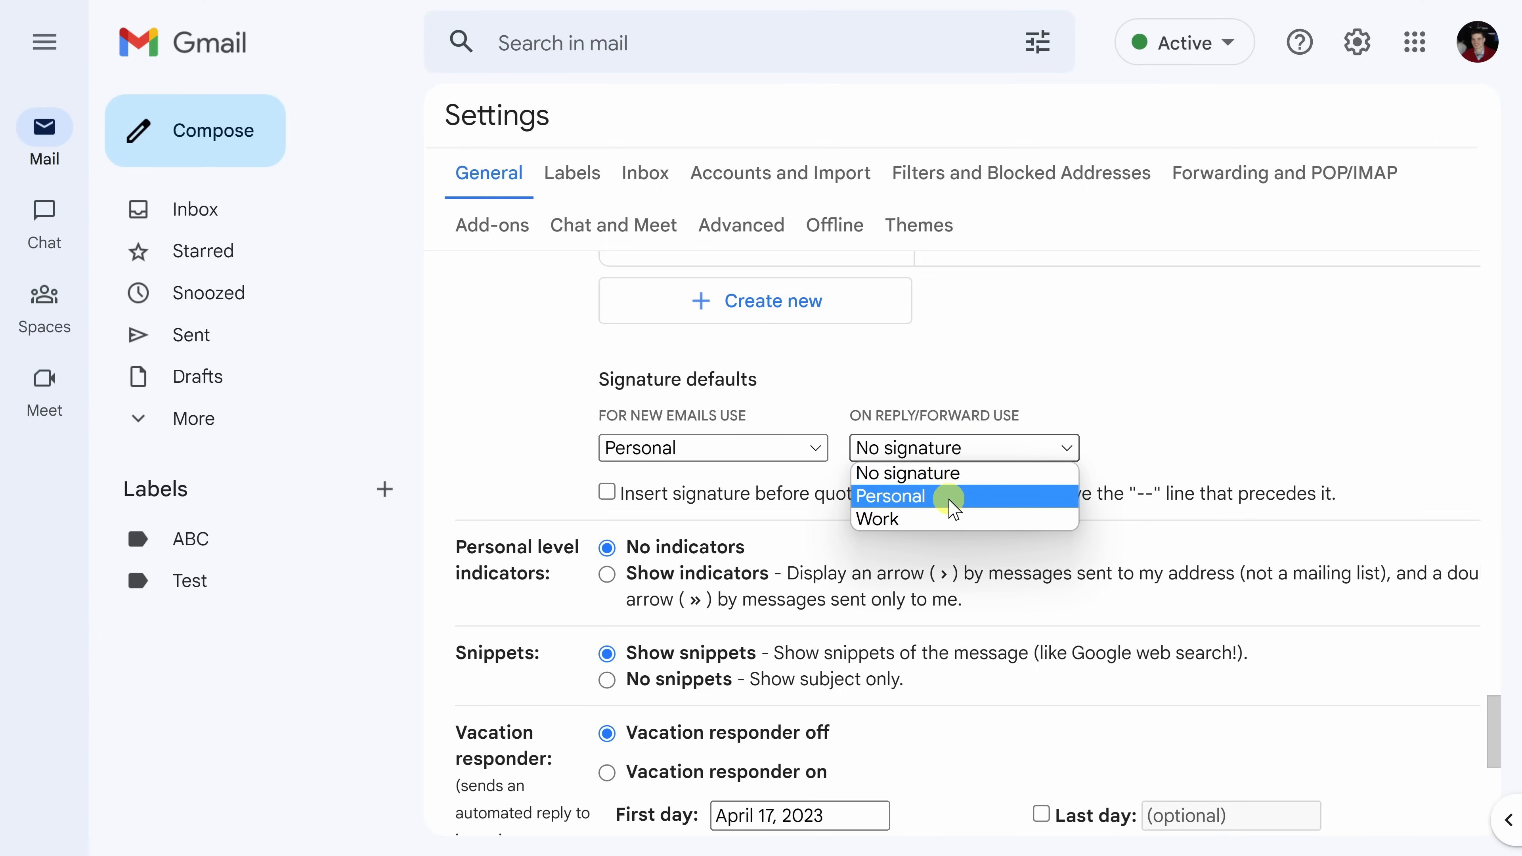
{"action": "left_click", "coordinate": [890, 474]}
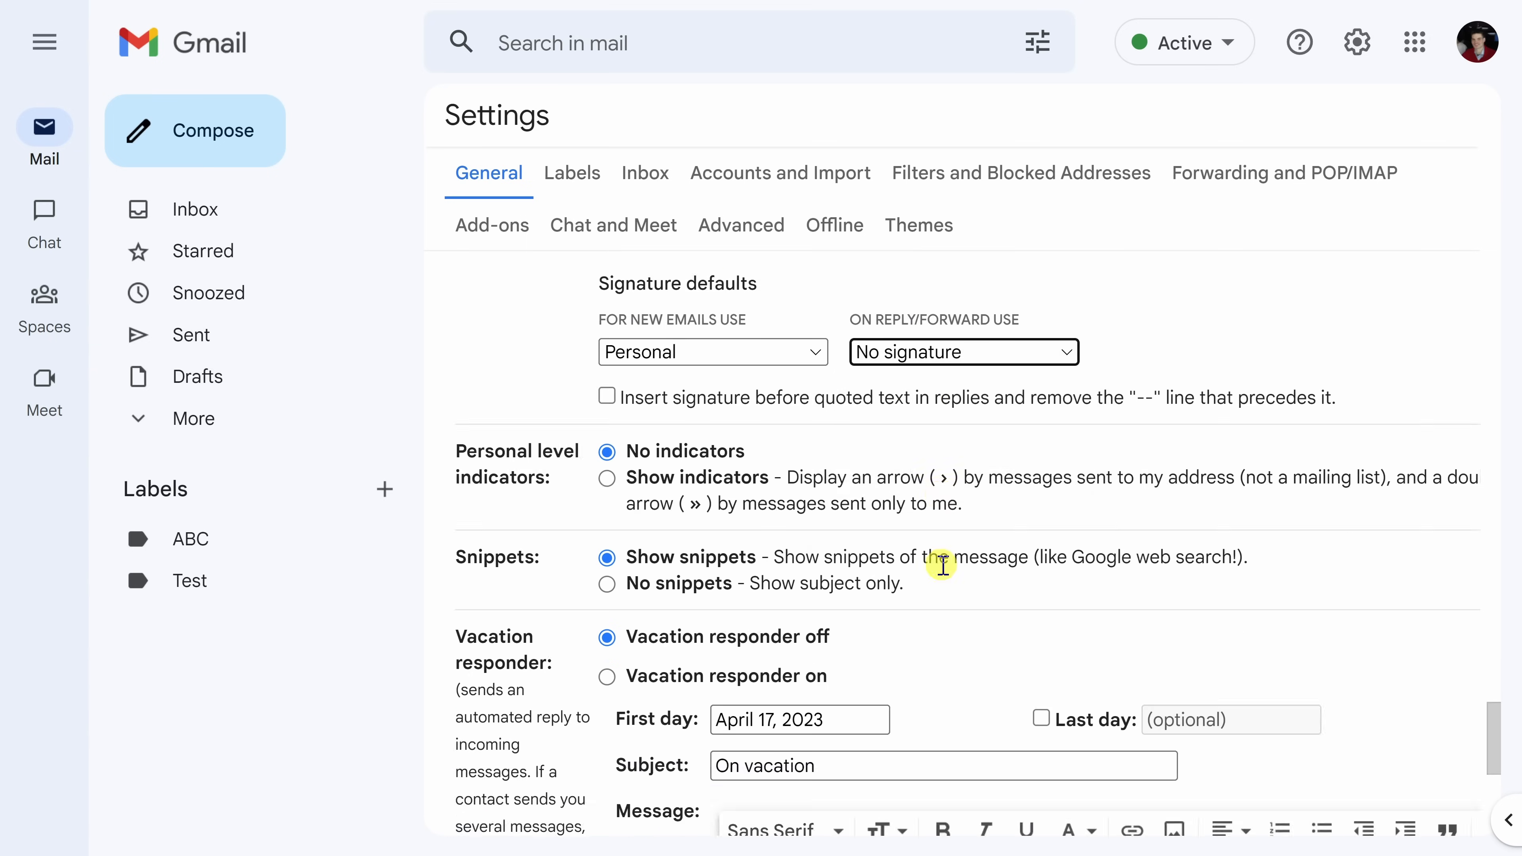
{"action": "scroll", "scroll_direction": "down", "scroll_amount": 3}
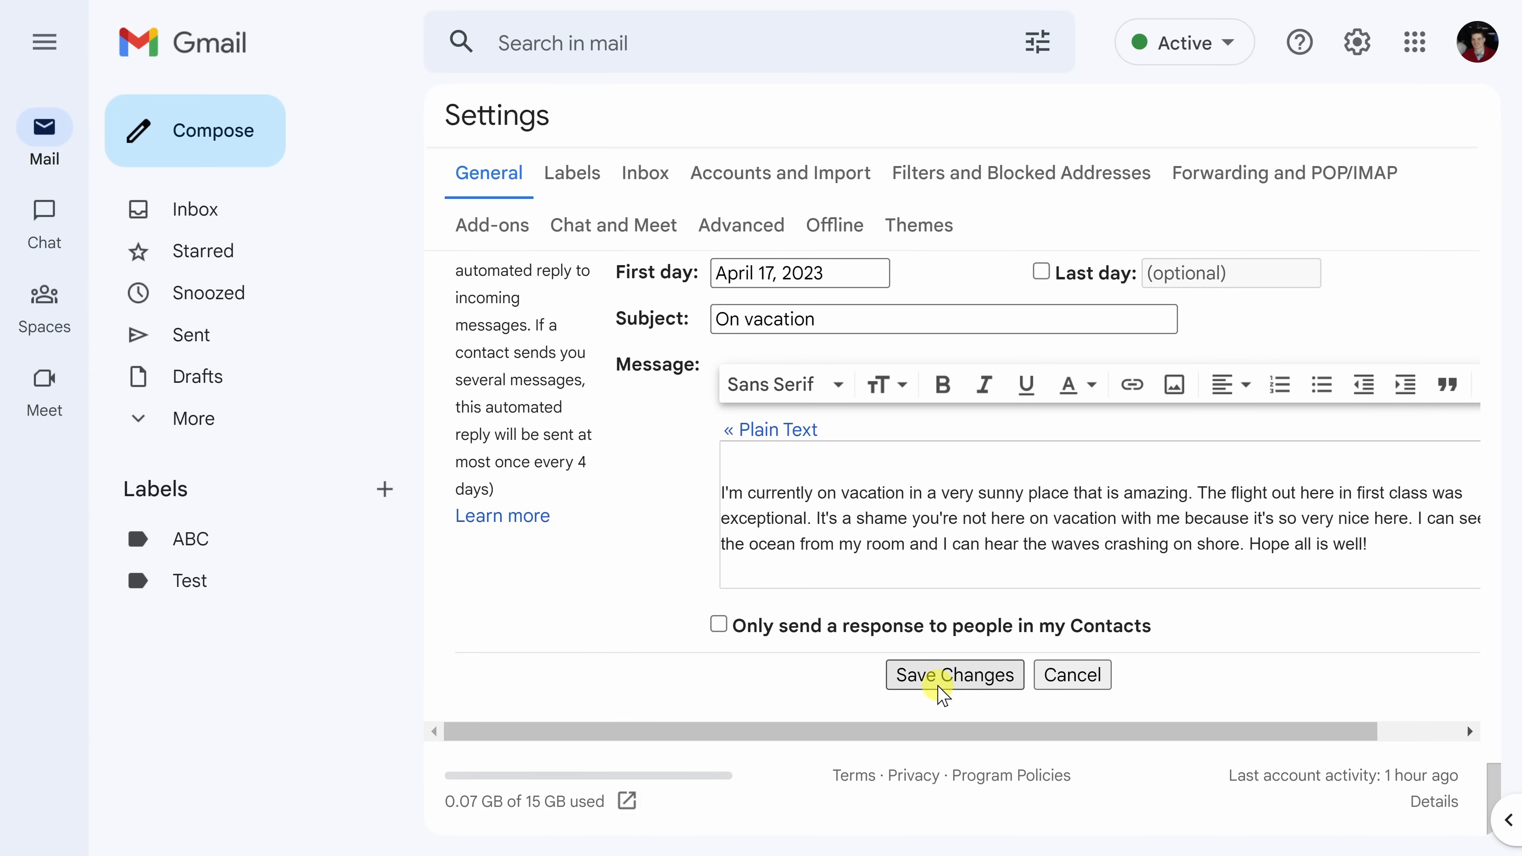
{"action": "left_click", "coordinate": [952, 675]}
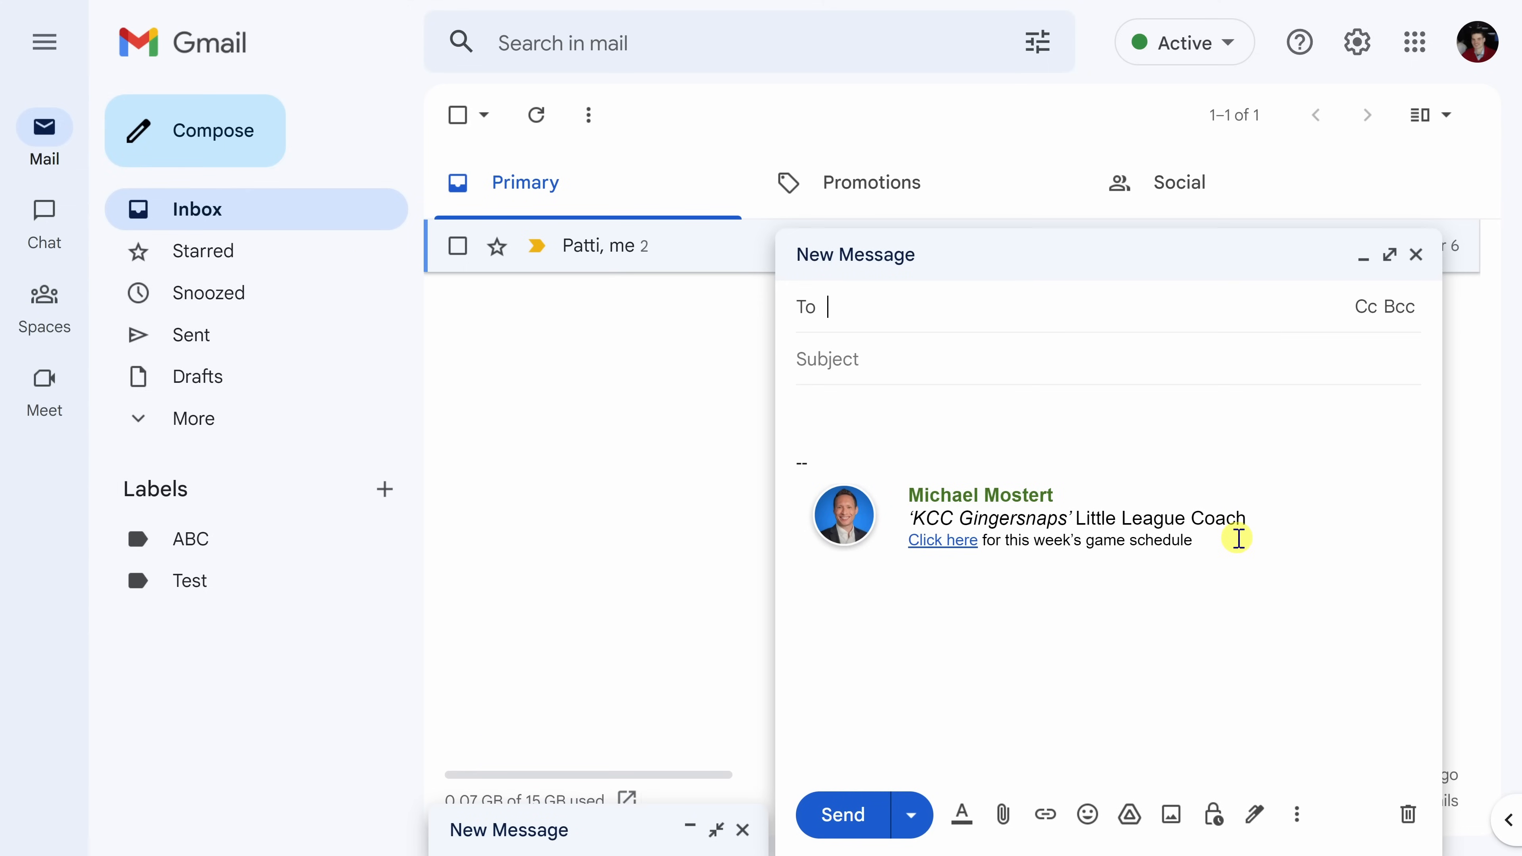
{"action": "mouse_move", "coordinate": [1367, 360]}
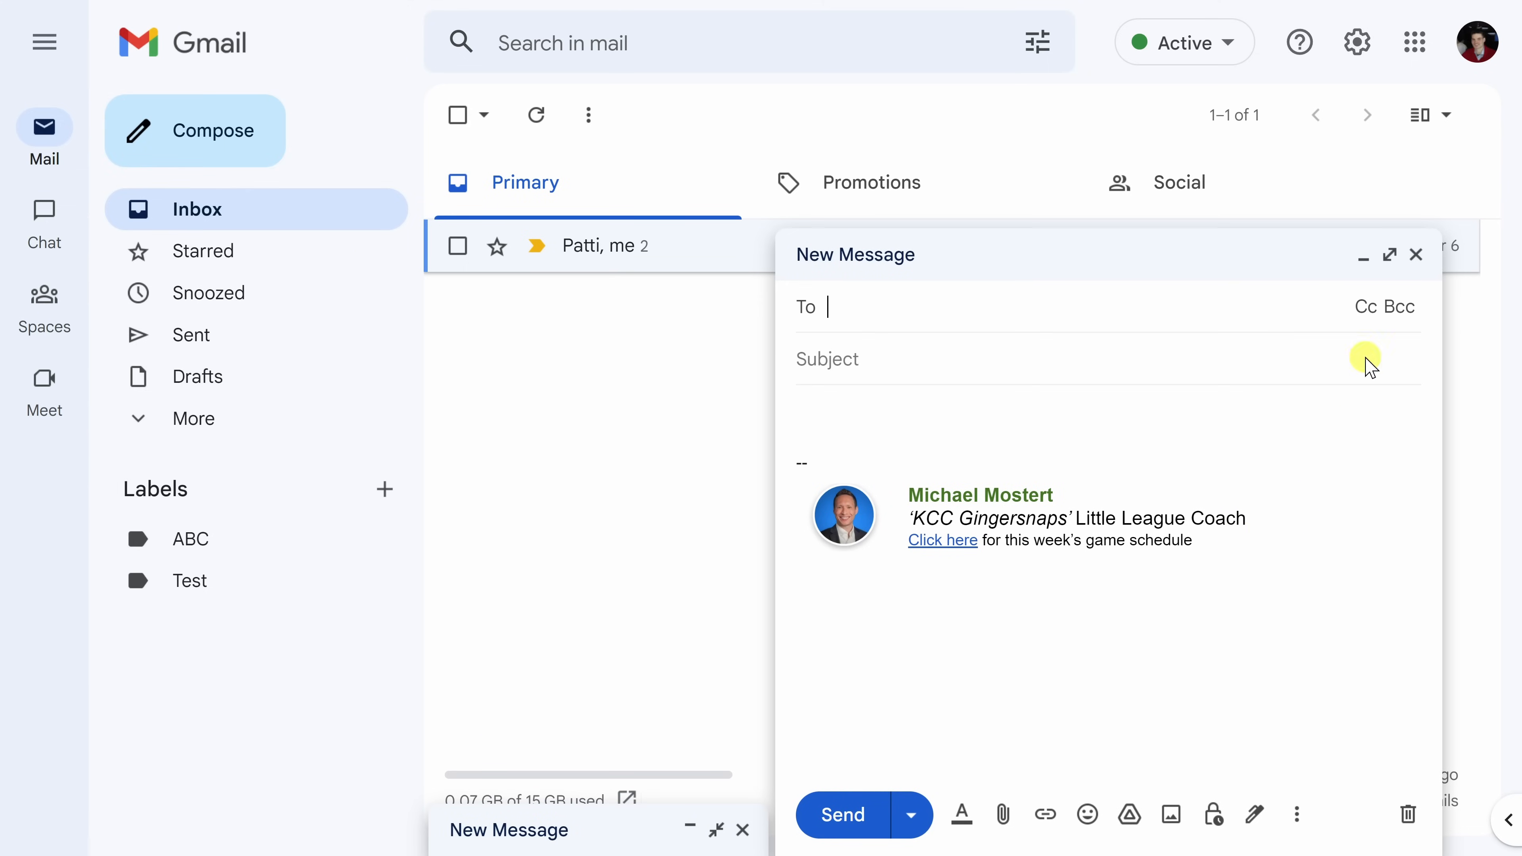
- Switch the expanded new draft from the Personal signature to the Work signature
{"action": "left_click", "coordinate": [1388, 254]}
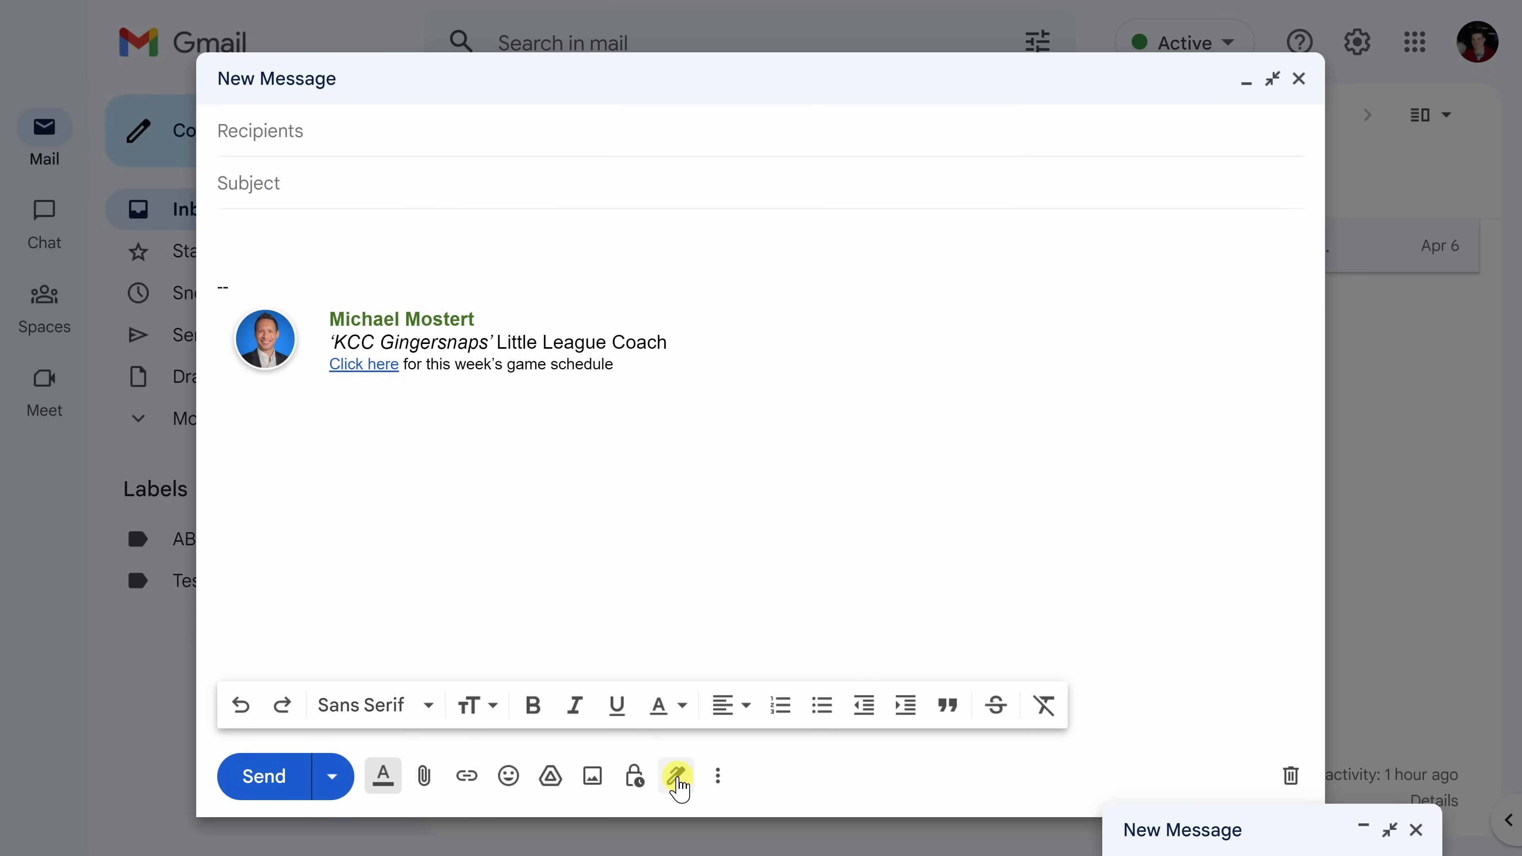
{"action": "left_click", "coordinate": [676, 777]}
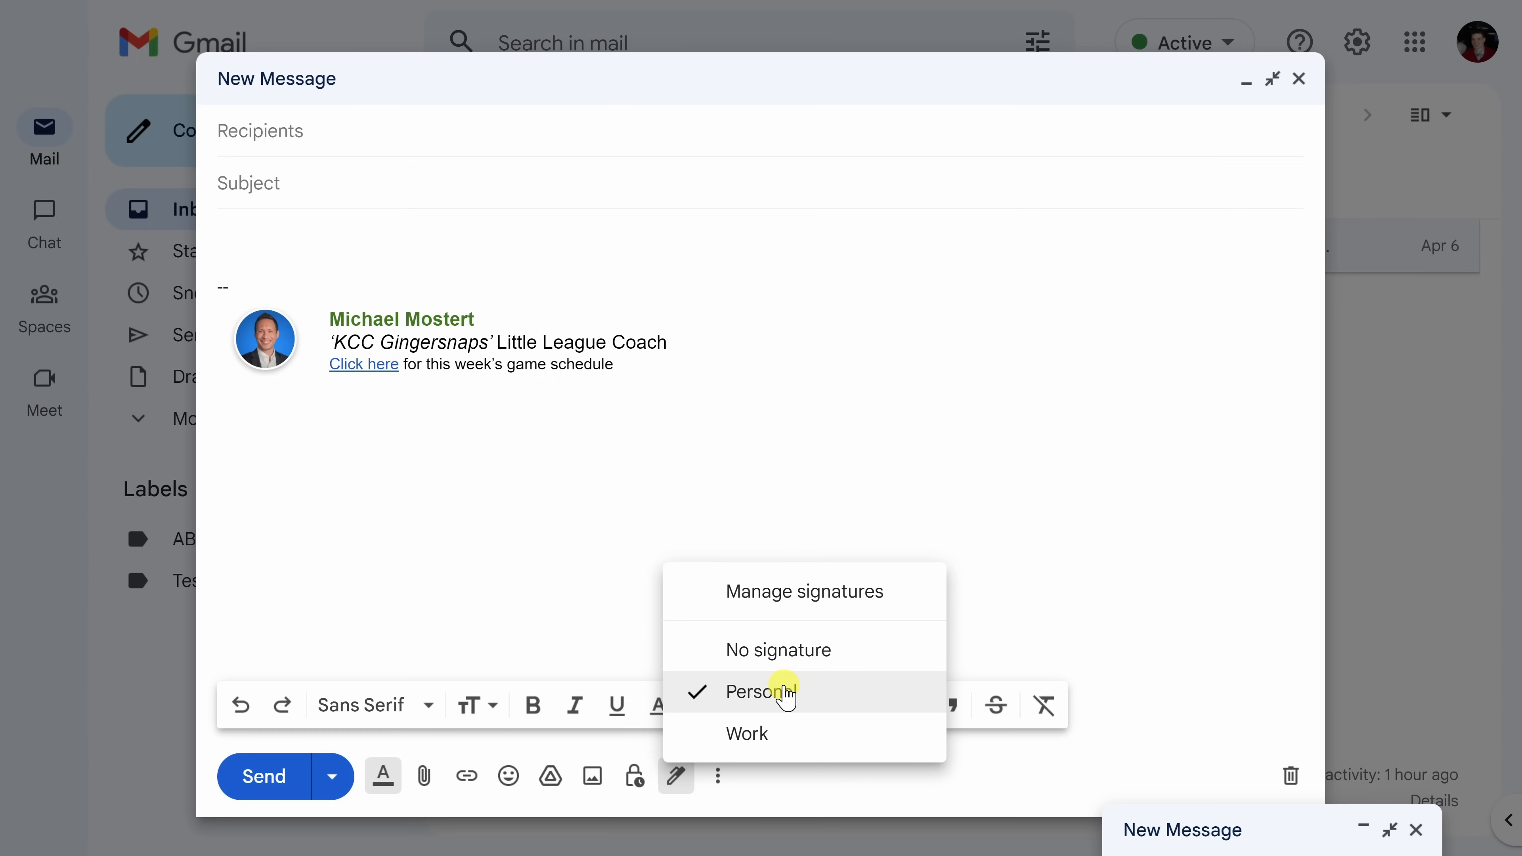
{"action": "left_click", "coordinate": [745, 733]}
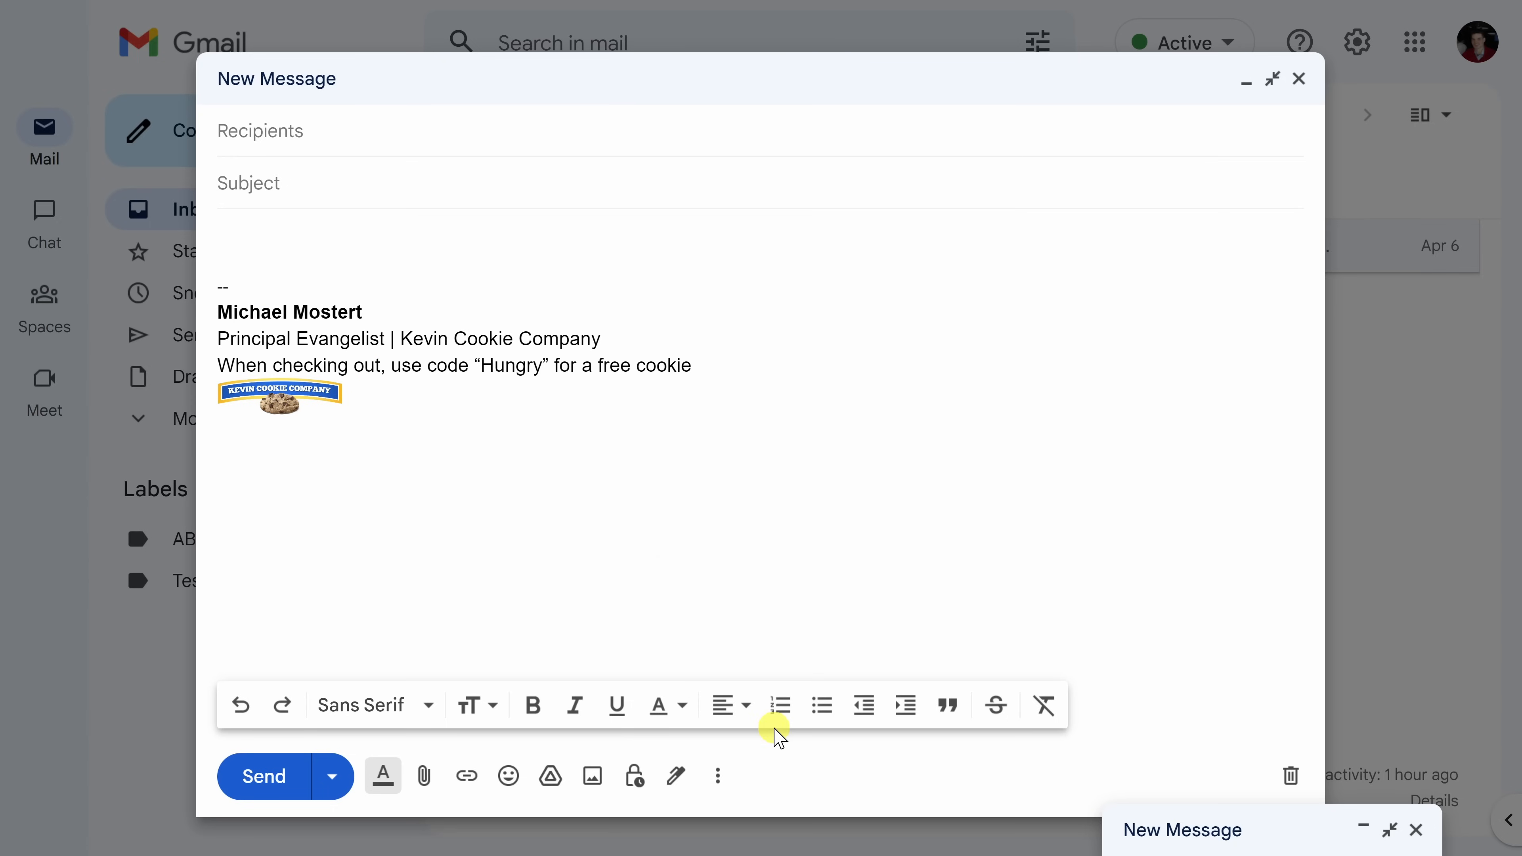
{"action": "mouse_move", "coordinate": [601, 403]}
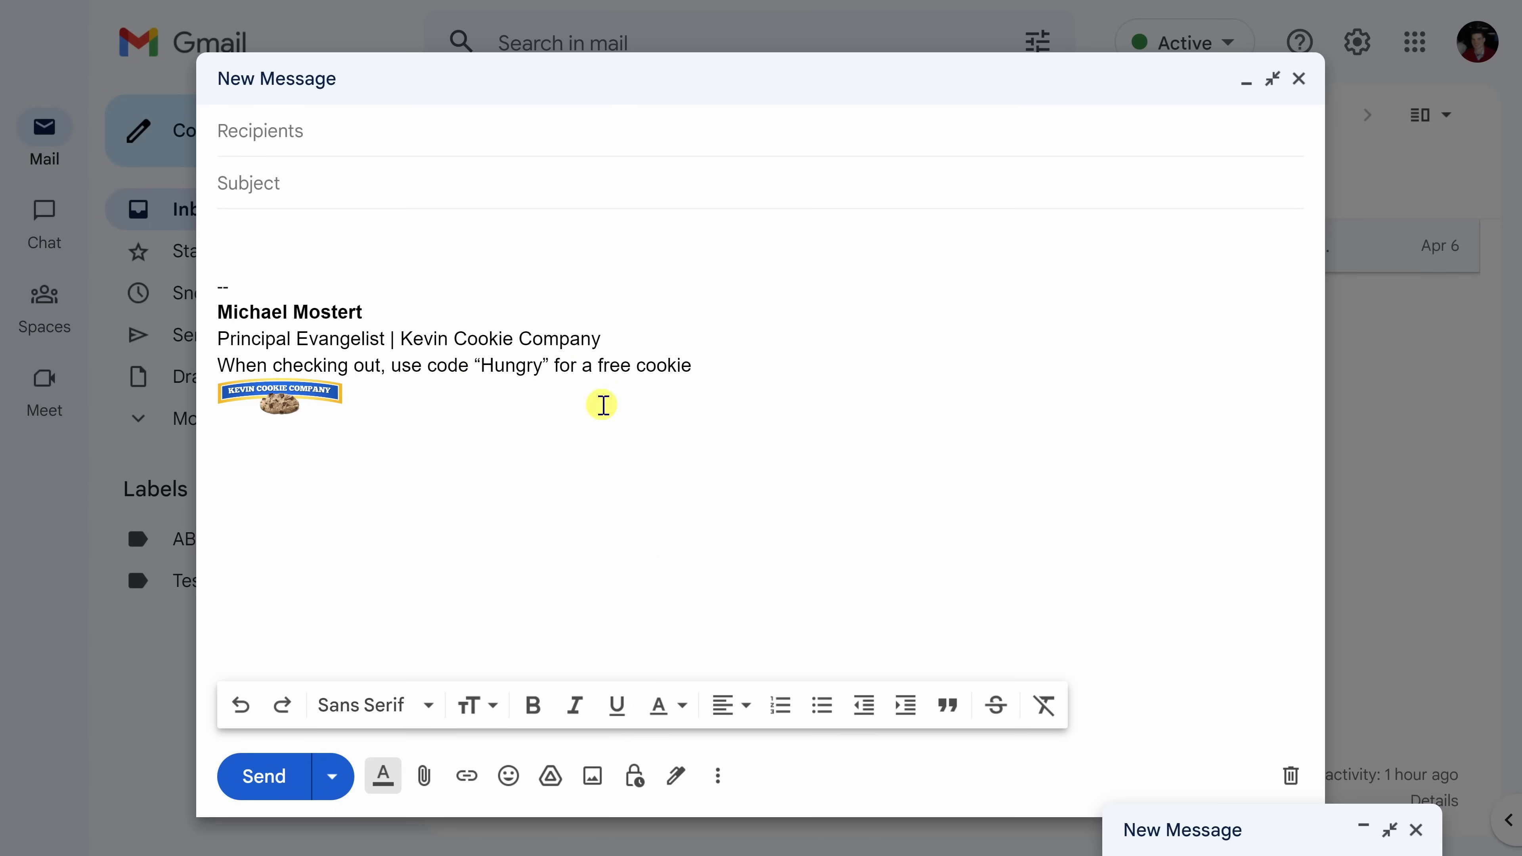
{"action": "mouse_move", "coordinate": [872, 373]}
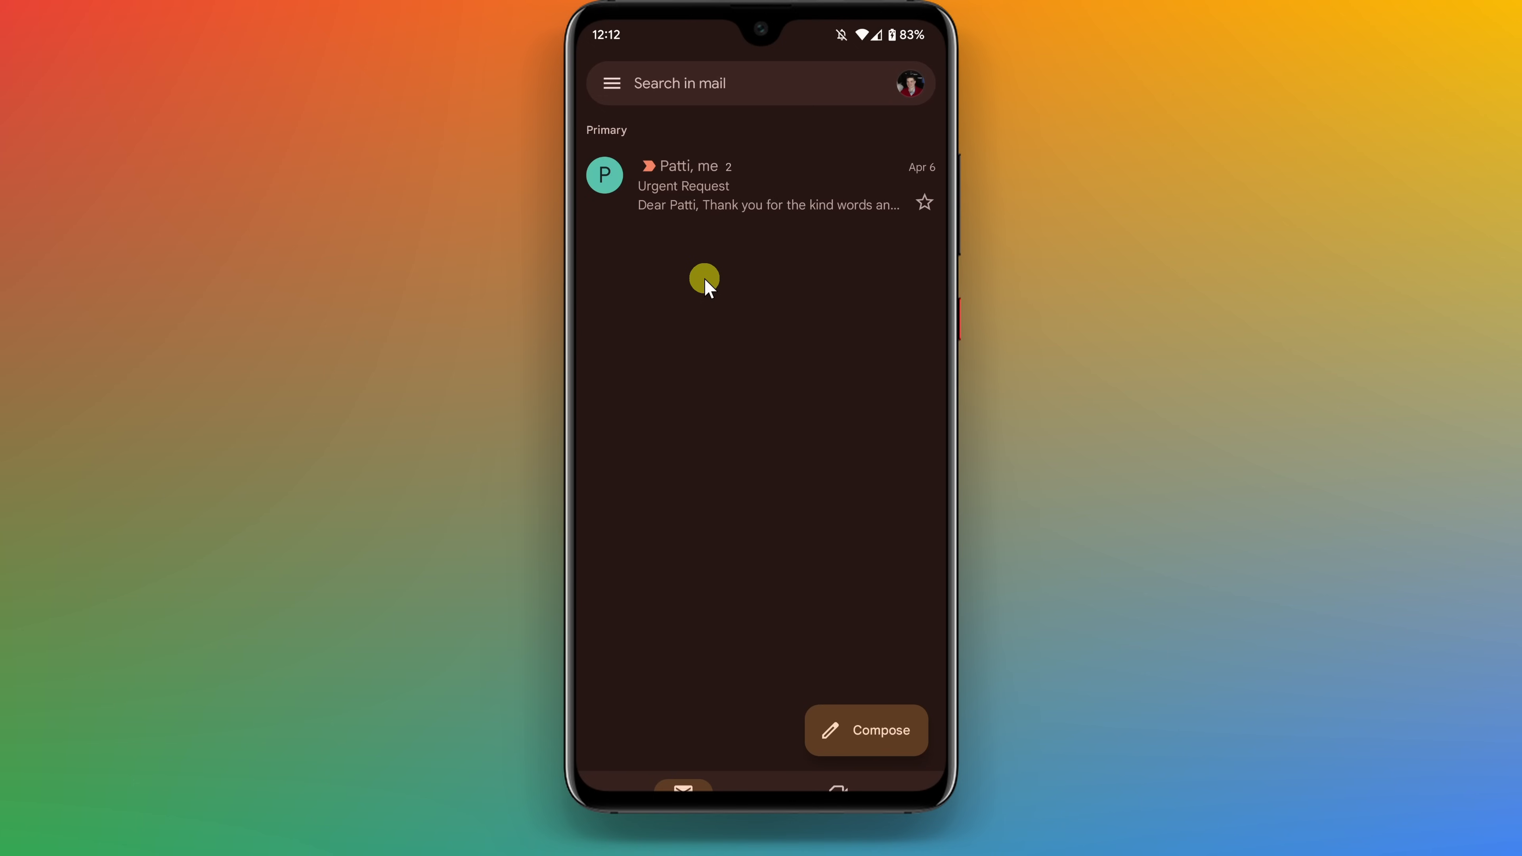
{"action": "mouse_move", "coordinate": [626, 104]}
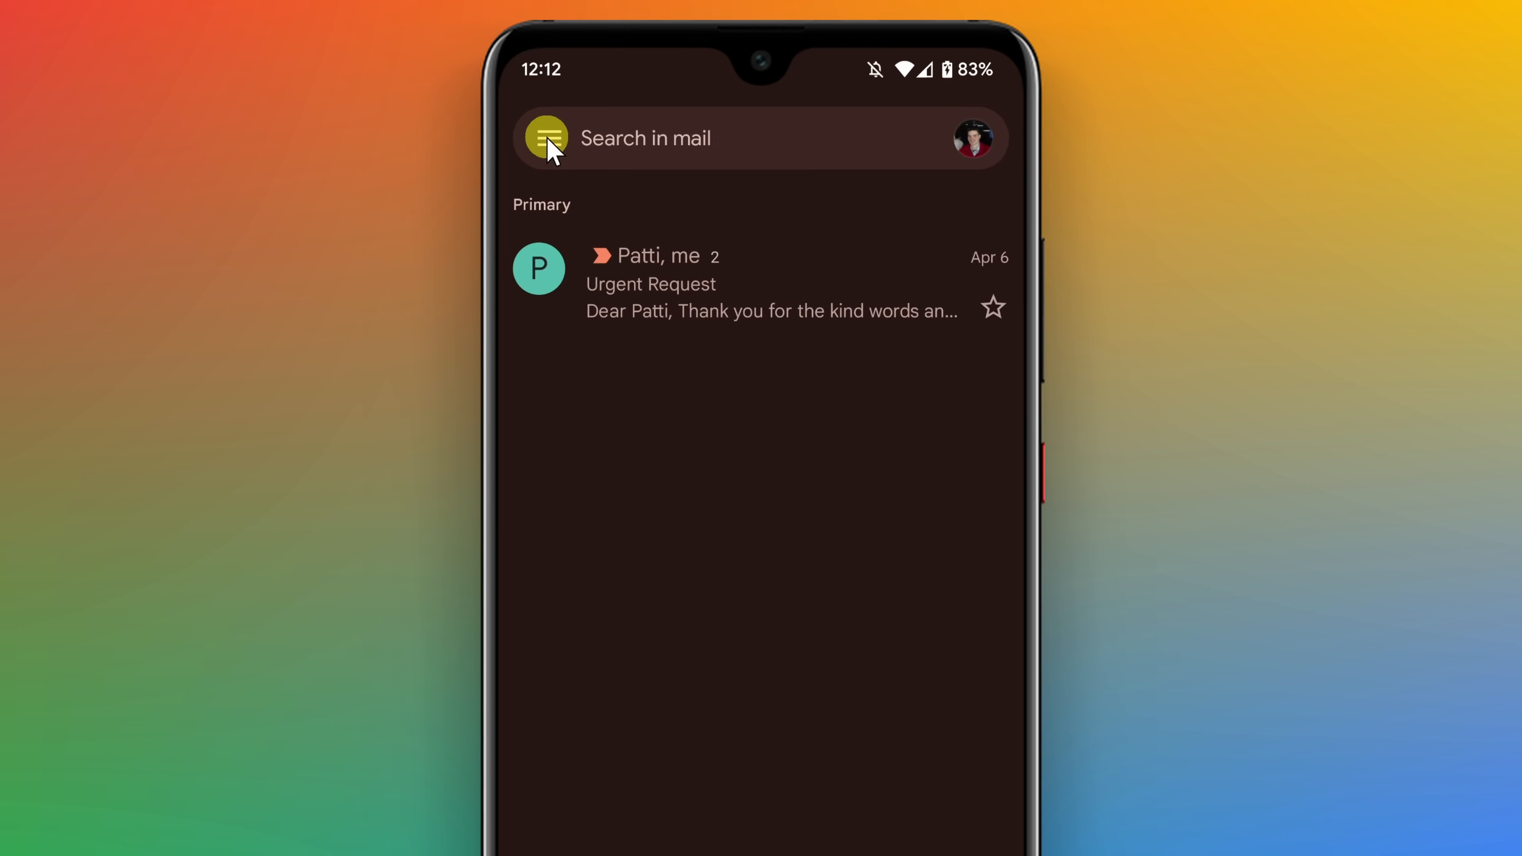
- Reach the signed-in account's settings in the Gmail Android app
{"action": "left_click", "coordinate": [546, 138]}
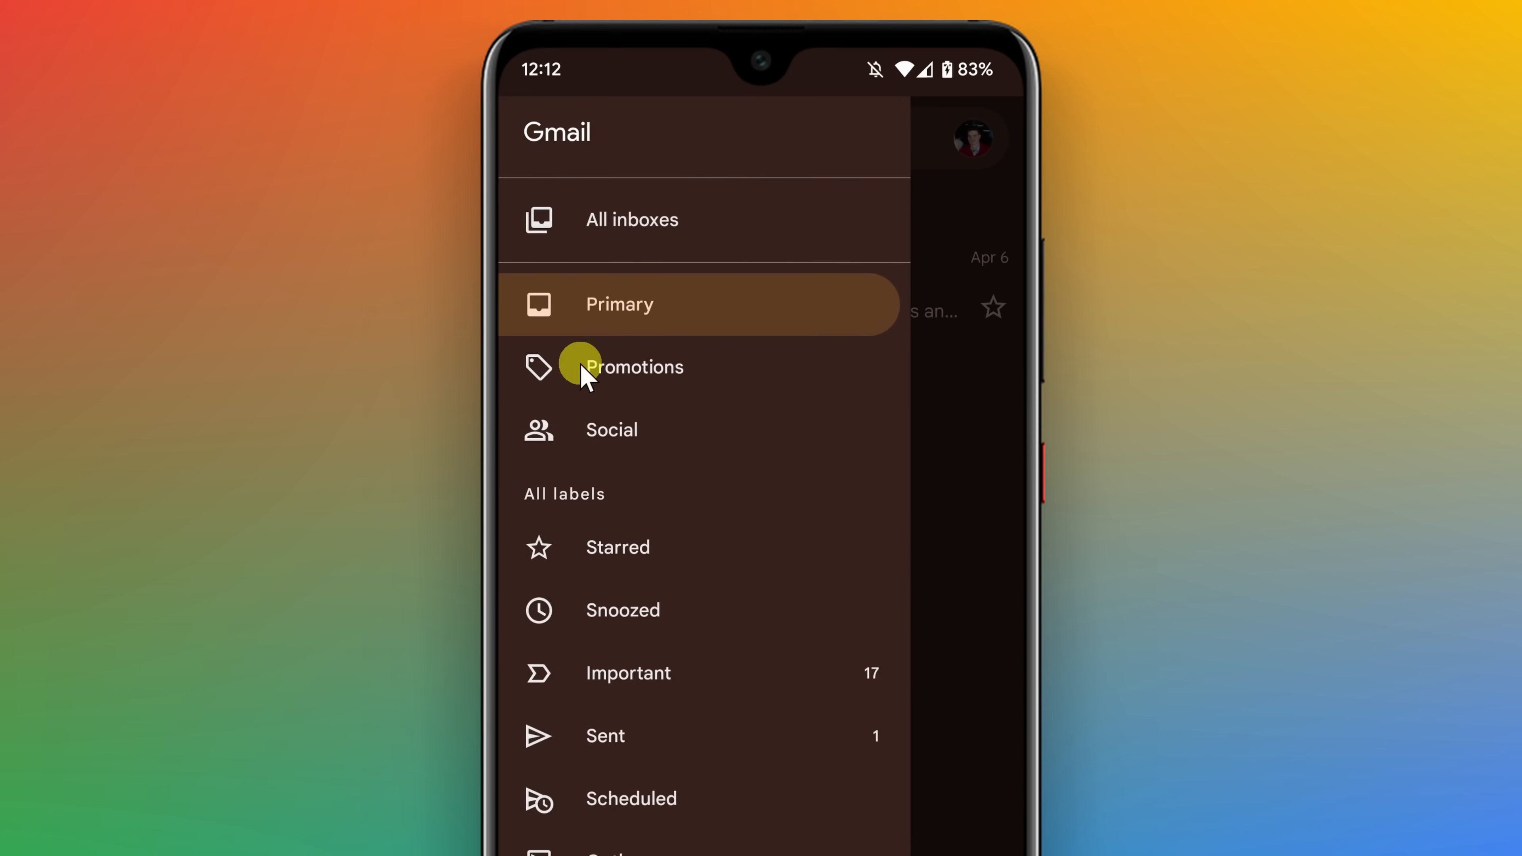
{"action": "scroll", "scroll_direction": "down", "scroll_amount": 3}
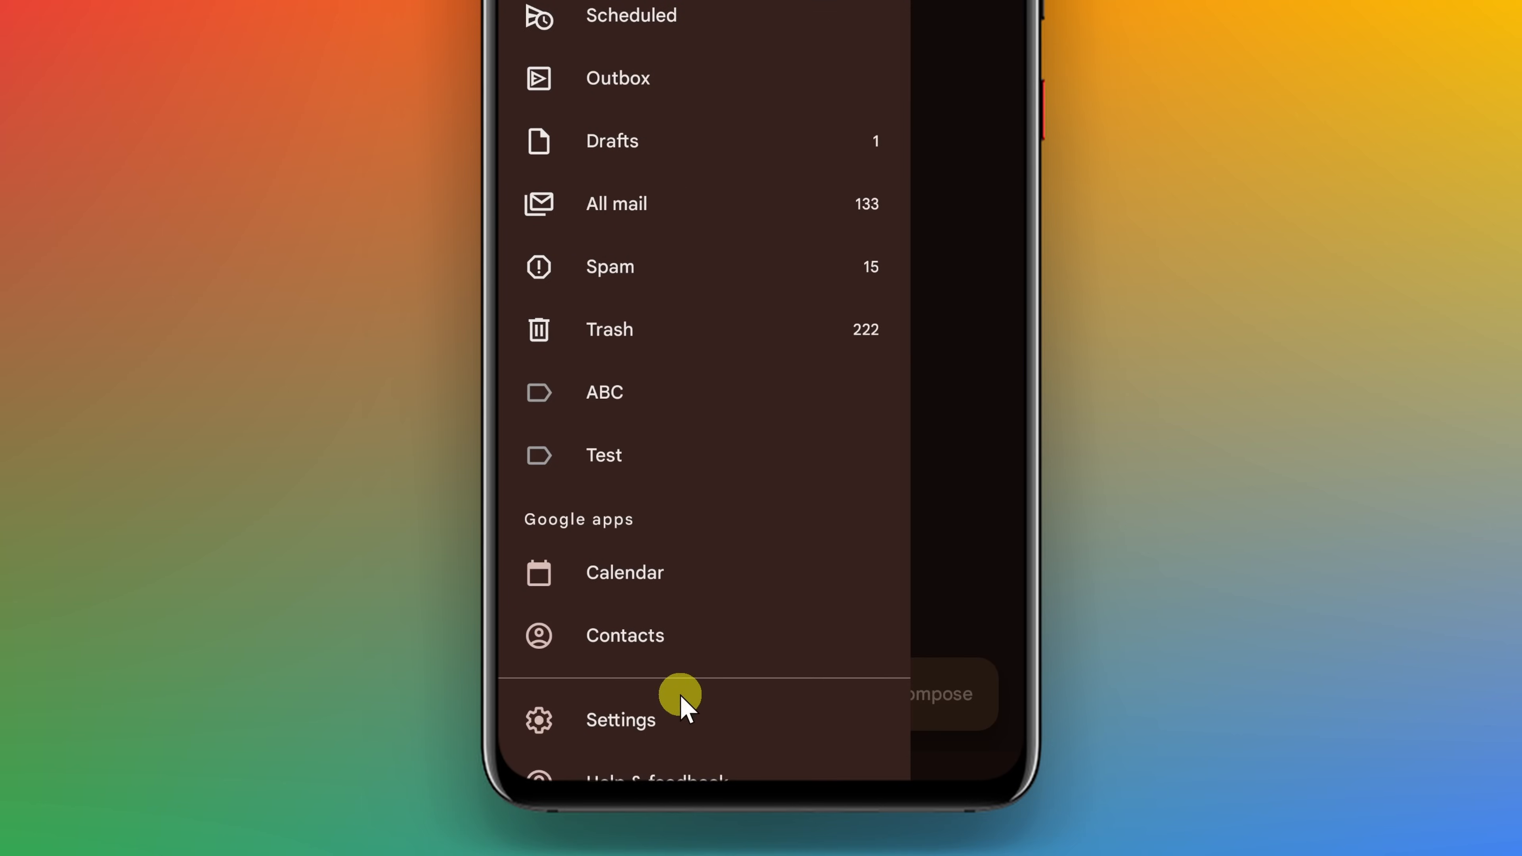
{"action": "left_click", "coordinate": [619, 721]}
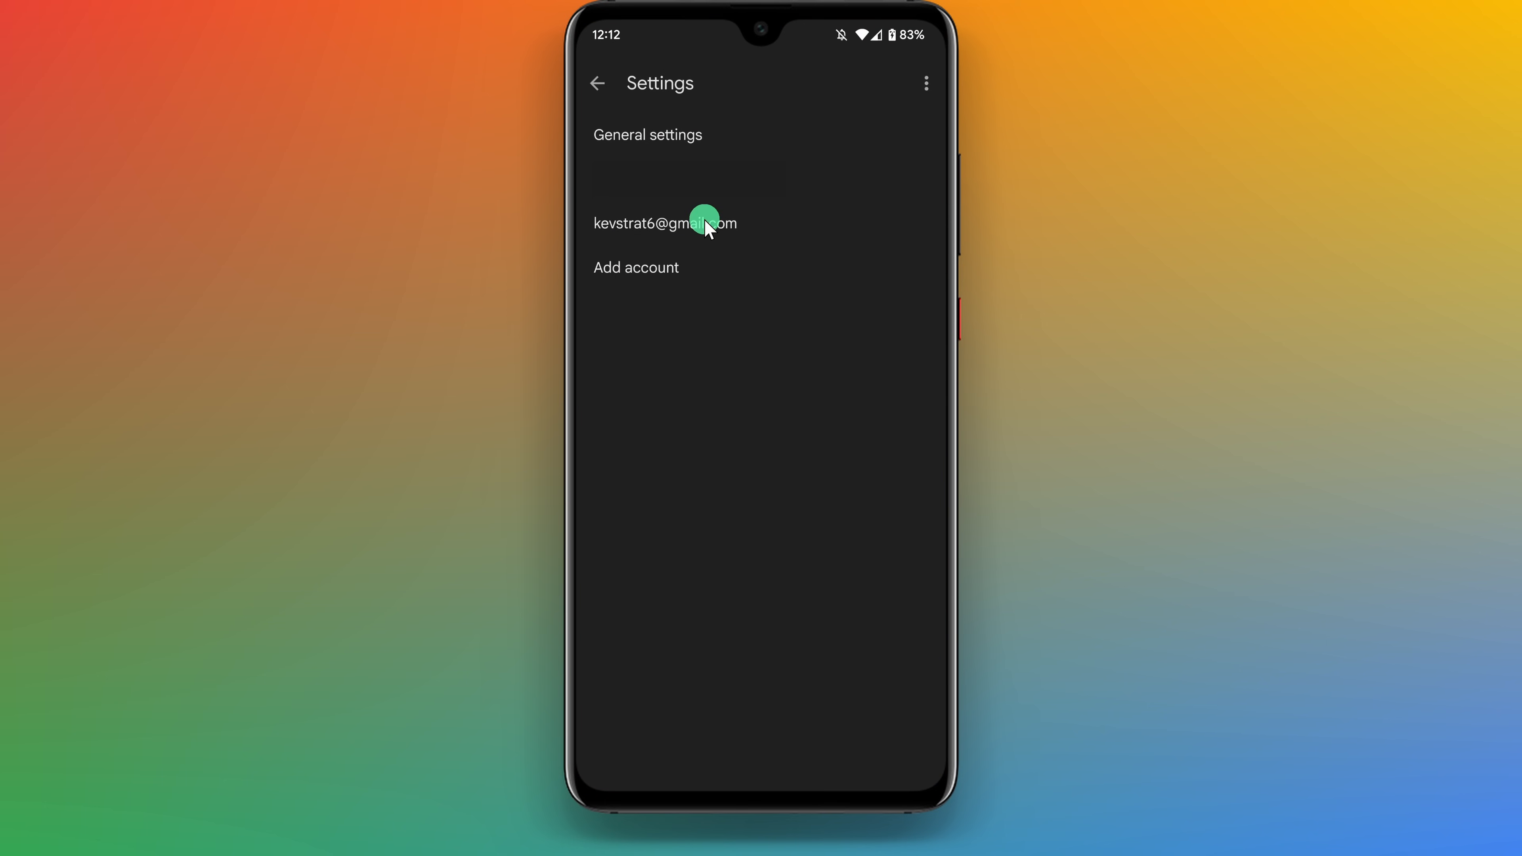
{"action": "left_click", "coordinate": [664, 223]}
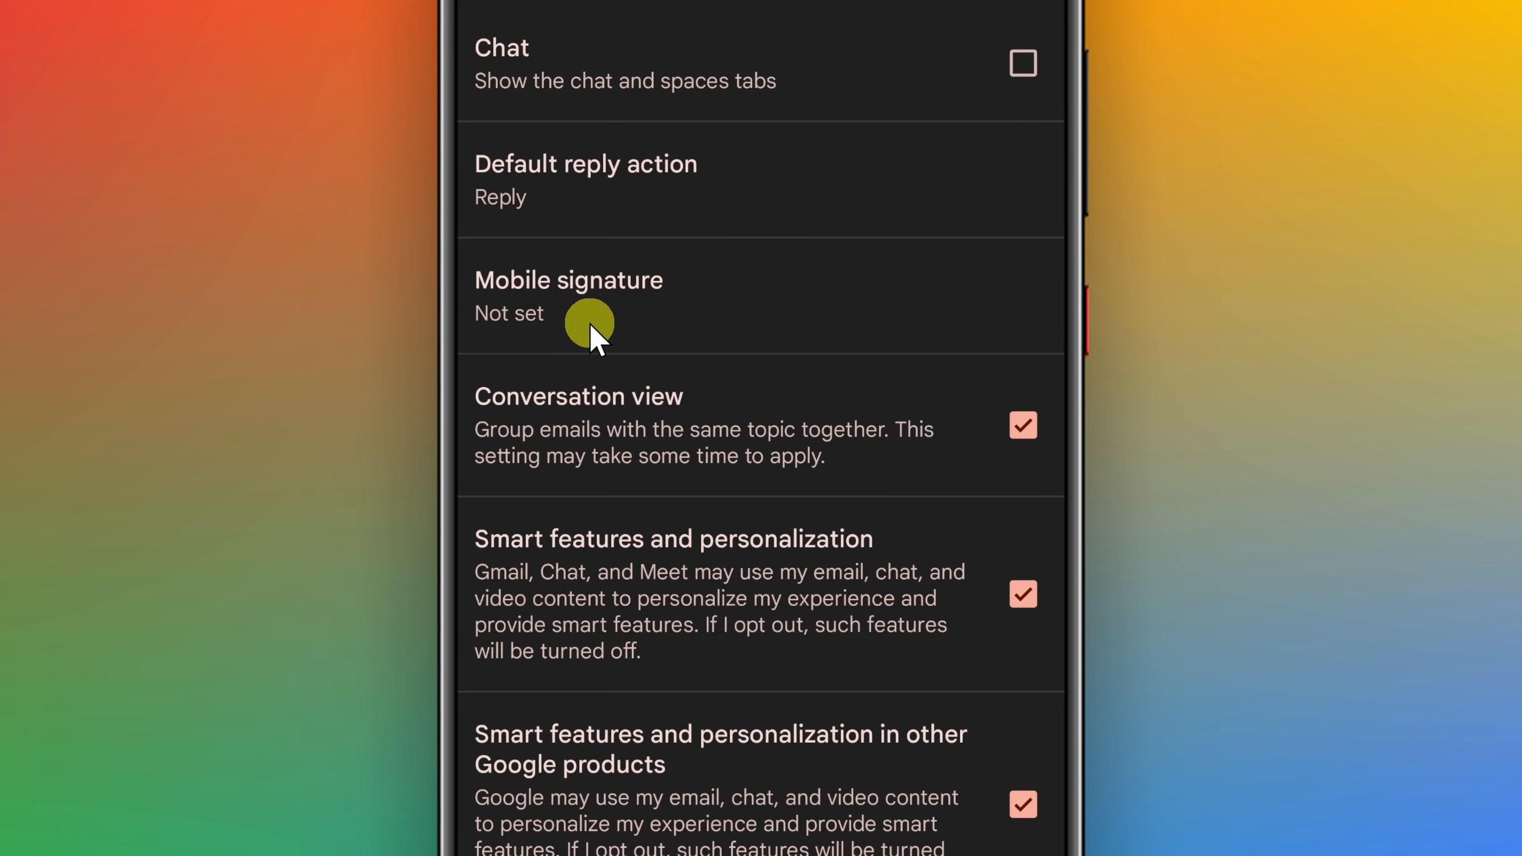
- Set the mobile signature to a name plus 'Sent from my mobile device… excuse any typos and bad decisions' and return to the inbox
{"action": "left_click", "coordinate": [567, 296]}
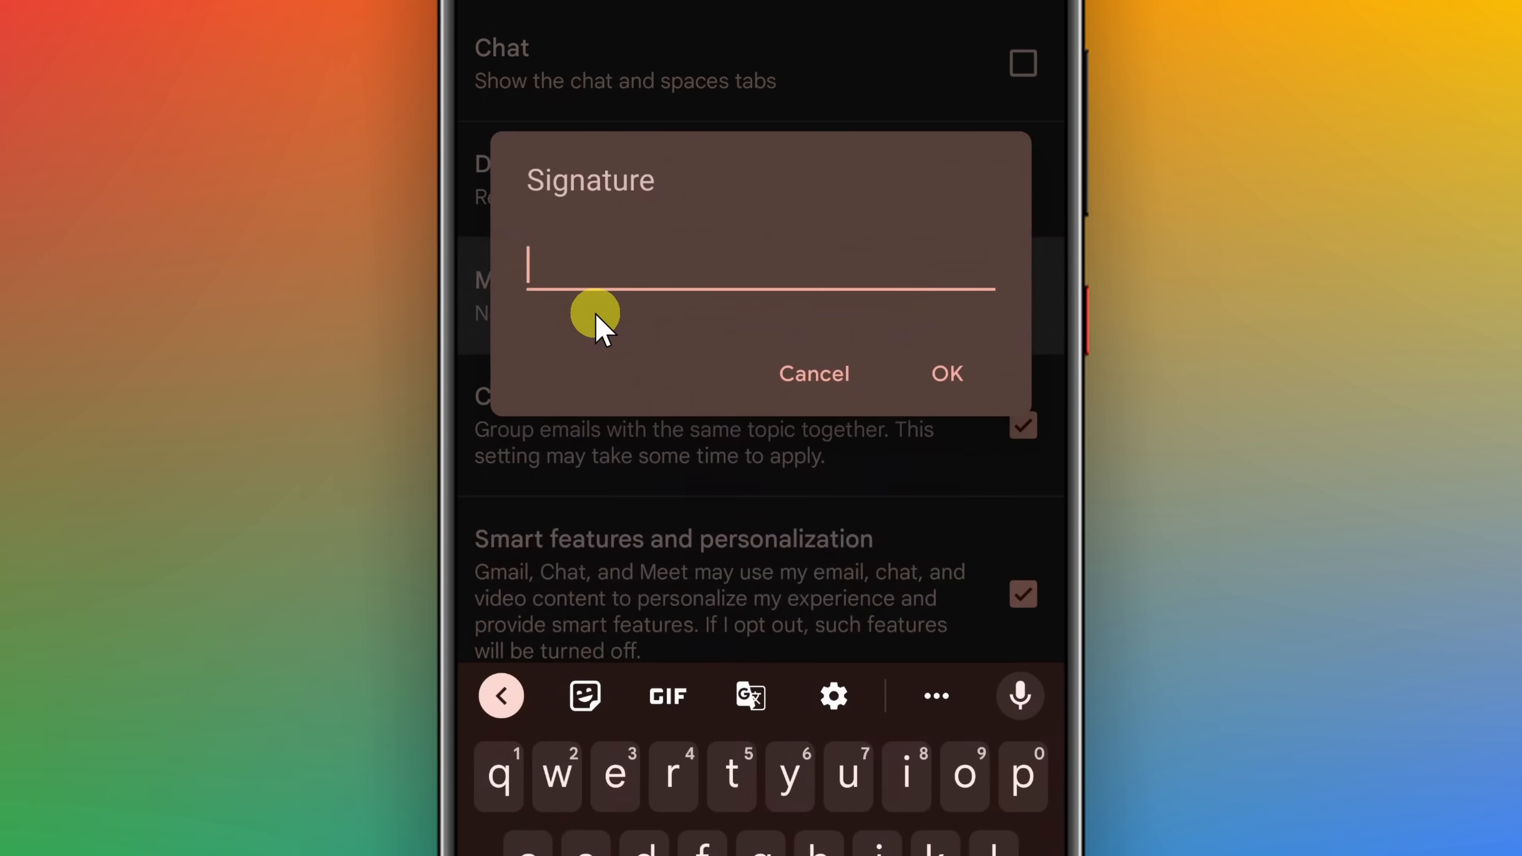
{"action": "left_click", "coordinate": [500, 695]}
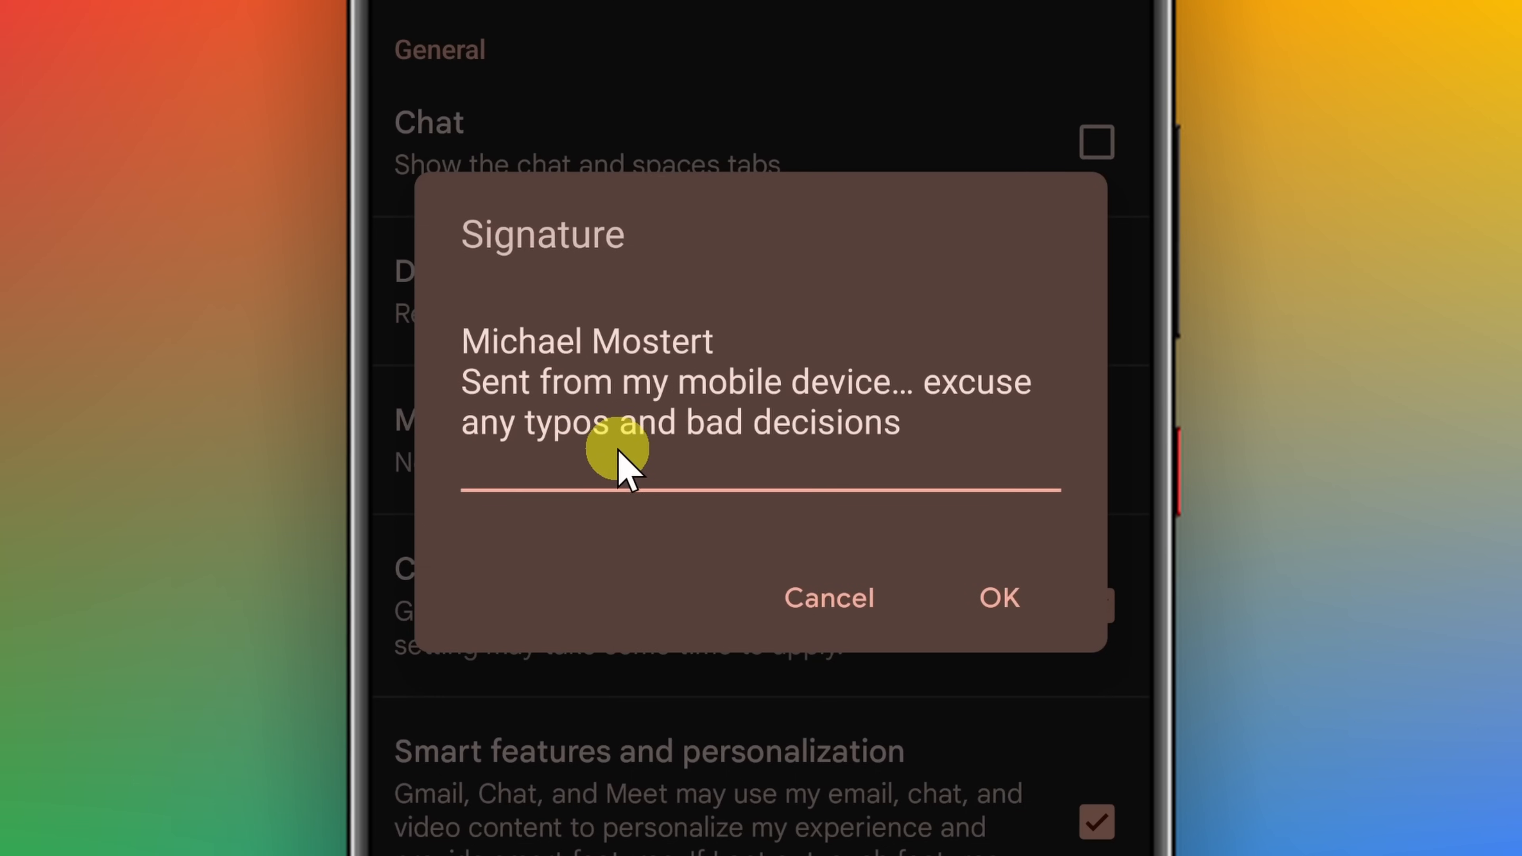
{"action": "mouse_move", "coordinate": [670, 442]}
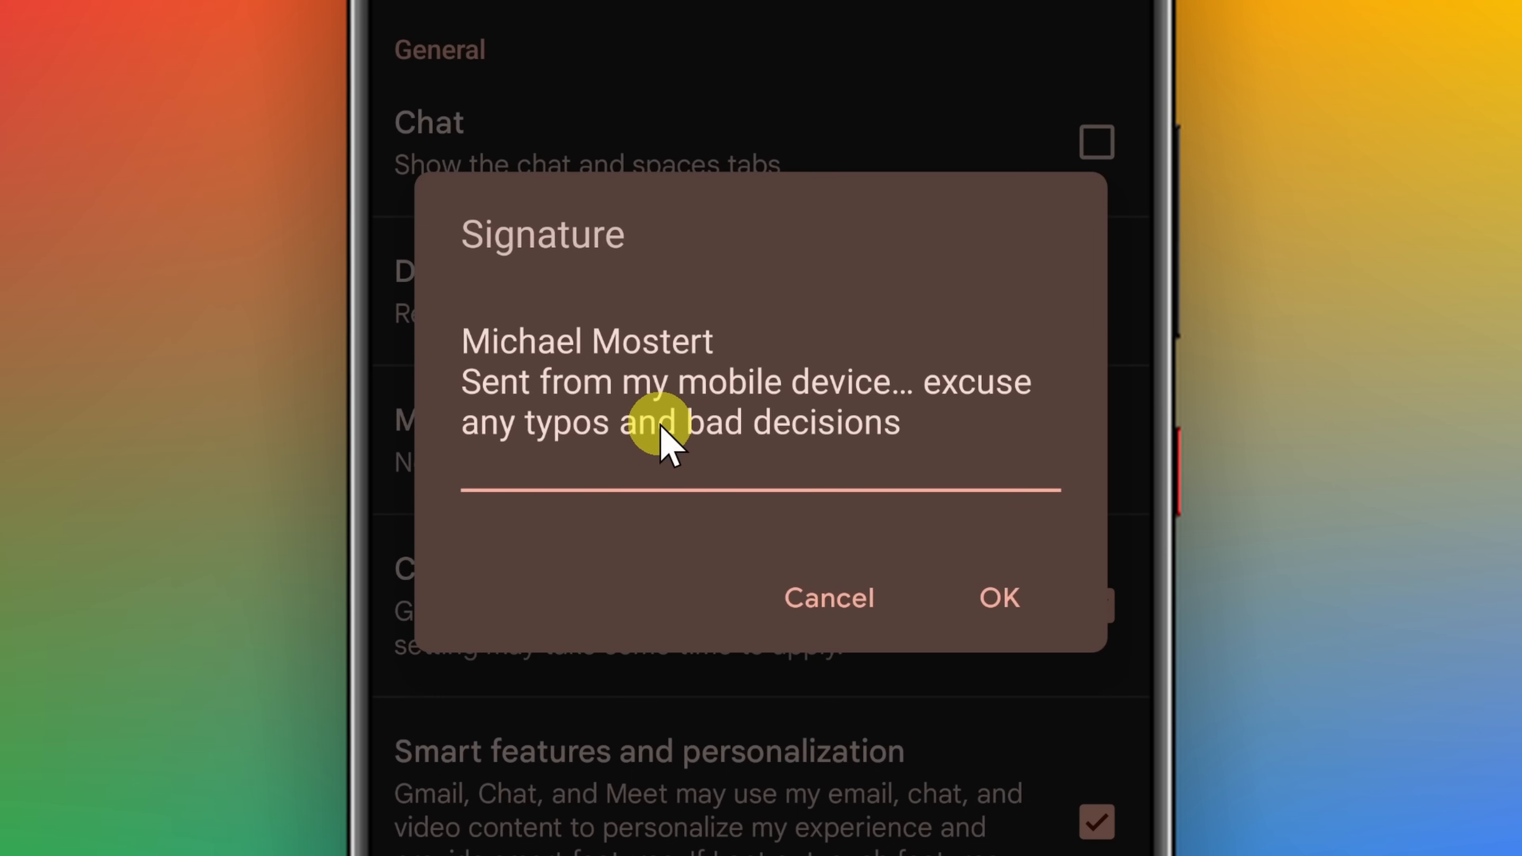
{"action": "mouse_move", "coordinate": [578, 408]}
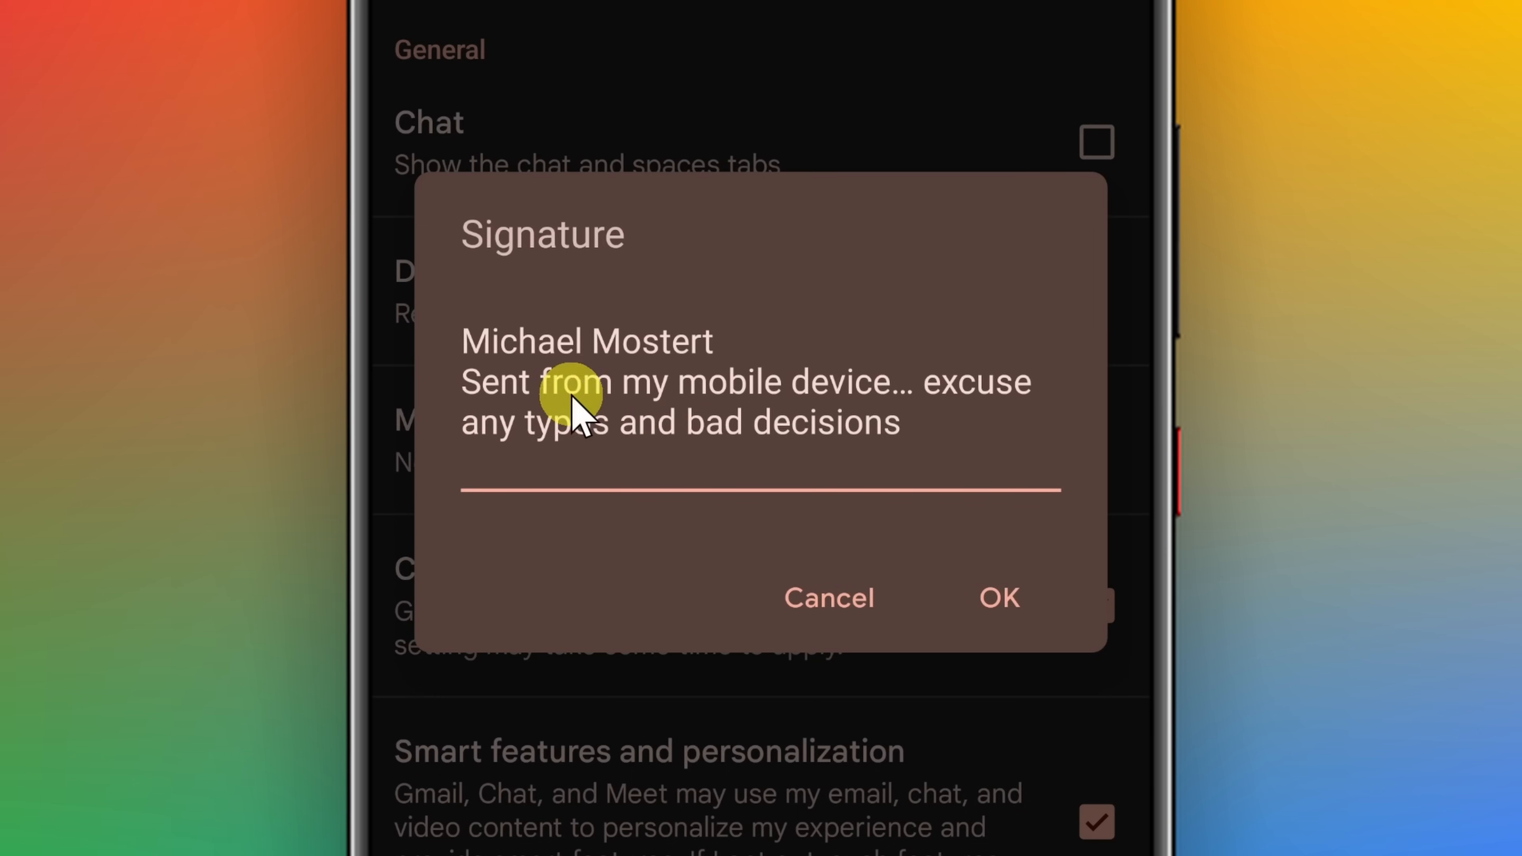
{"action": "mouse_move", "coordinate": [951, 441]}
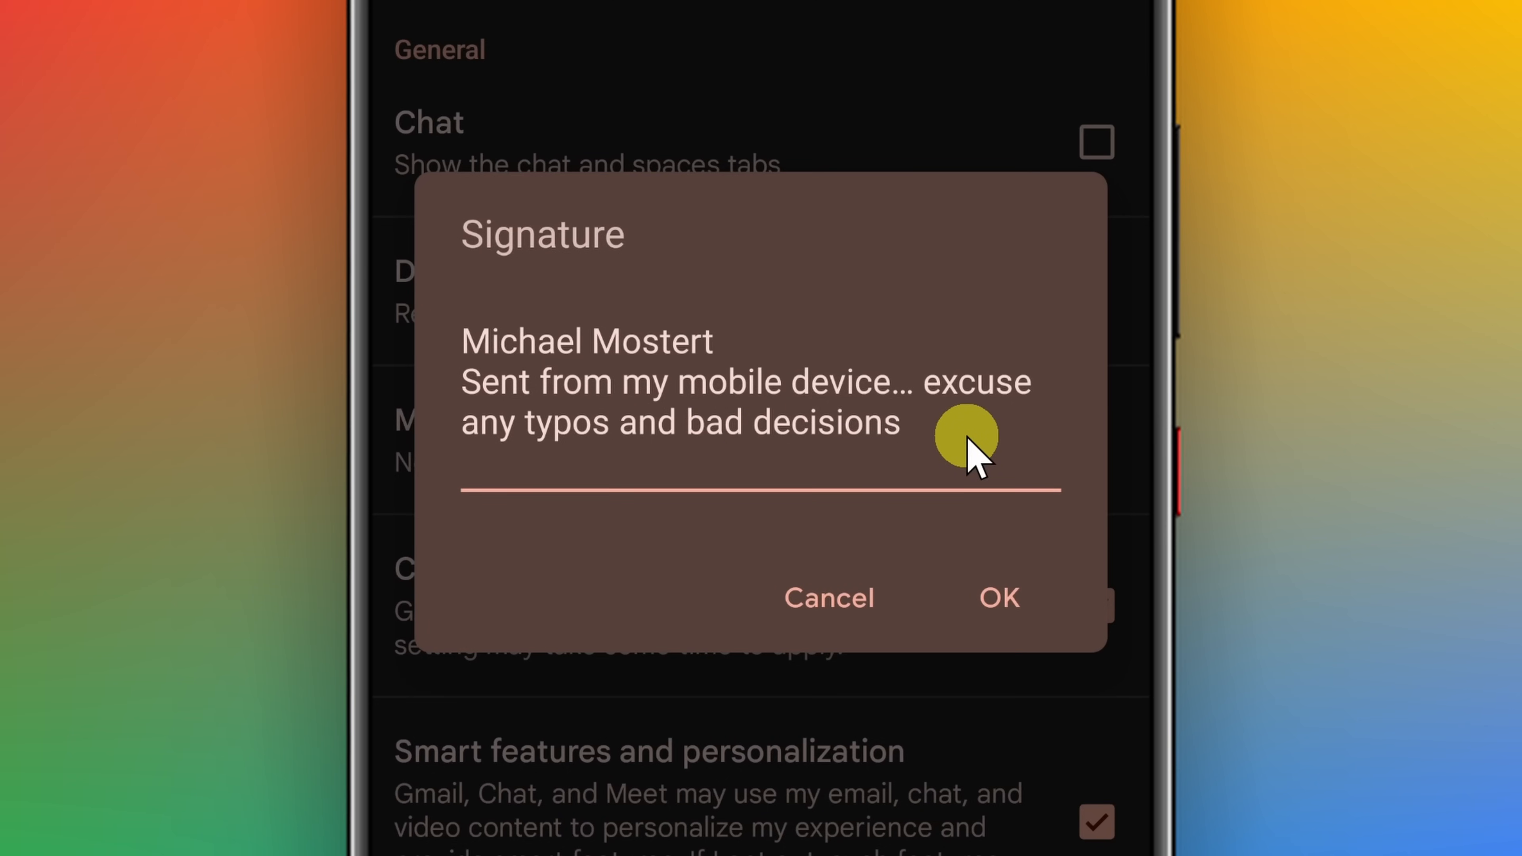
{"action": "mouse_move", "coordinate": [994, 598]}
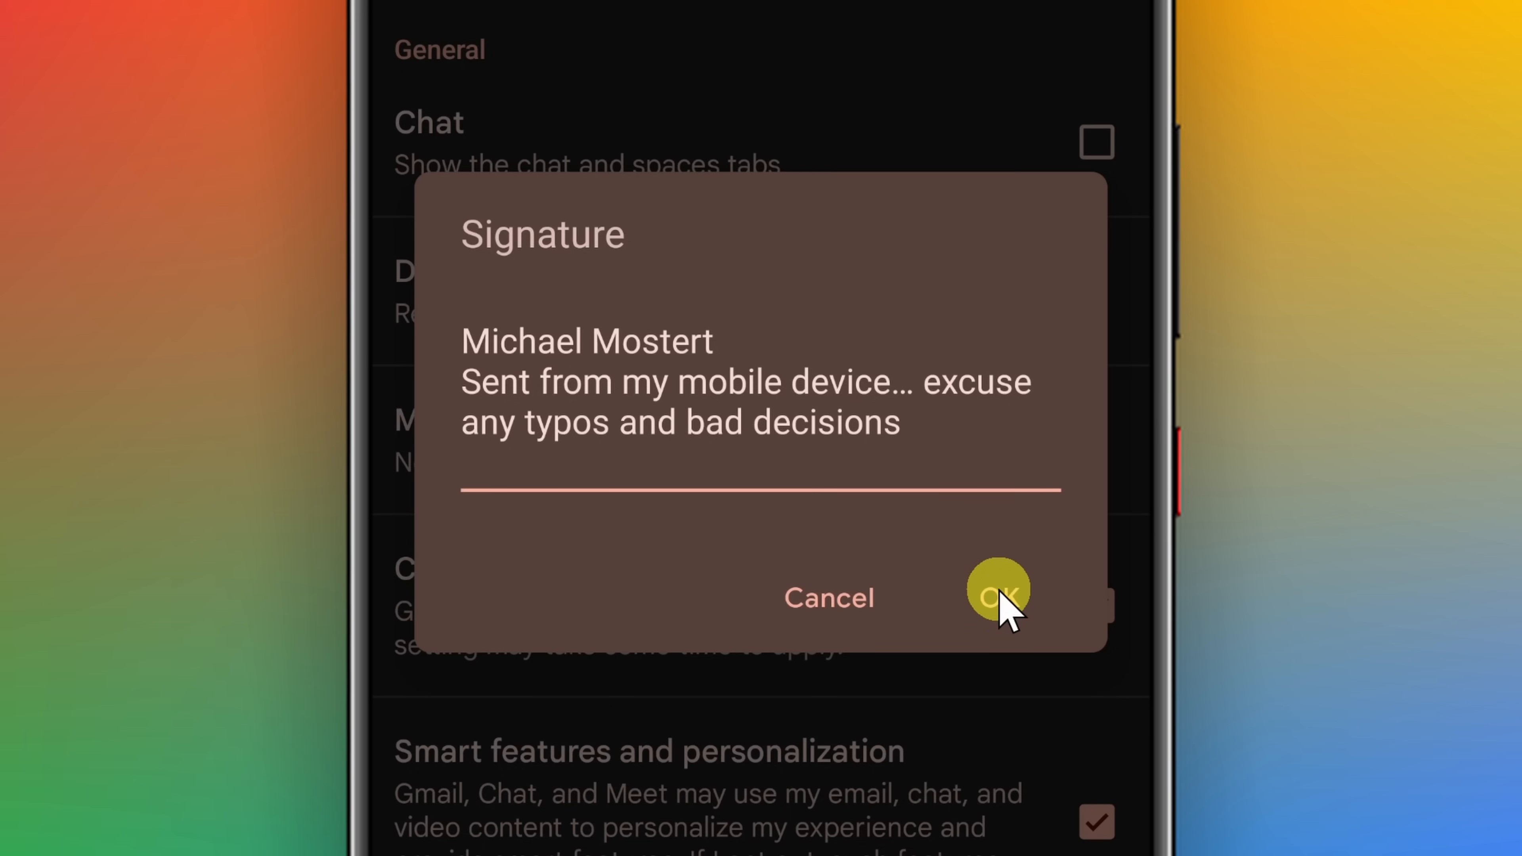
{"action": "left_click", "coordinate": [995, 593]}
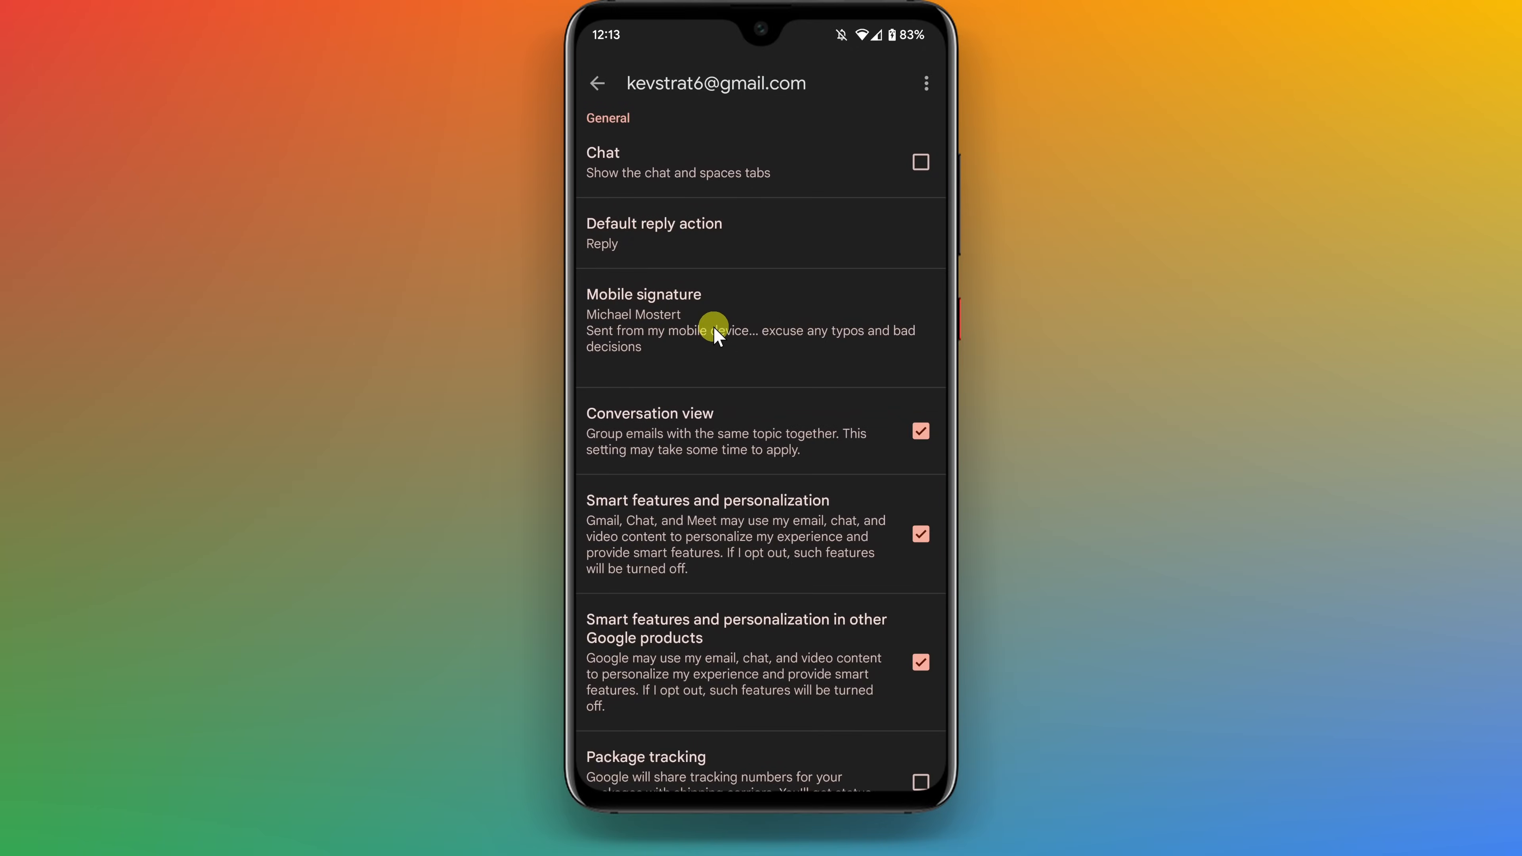
{"action": "left_click", "coordinate": [598, 82]}
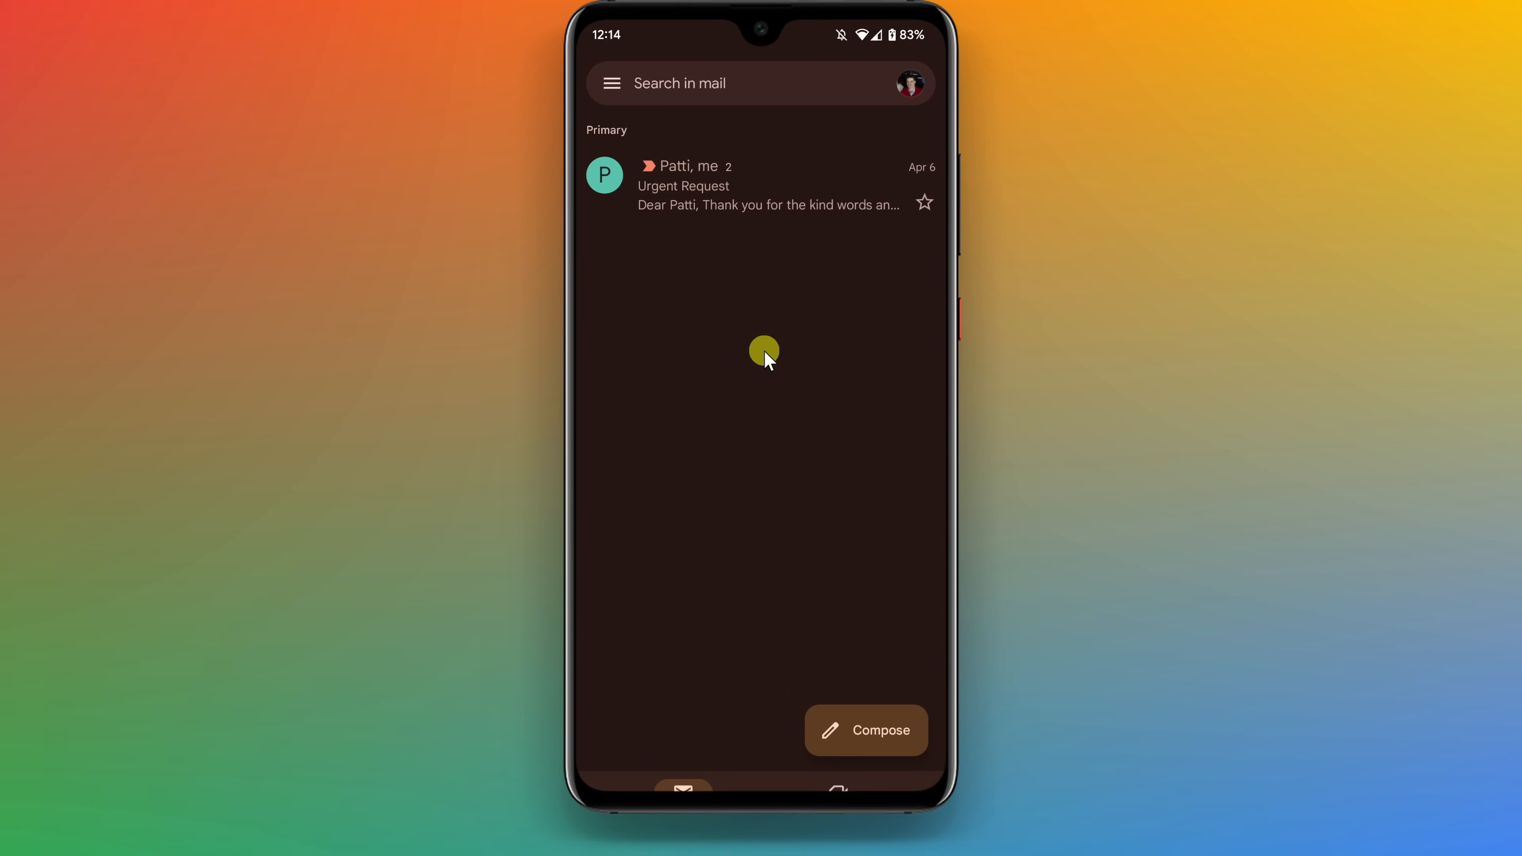
{"action": "left_click", "coordinate": [864, 730]}
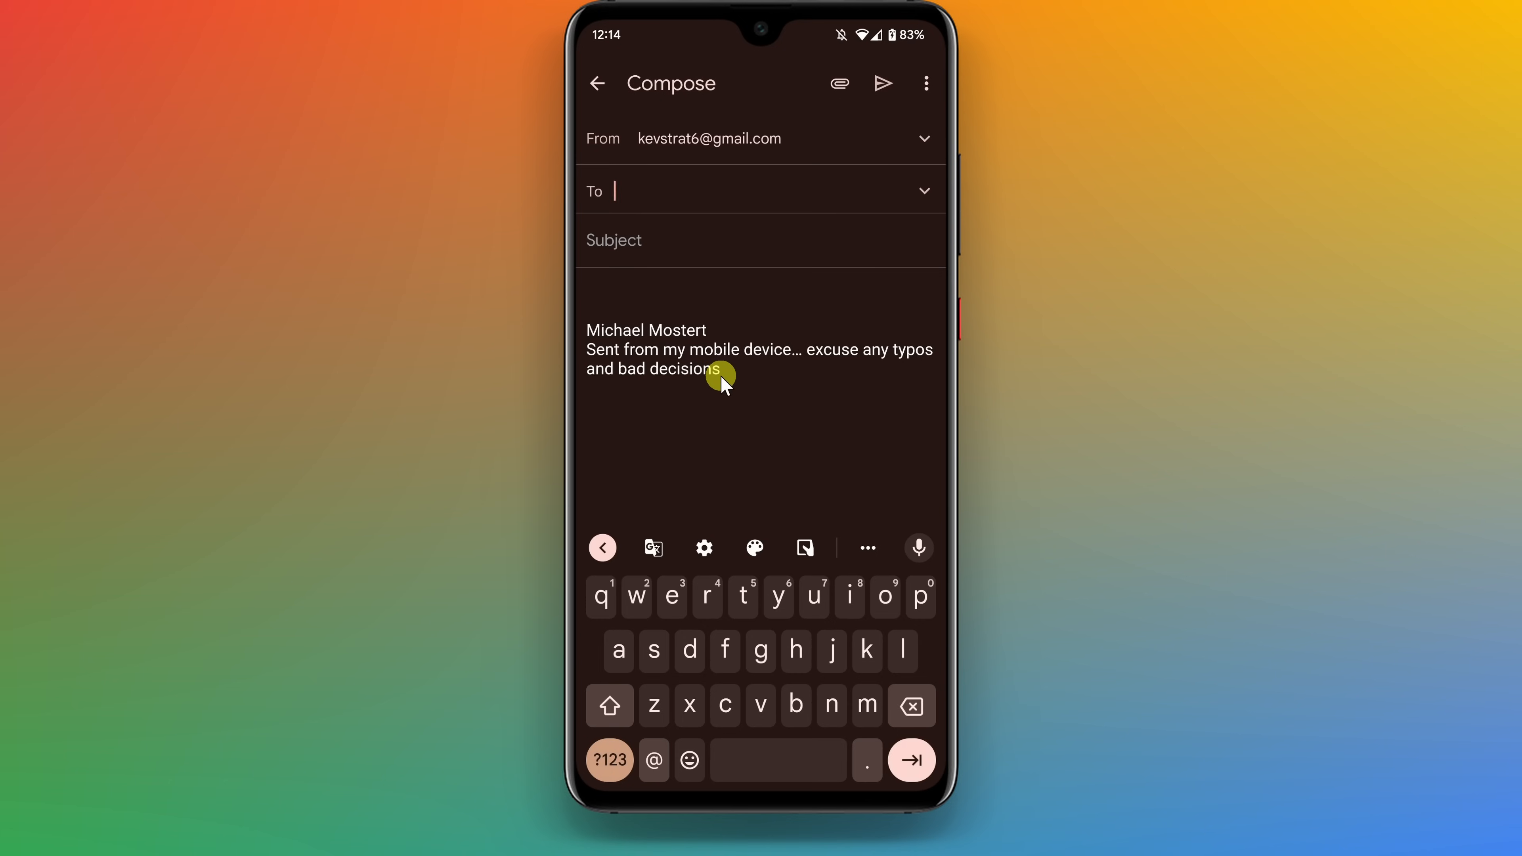
{"action": "left_click", "coordinate": [597, 84]}
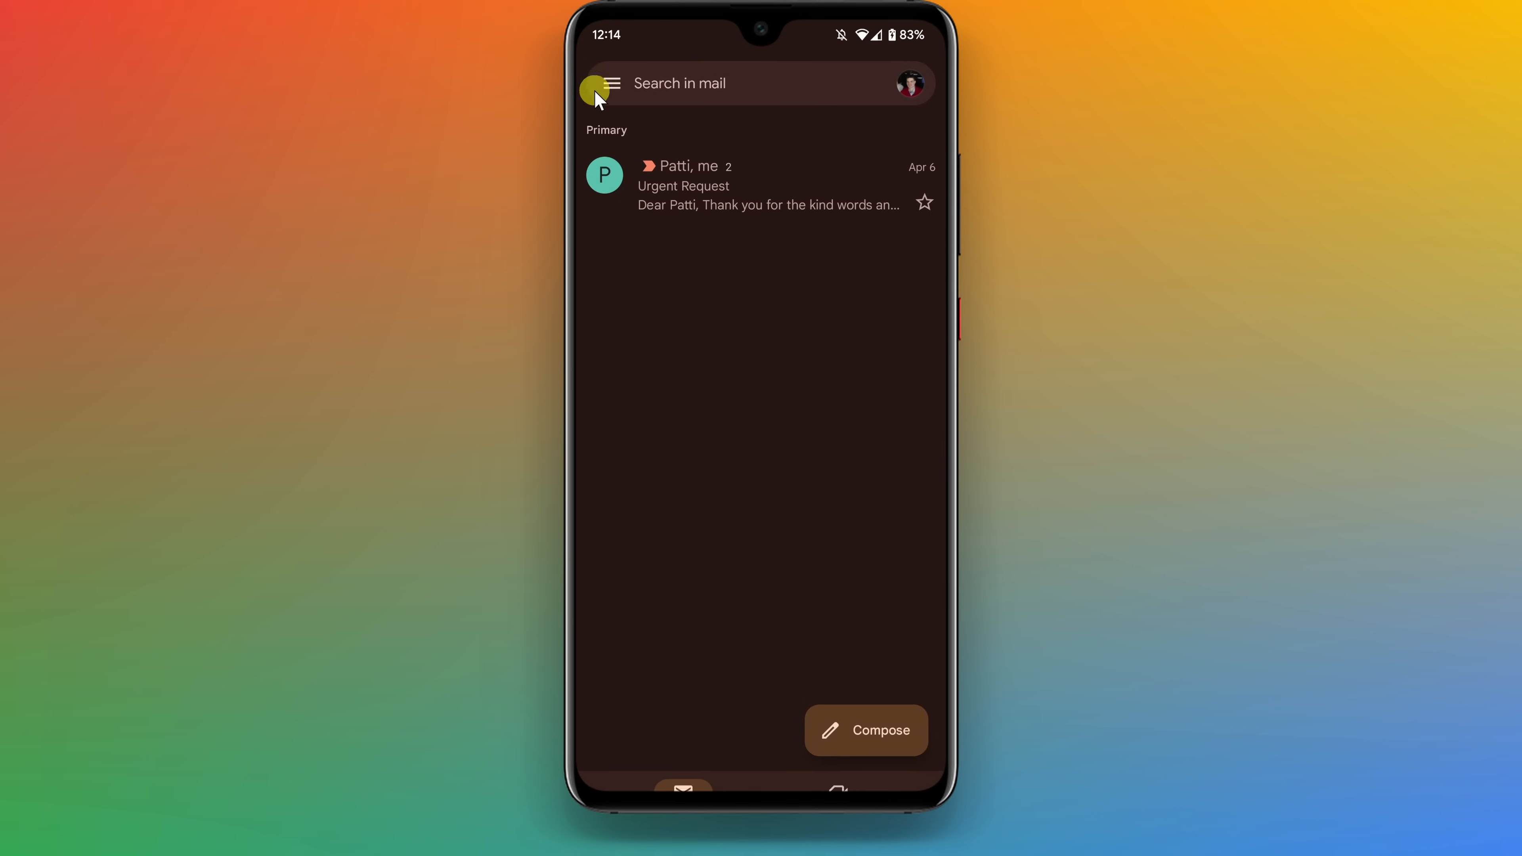
{"action": "mouse_move", "coordinate": [797, 284]}
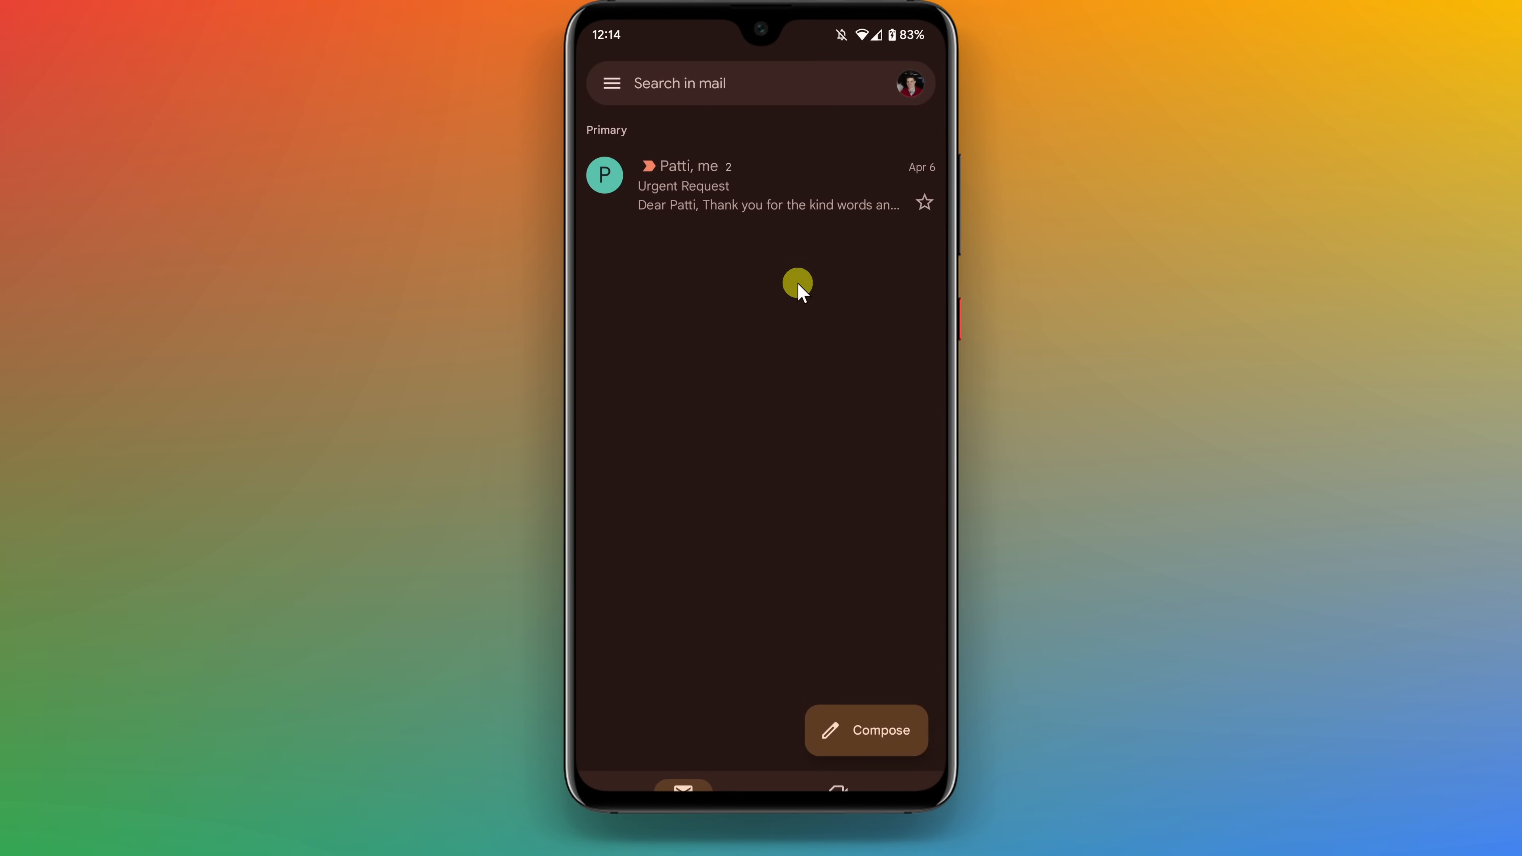
{"action": "mouse_move", "coordinate": [795, 298]}
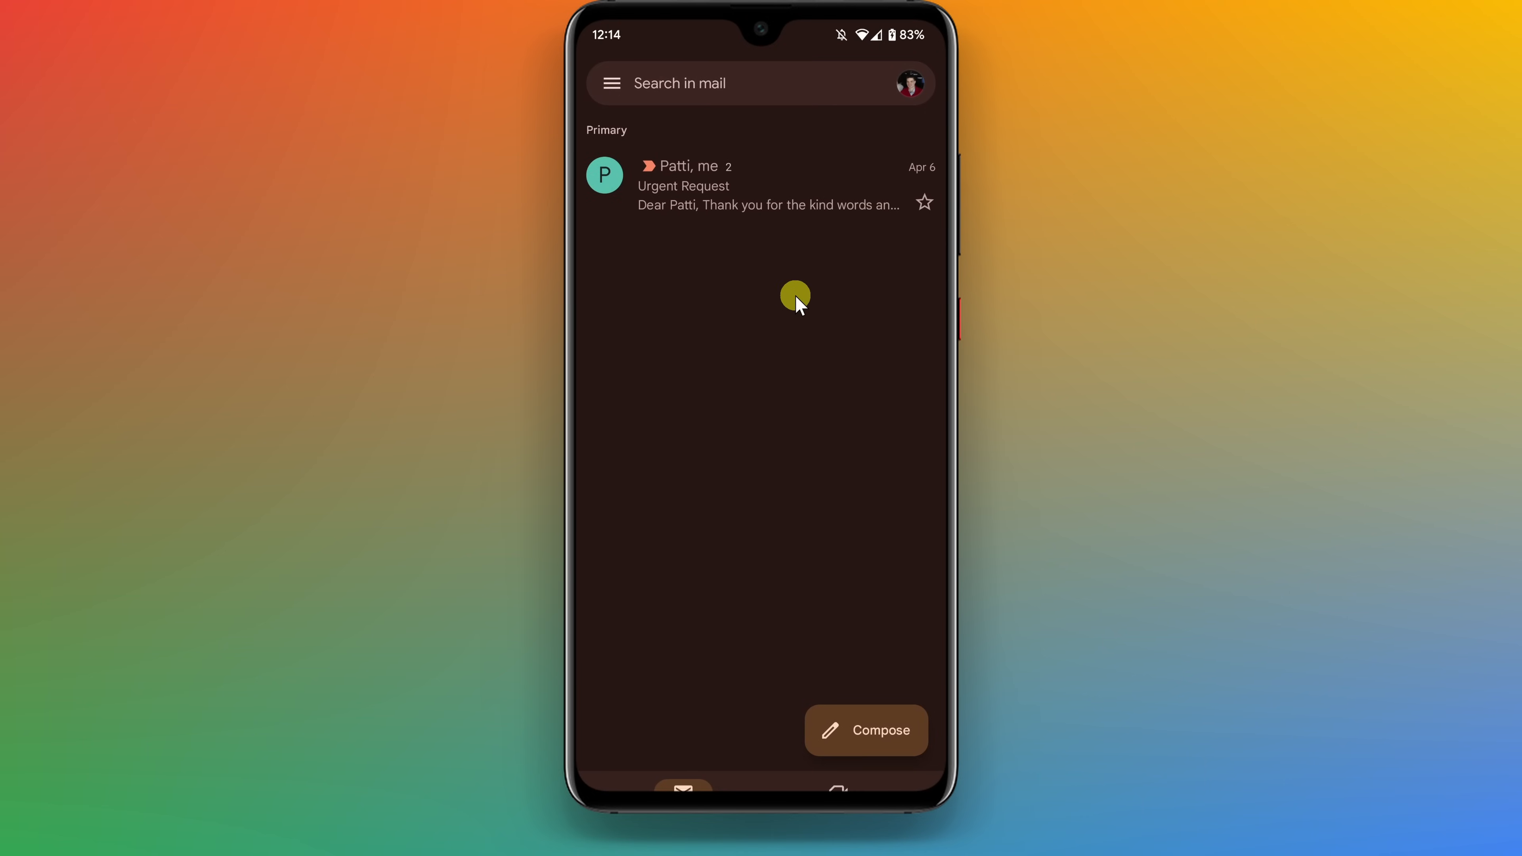